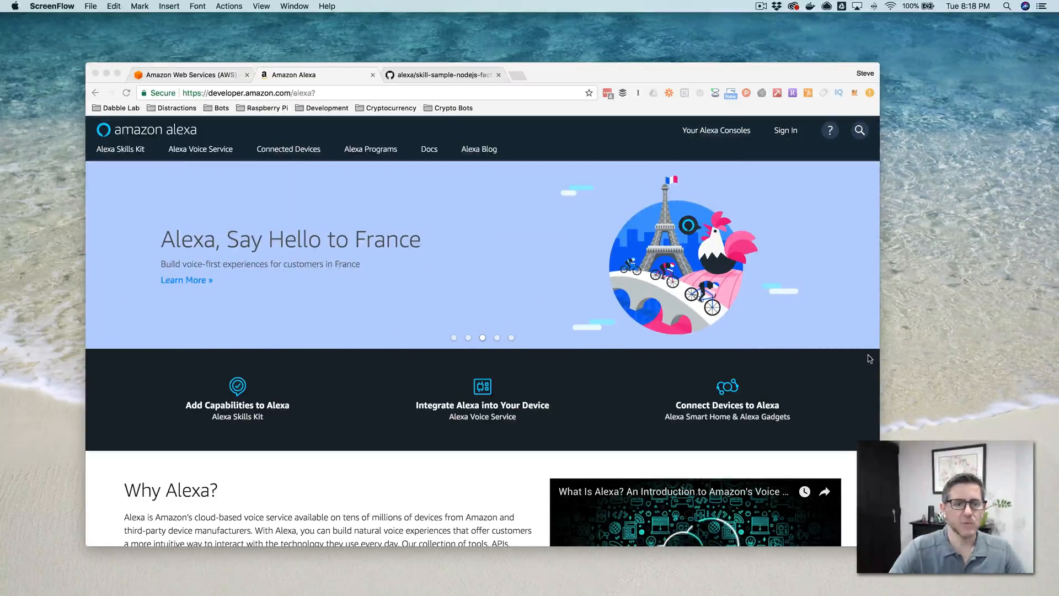
mouse_move(625, 335)
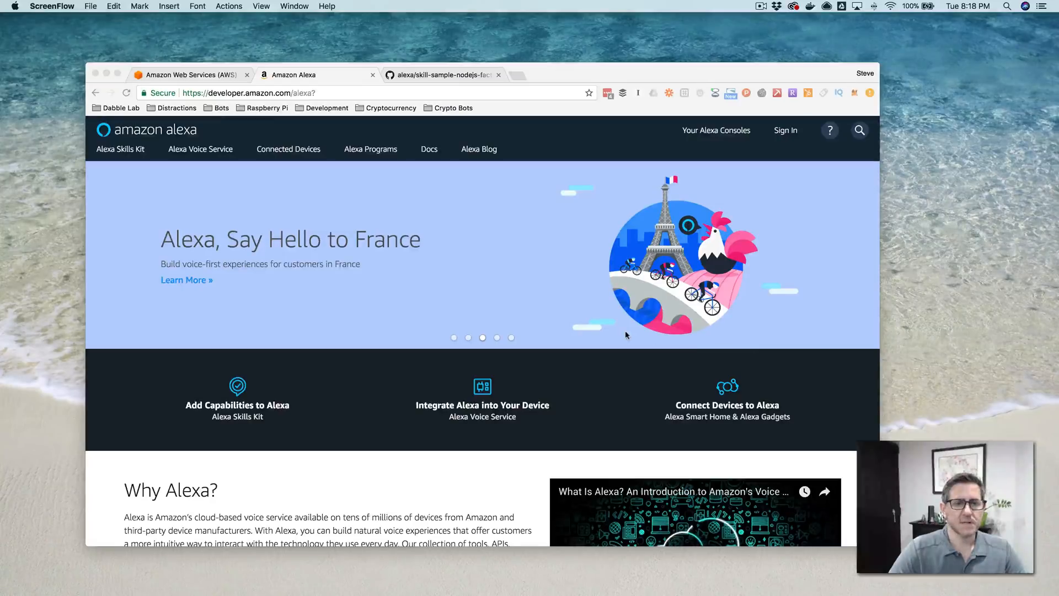
mouse_move(283, 169)
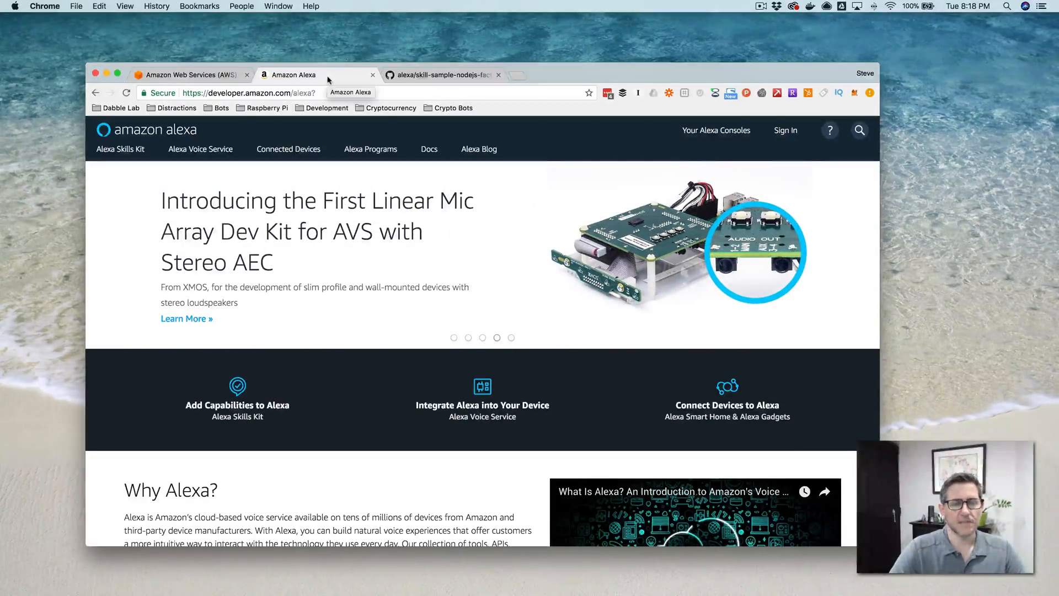
Step: Flip between the AWS home page and the Alexa developer site, ending on AWS
left_click(189, 74)
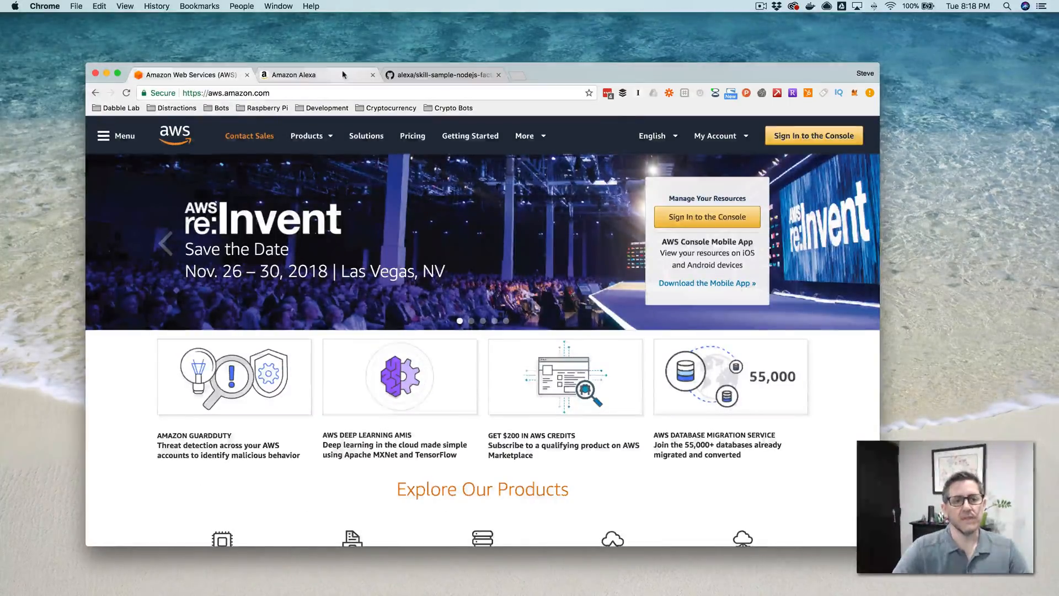
left_click(293, 74)
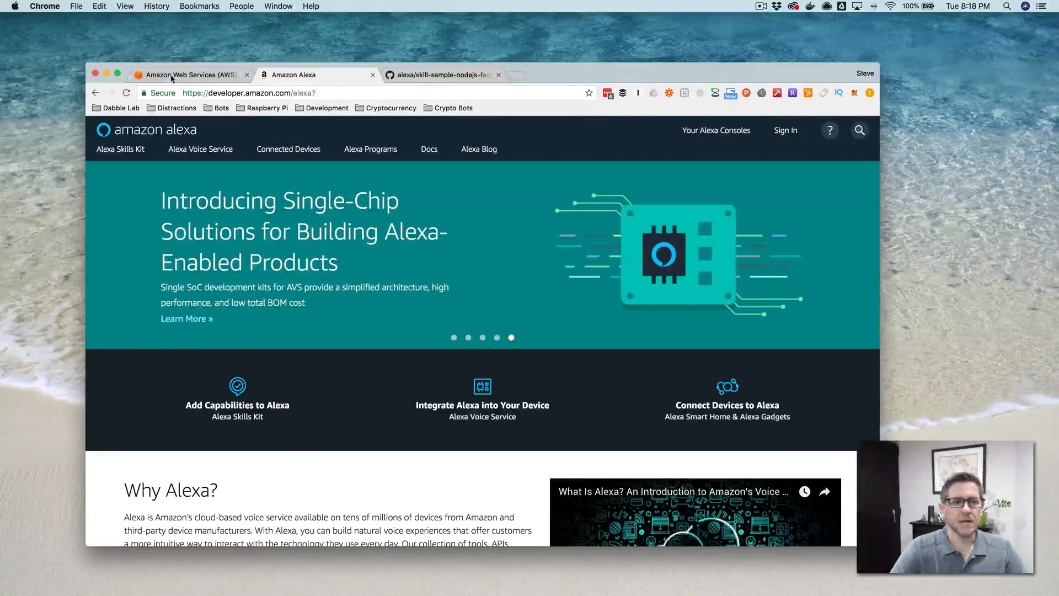
left_click(188, 74)
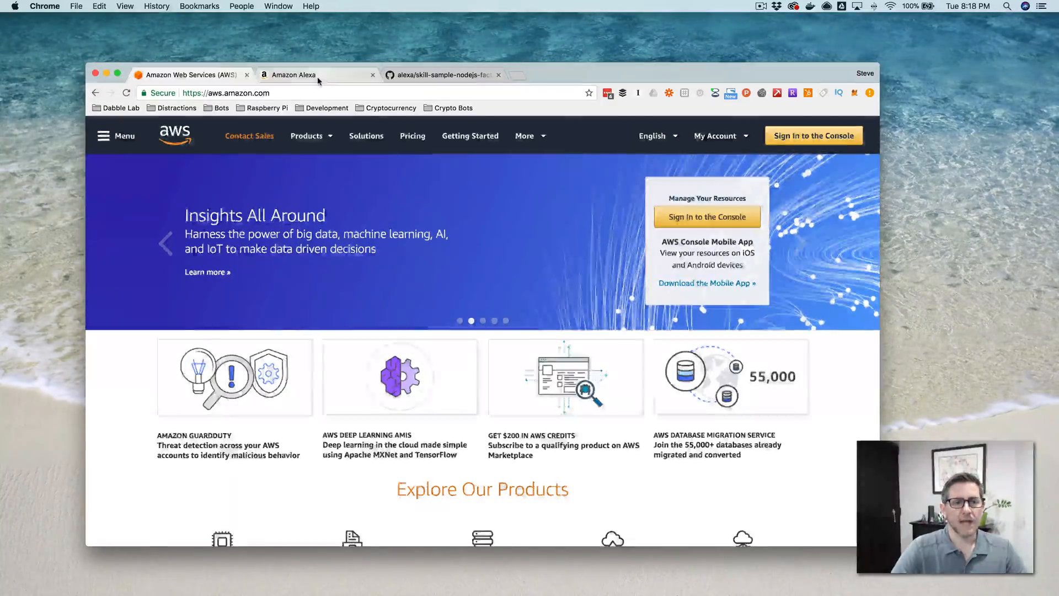
left_click(291, 74)
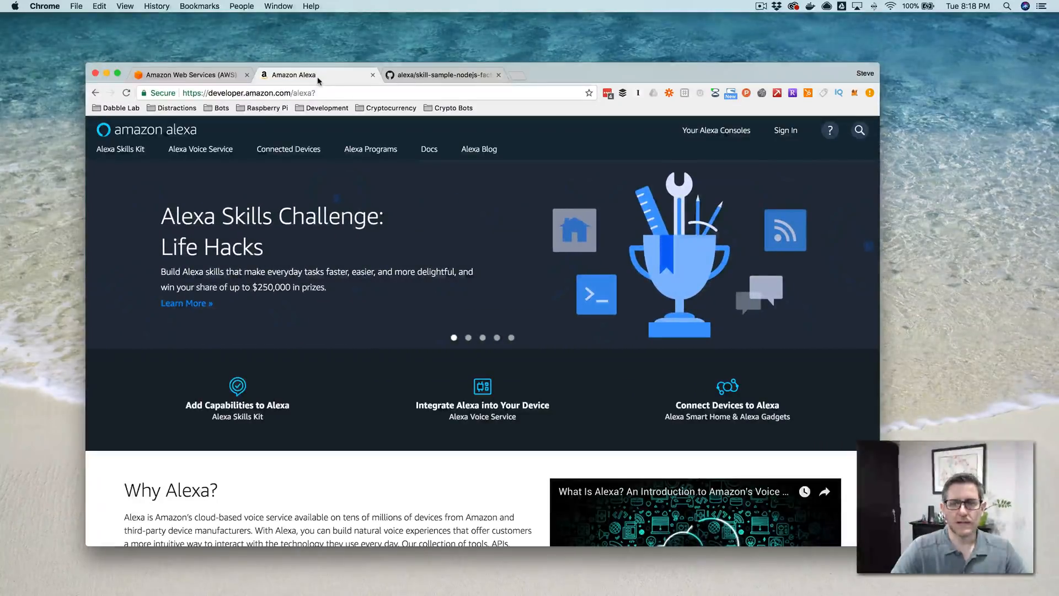
left_click(189, 74)
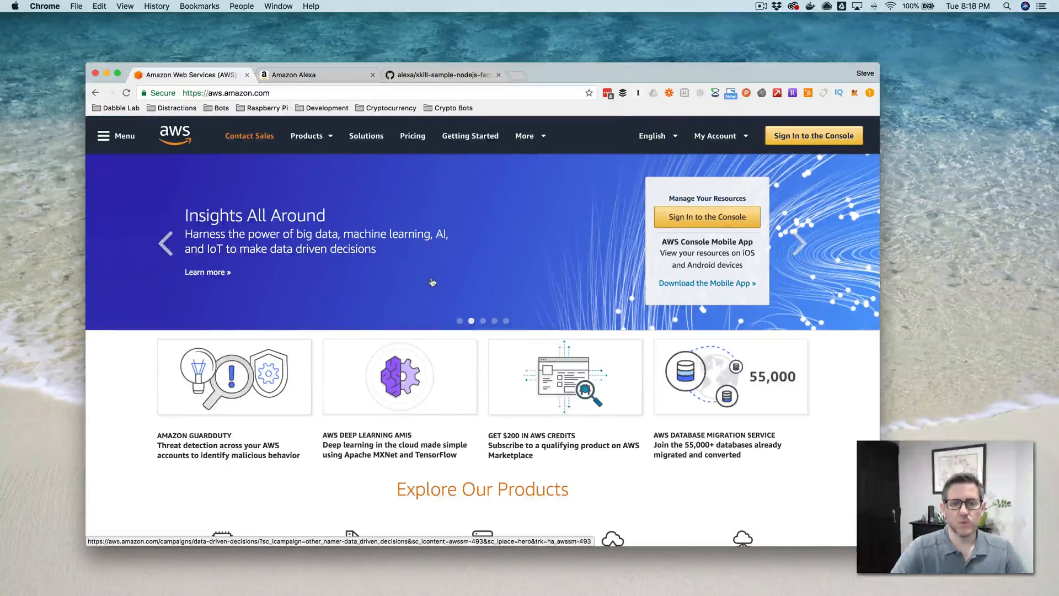
mouse_move(411, 272)
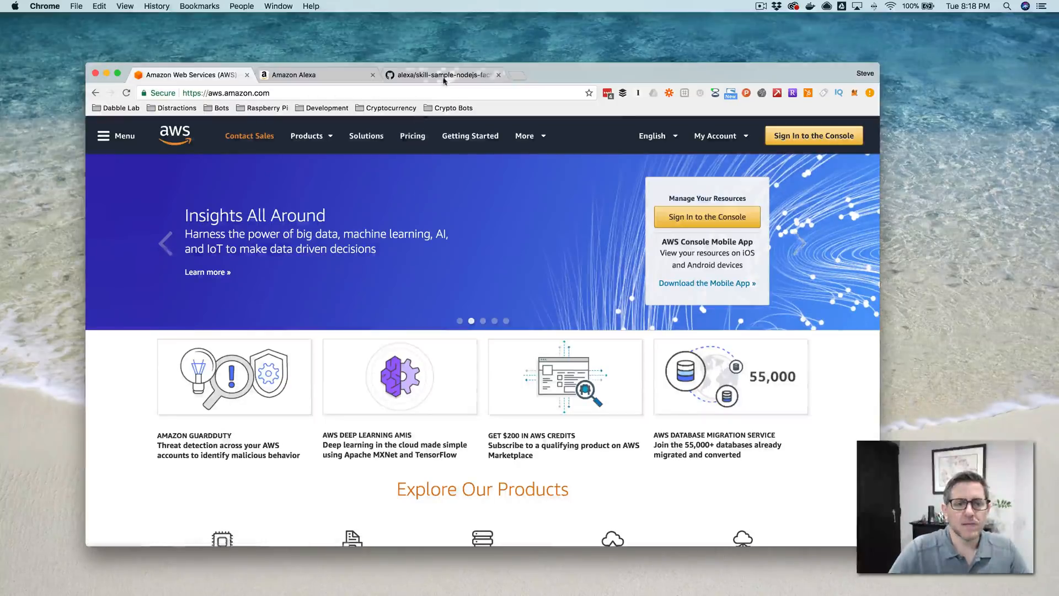
Step: From the alexa GitHub organization, reach the skill-sample-nodejs-fact repository and skim its README
left_click(439, 74)
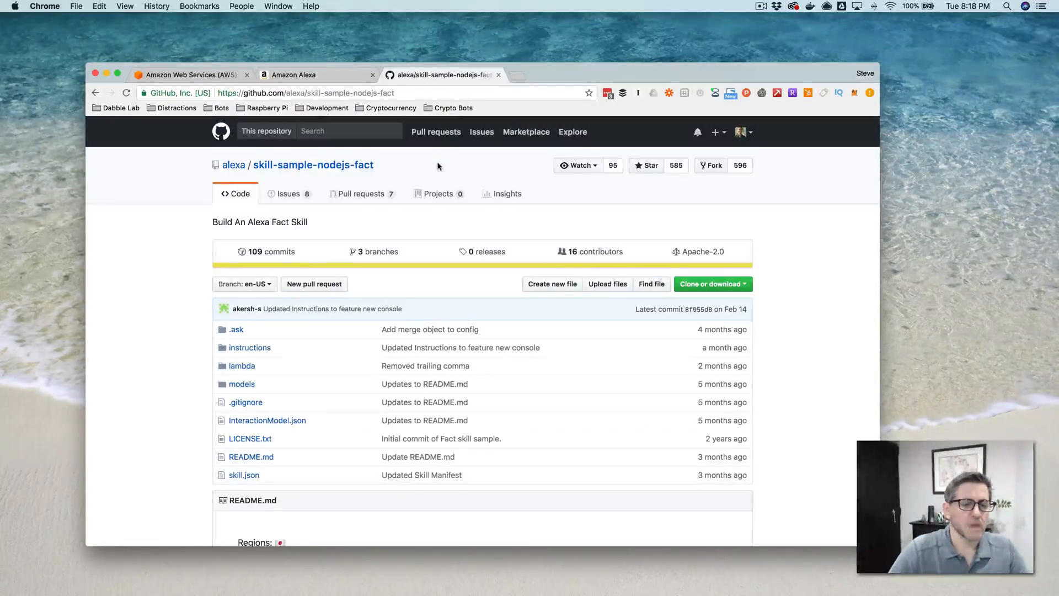
left_click(233, 164)
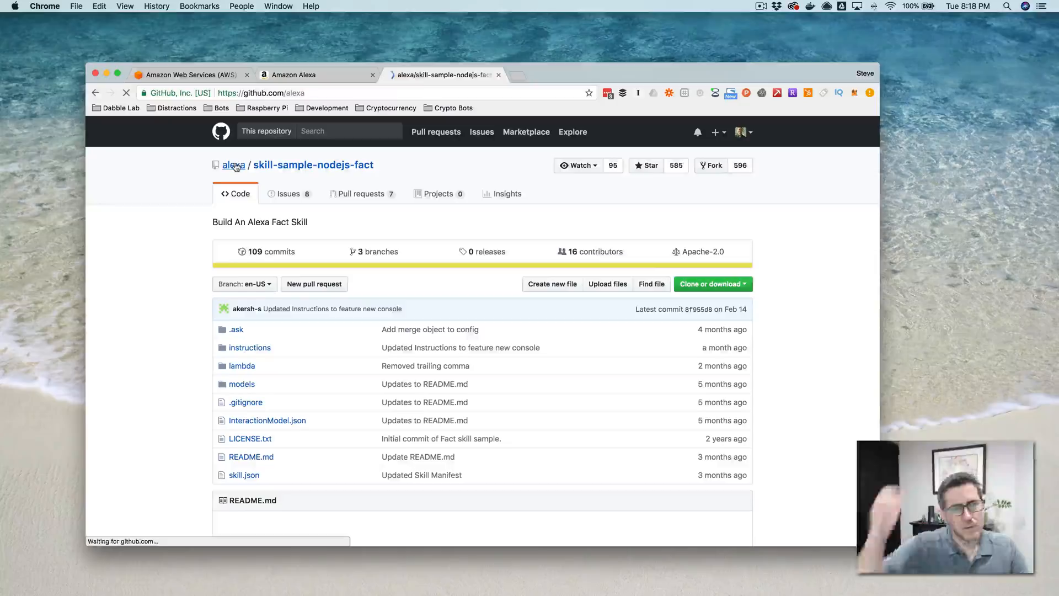
left_click(233, 165)
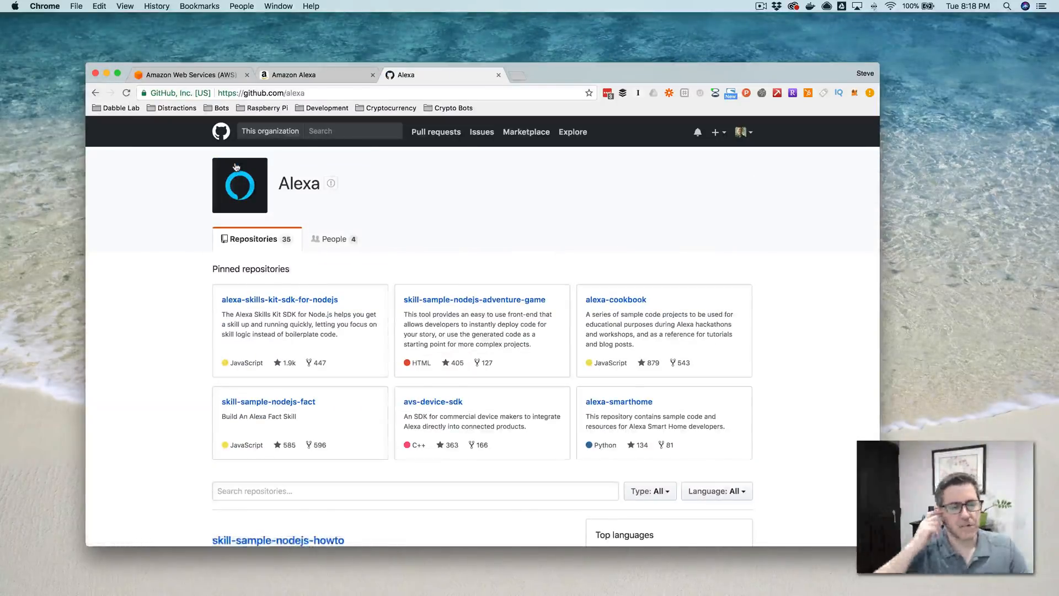
mouse_move(460, 234)
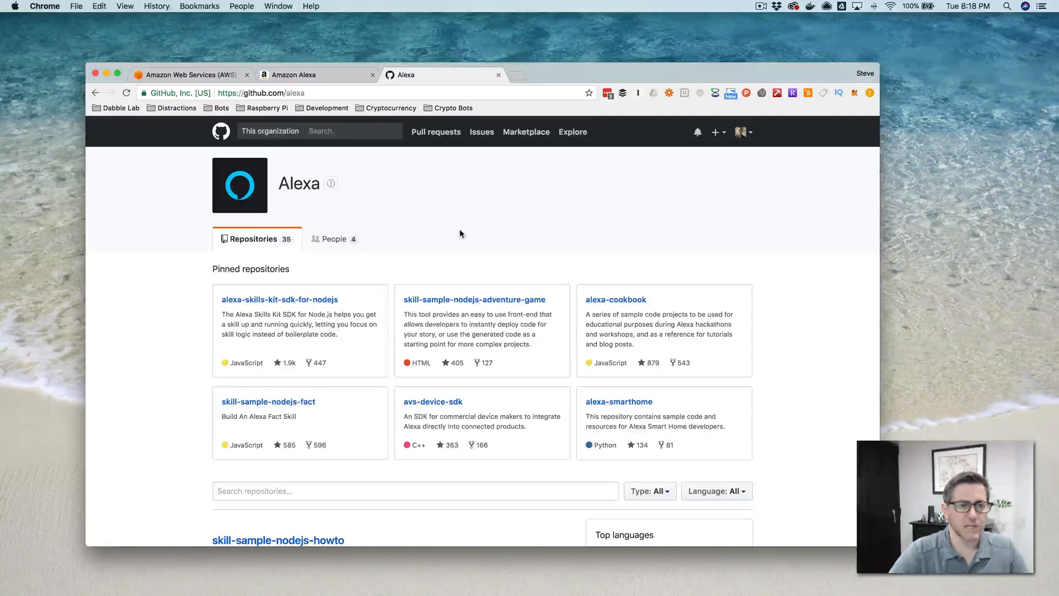
mouse_move(268, 401)
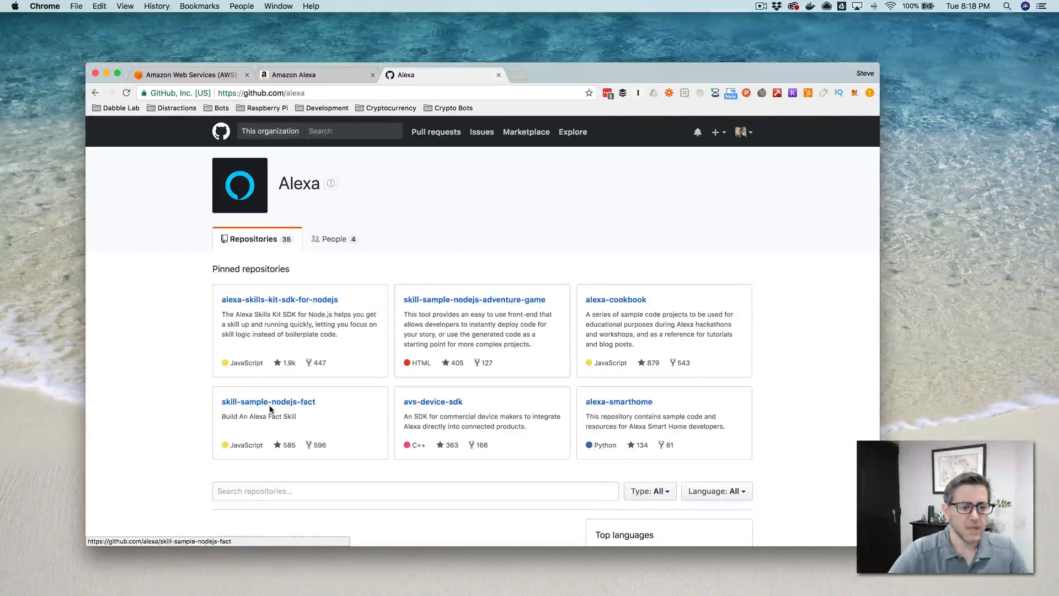
mouse_move(268, 401)
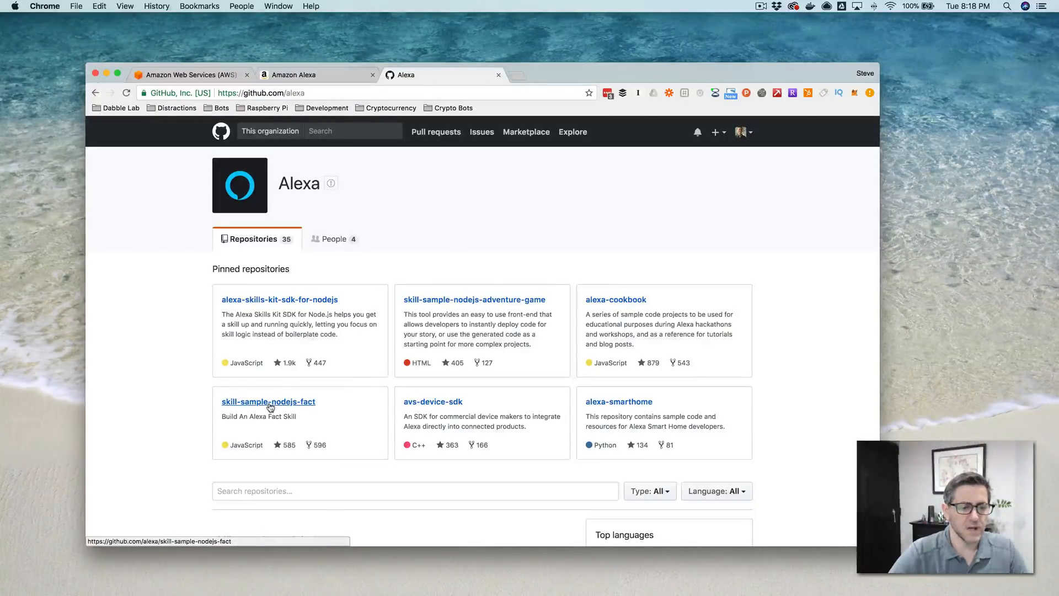
left_click(269, 402)
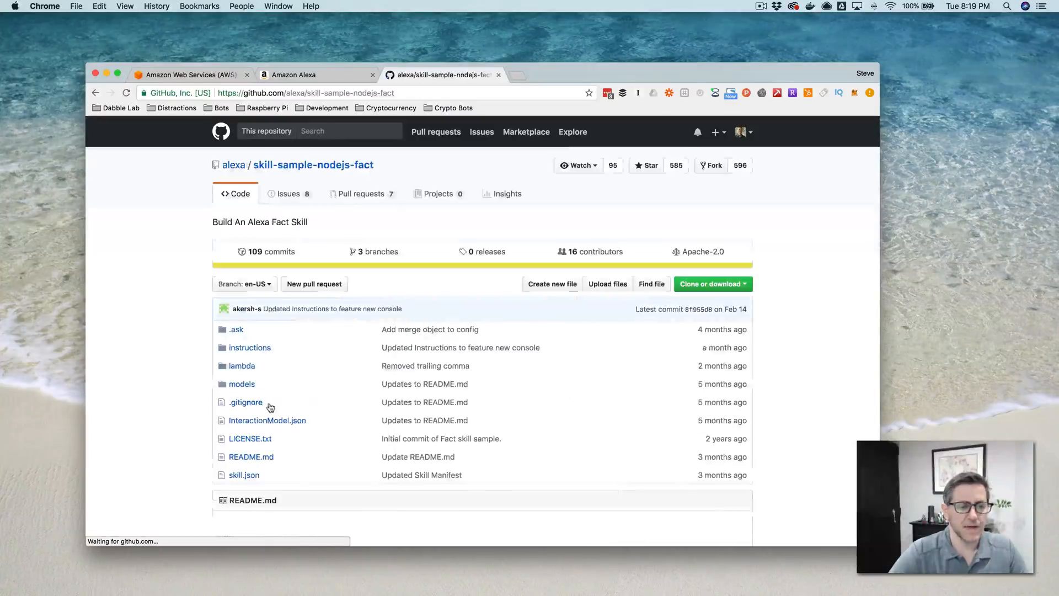
scroll("down", 3)
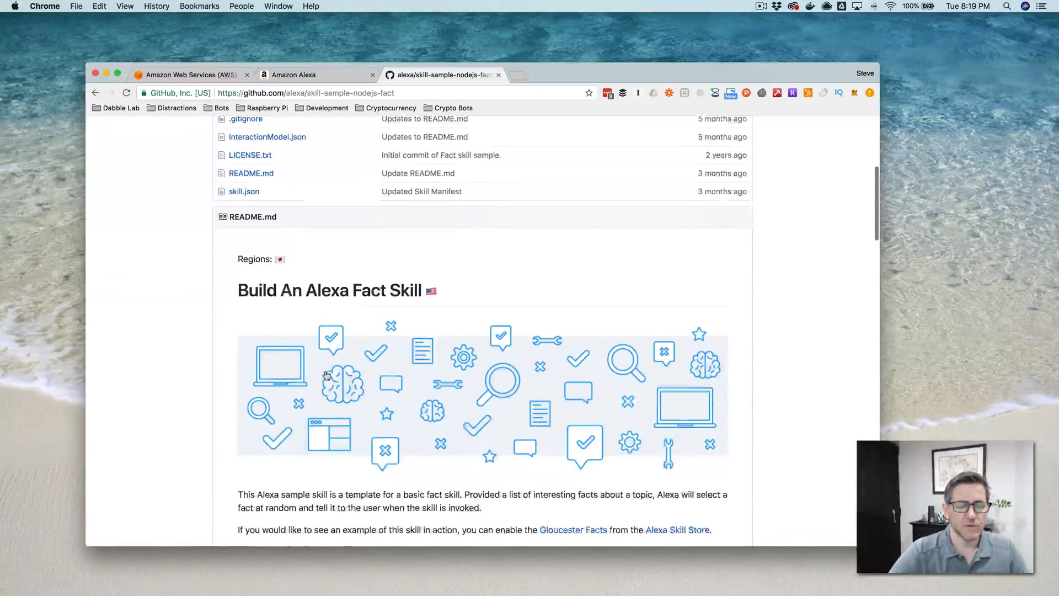
scroll("down", 3)
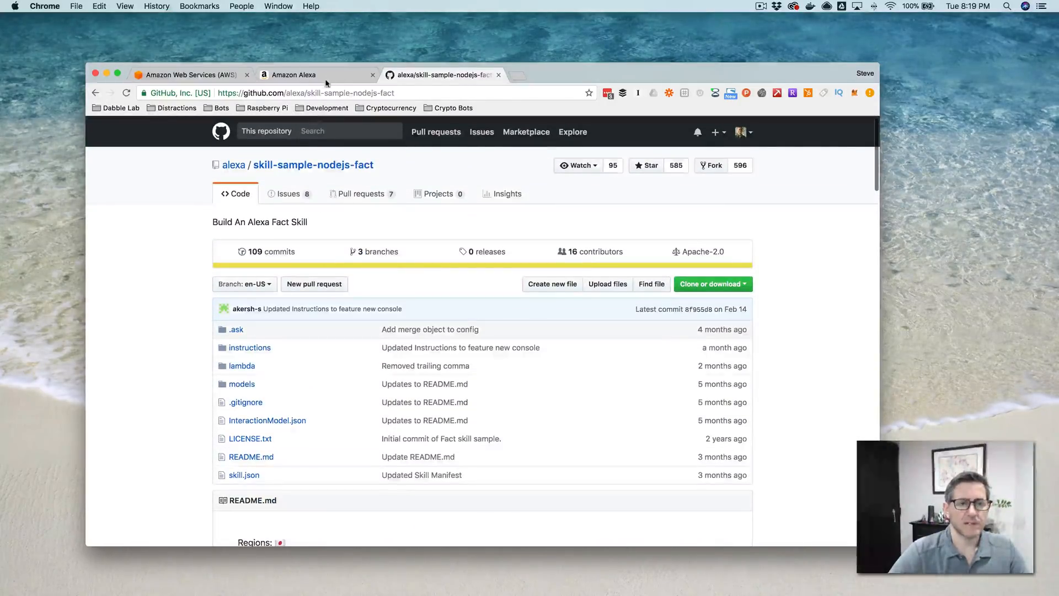
Step: Sign in to the Alexa developer account from the Alexa developer page
left_click(294, 74)
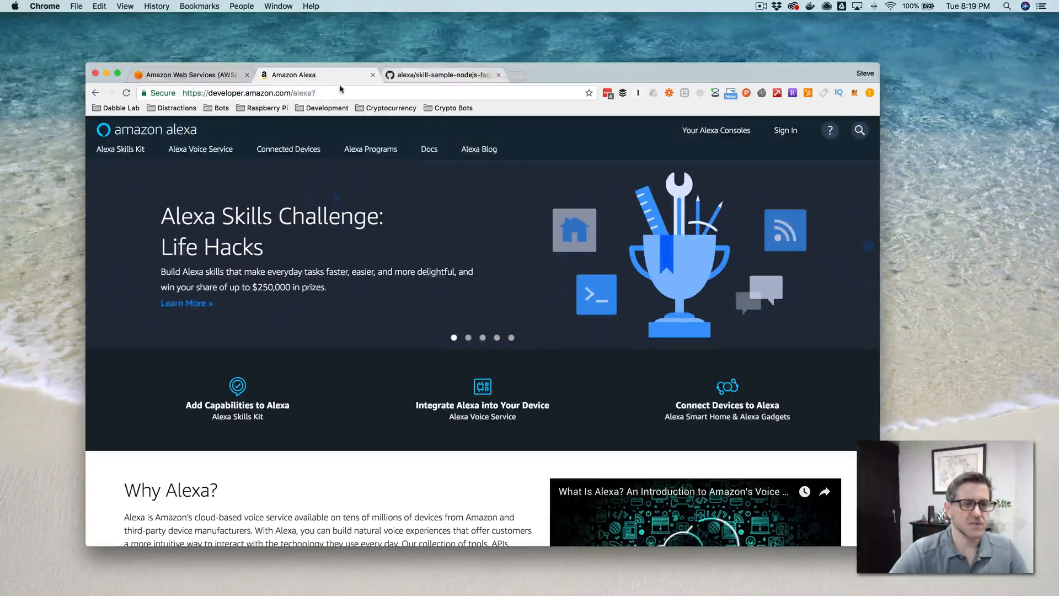
mouse_move(672, 138)
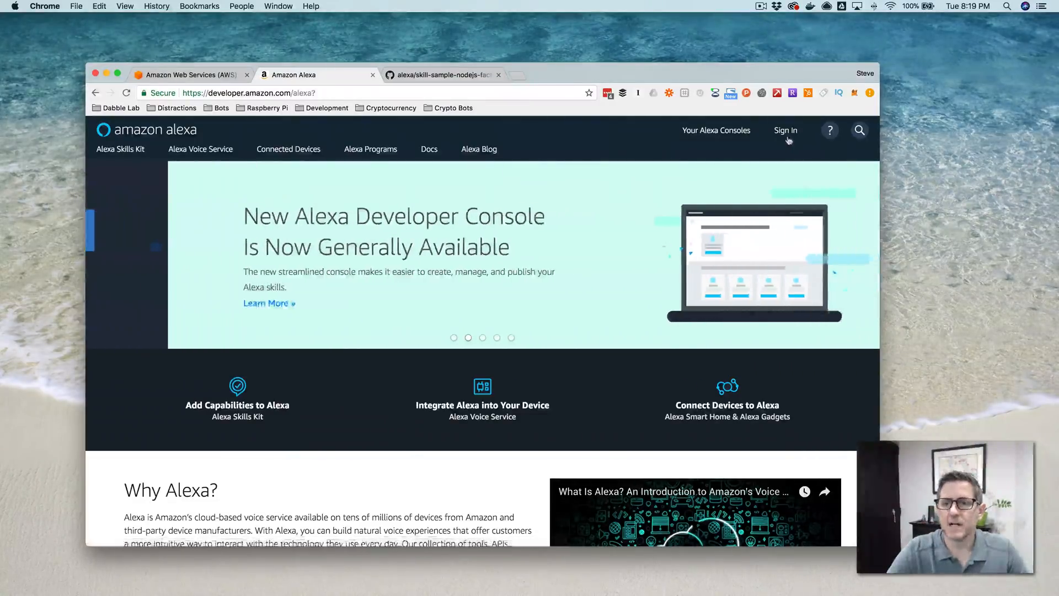
left_click(785, 130)
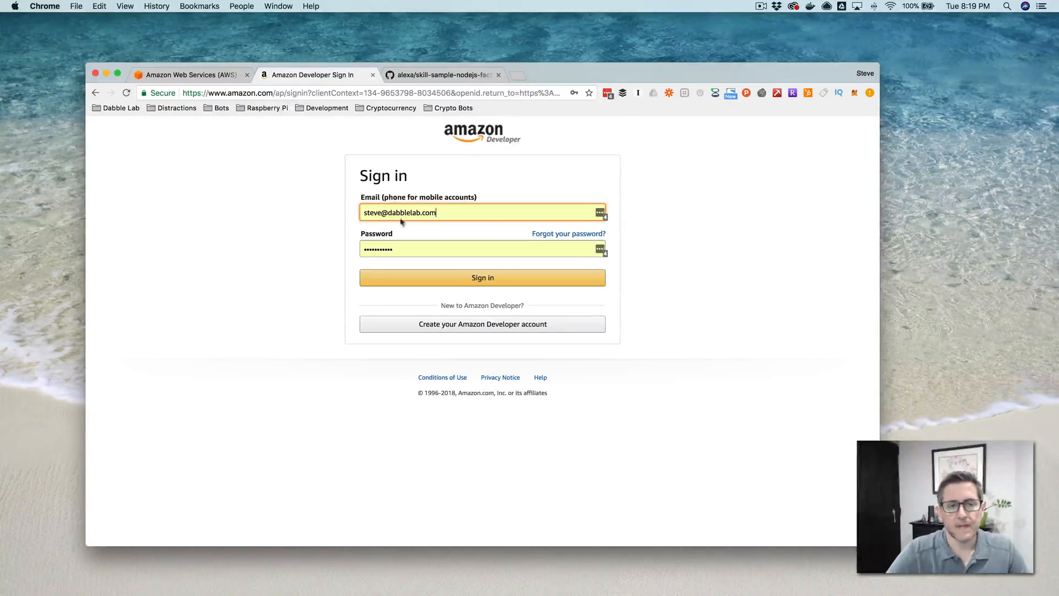
left_click(482, 278)
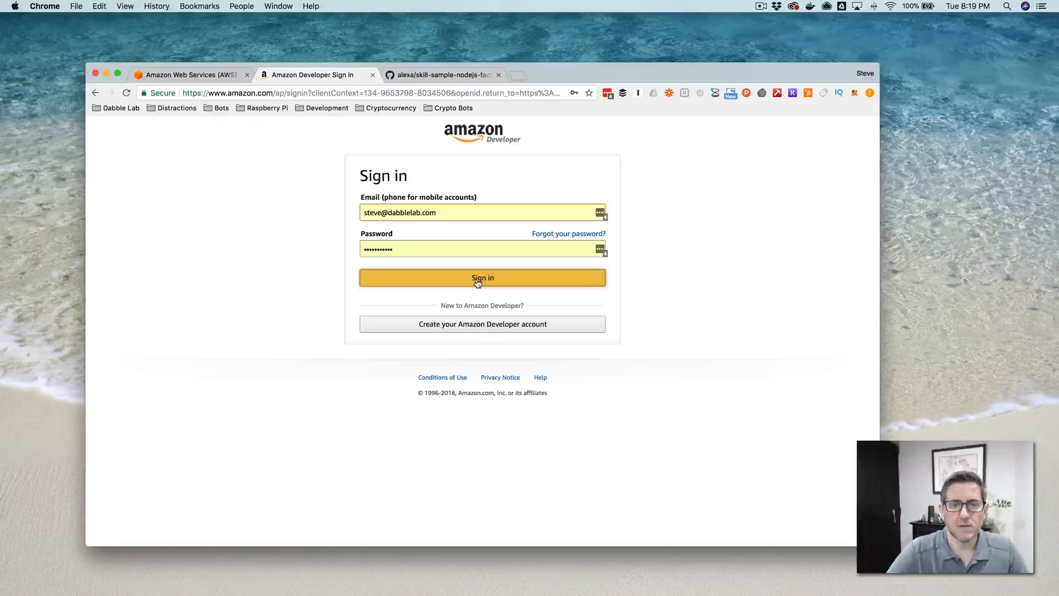
left_click(482, 278)
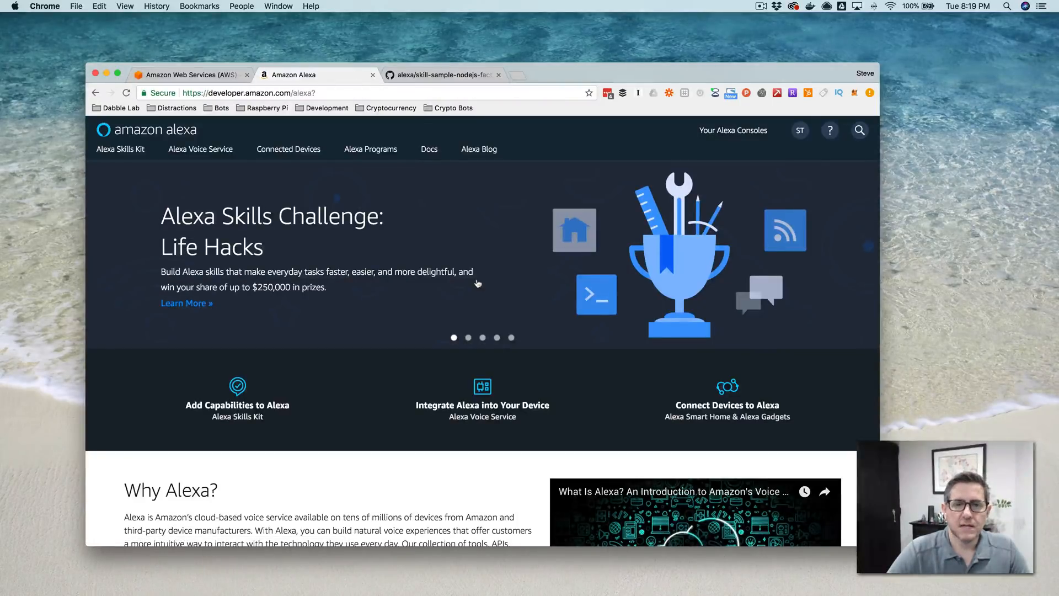
Step: From Your Alexa Consoles, go to Skills to see the empty Alexa Skills list
left_click(732, 131)
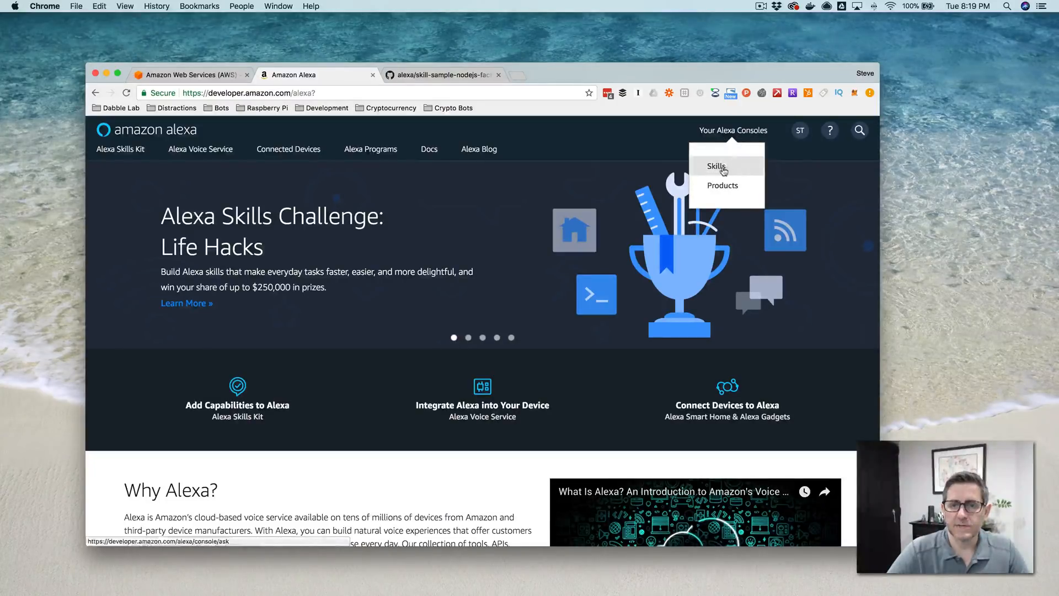
left_click(715, 167)
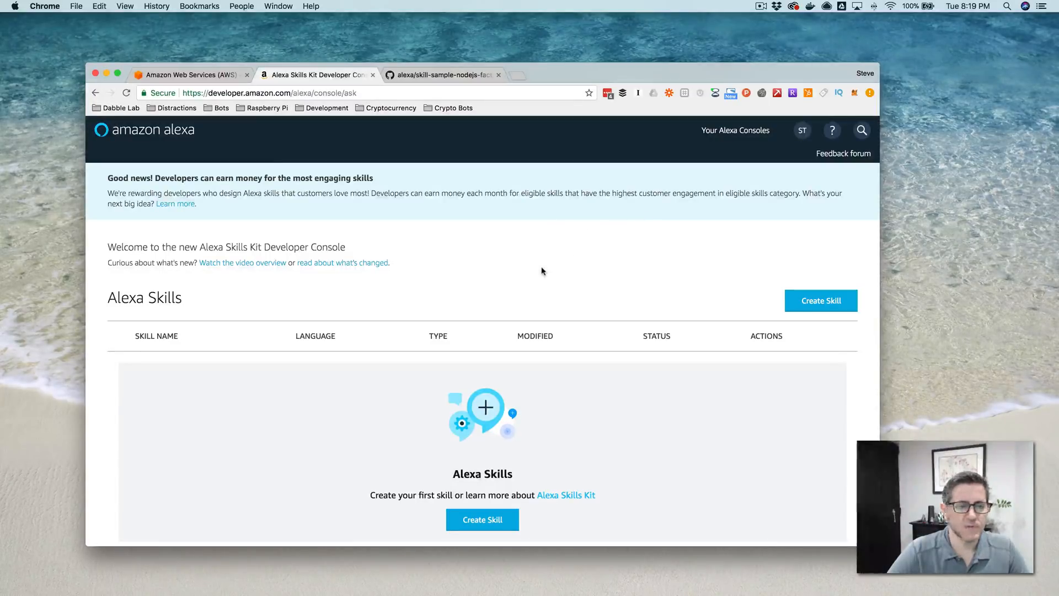
scroll("down", 3)
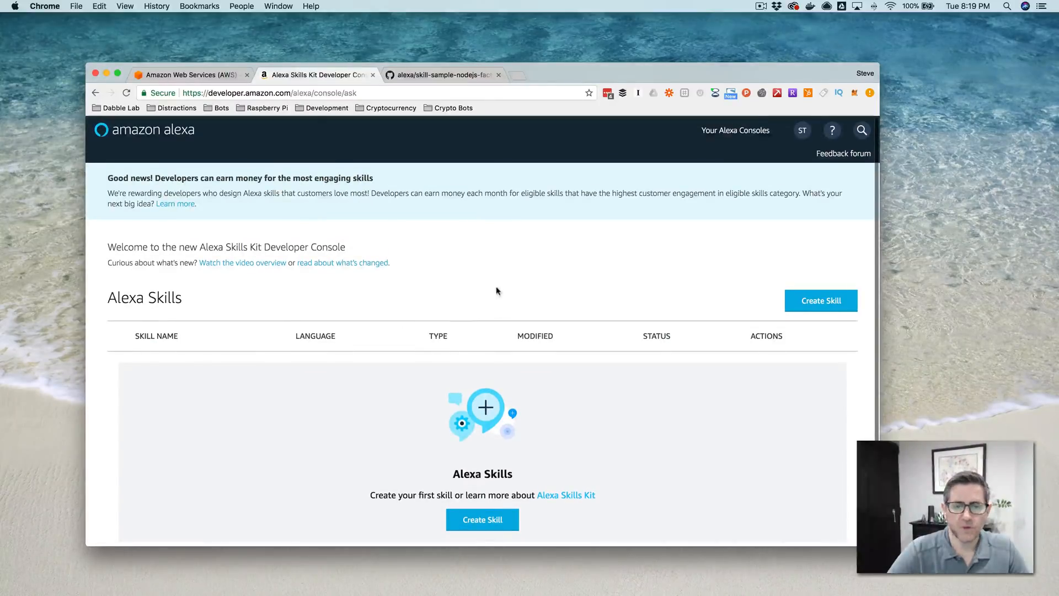
mouse_move(575, 394)
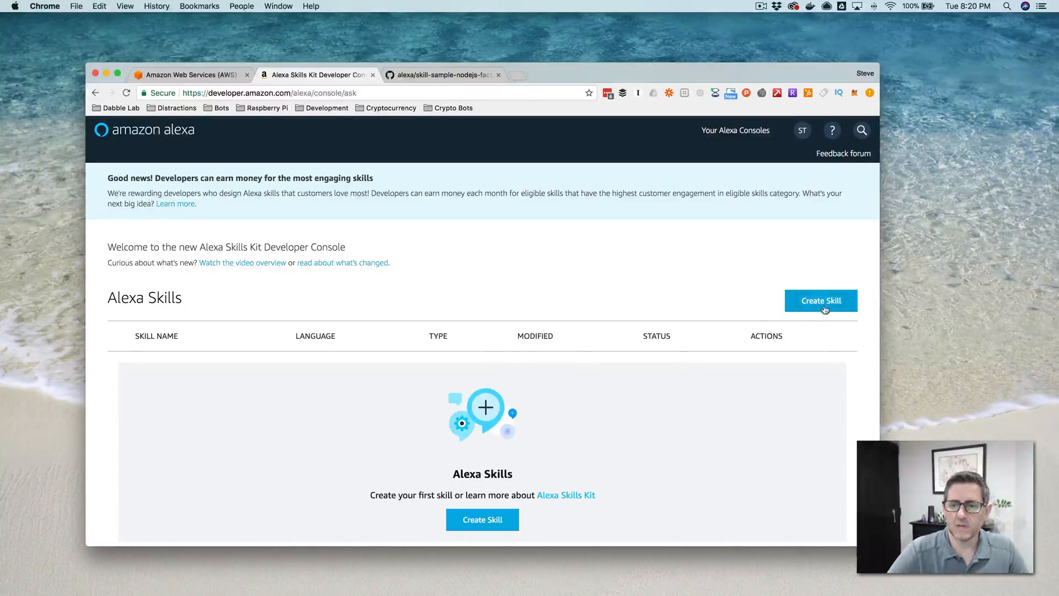
mouse_move(821, 300)
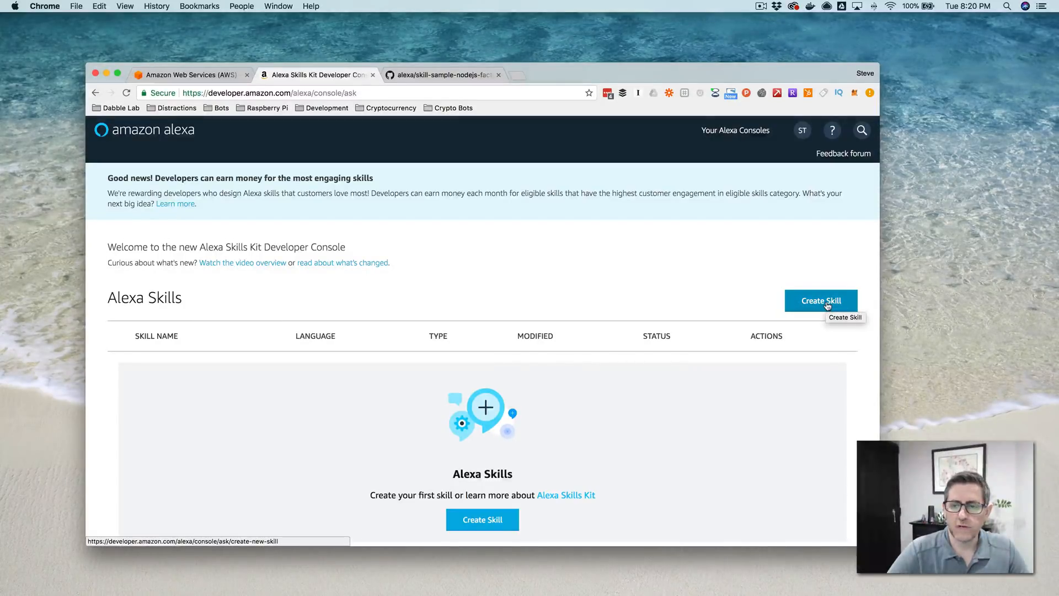
Step: Start a new skill named 'space facts', reviewing languages and keeping English (US)
left_click(821, 300)
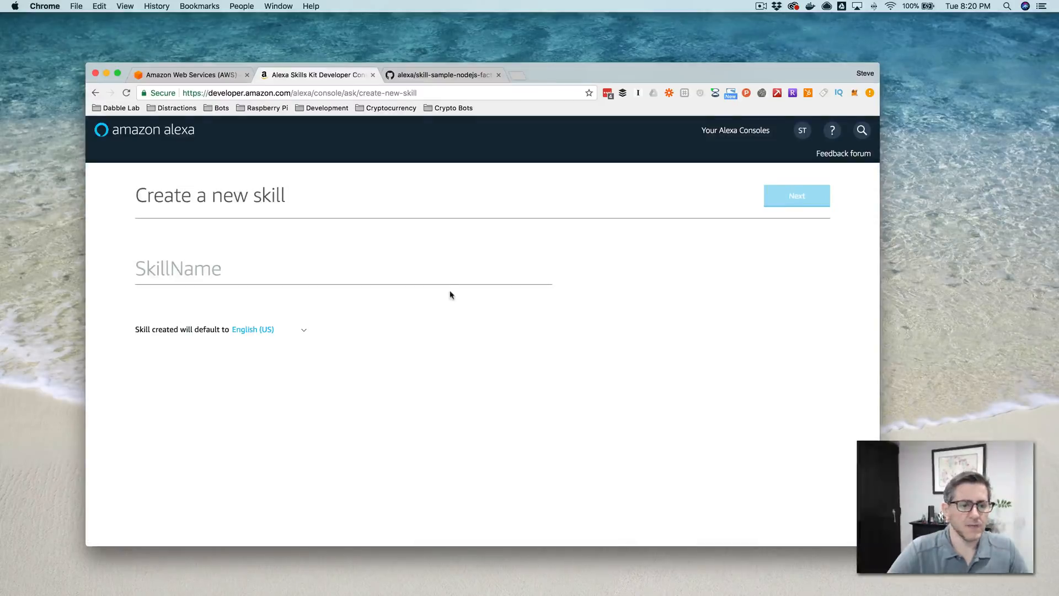
left_click(342, 268)
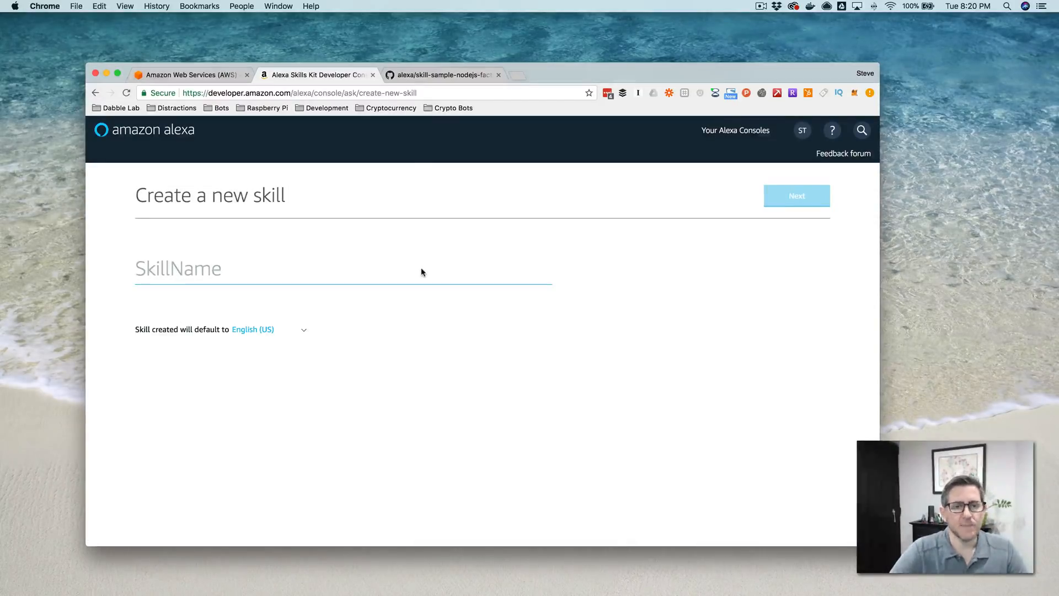
type("space")
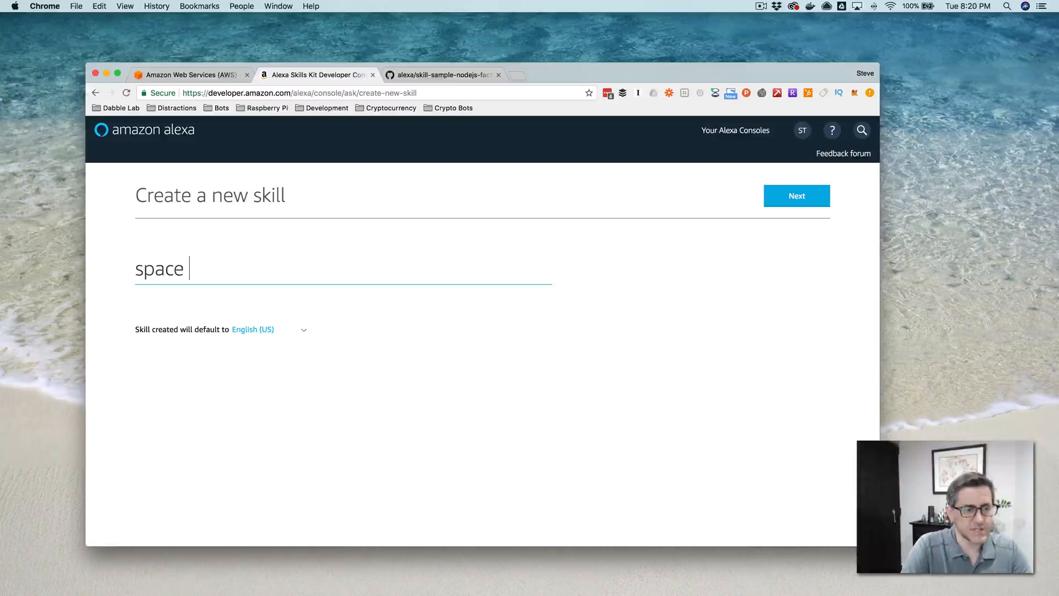
type("fac")
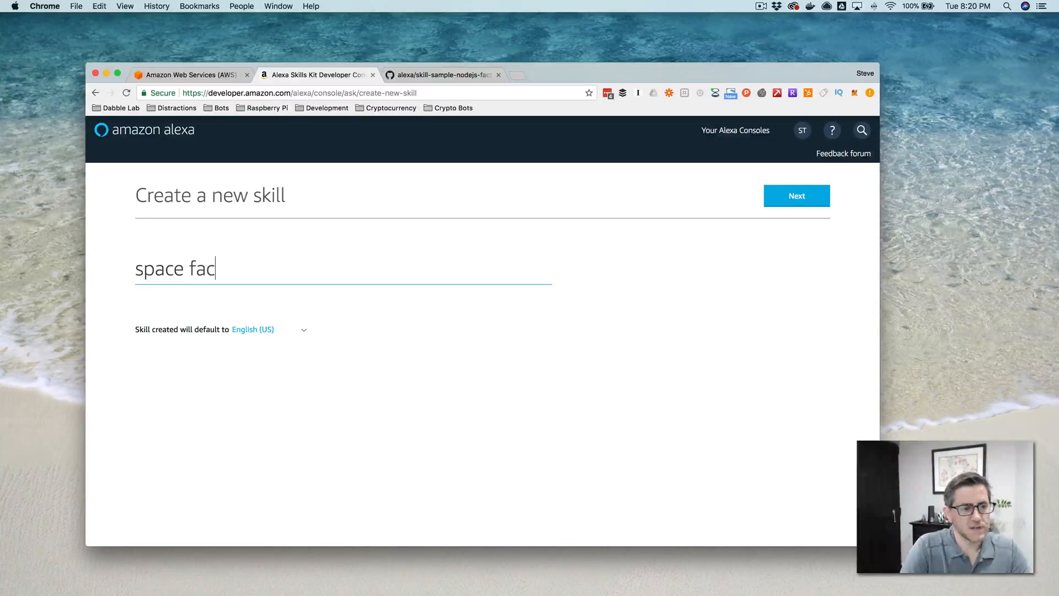
type("ts")
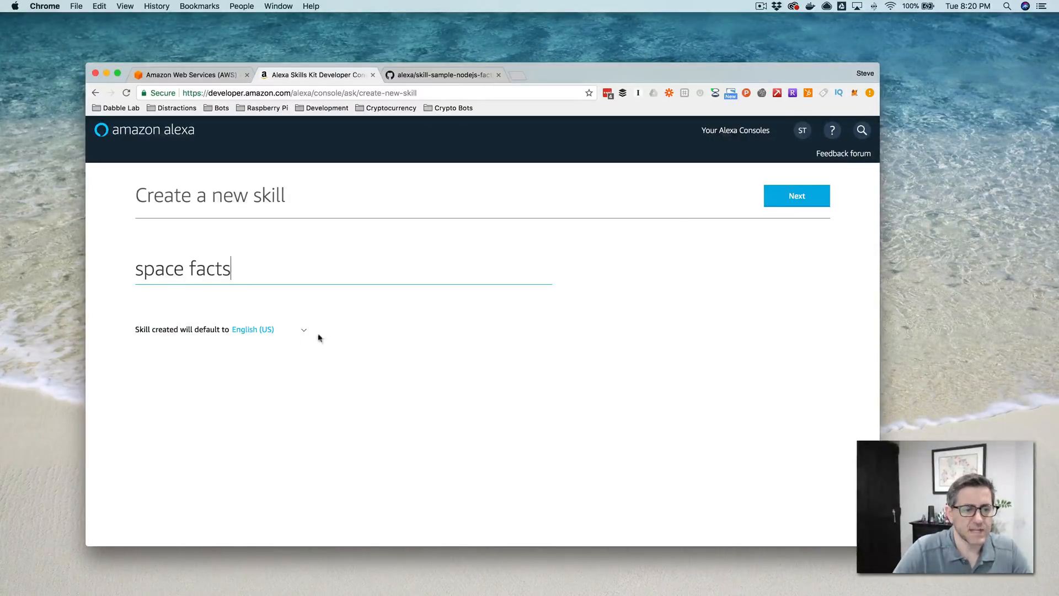
left_click(252, 328)
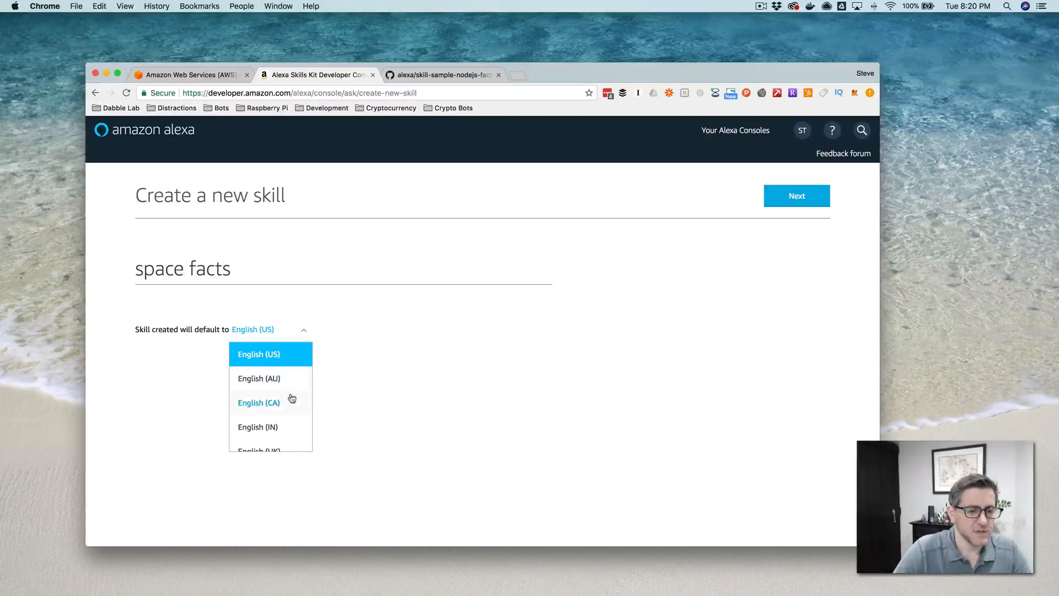
scroll("down", 3)
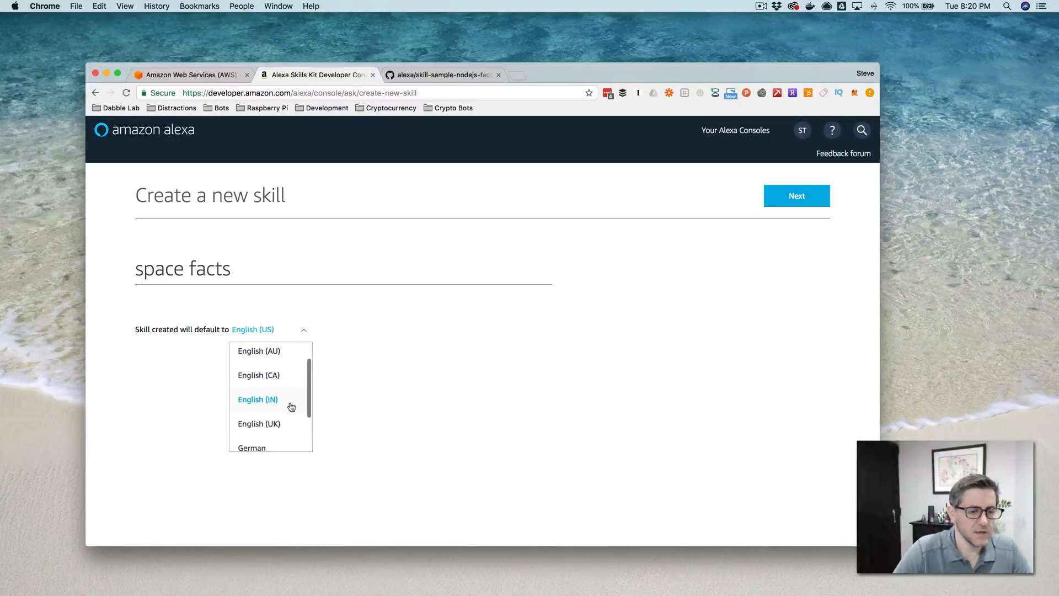
scroll("down", 3)
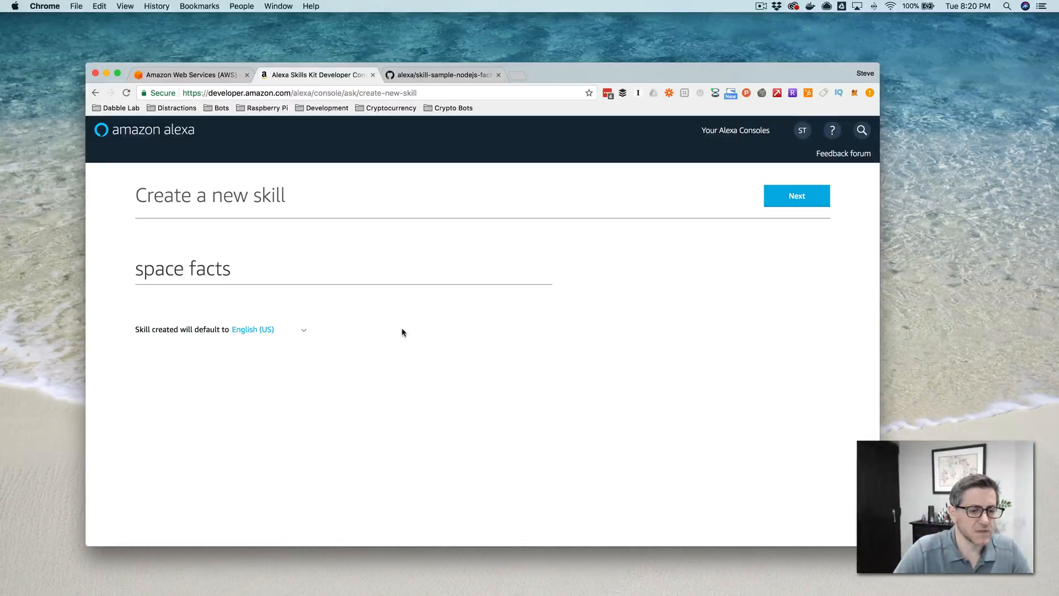
mouse_move(564, 311)
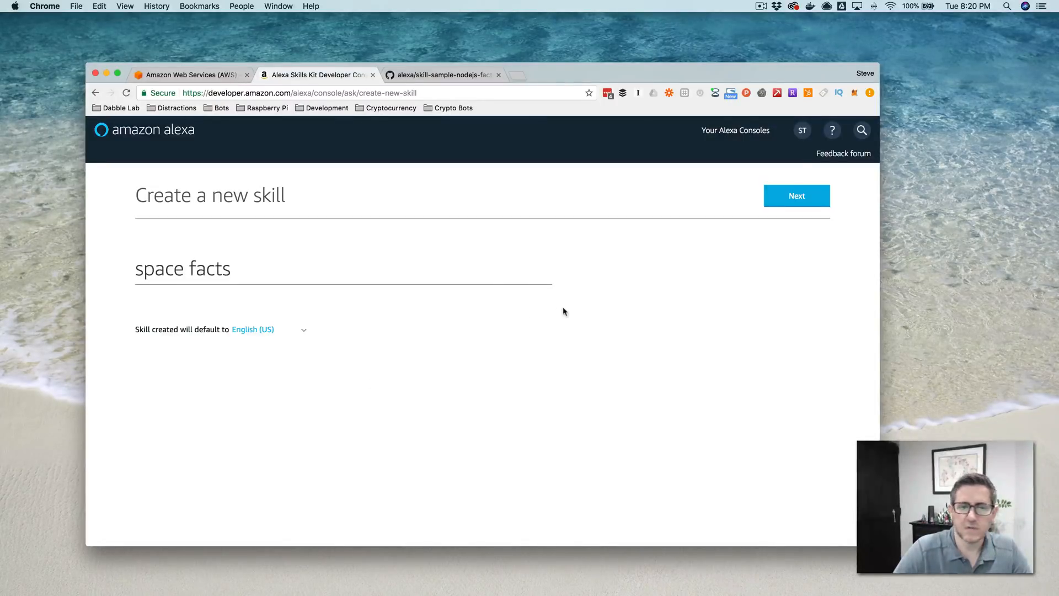
Step: Choose the Custom model and create the space facts skill
left_click(796, 196)
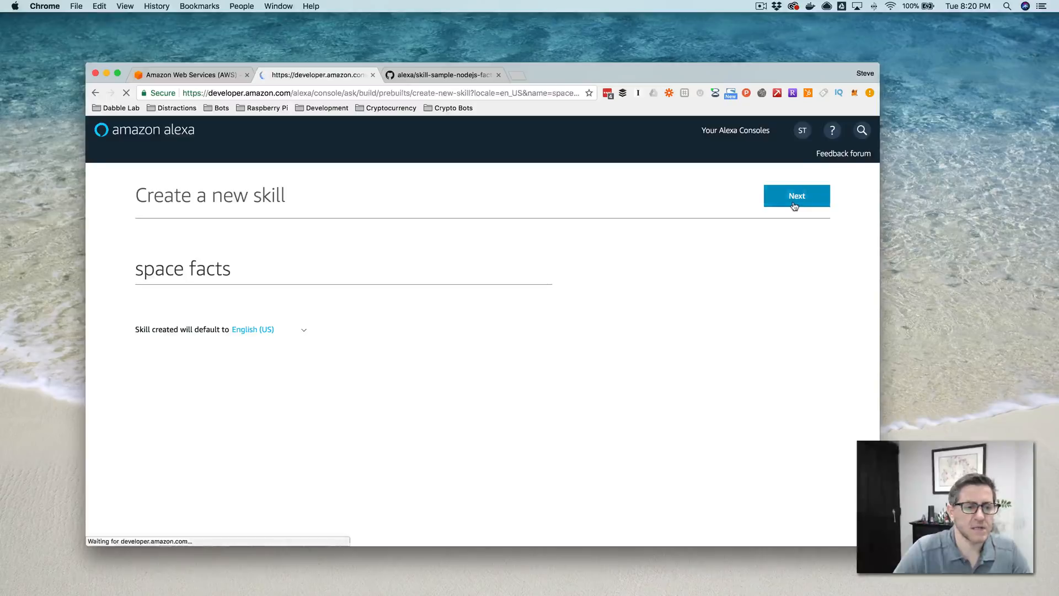
left_click(797, 196)
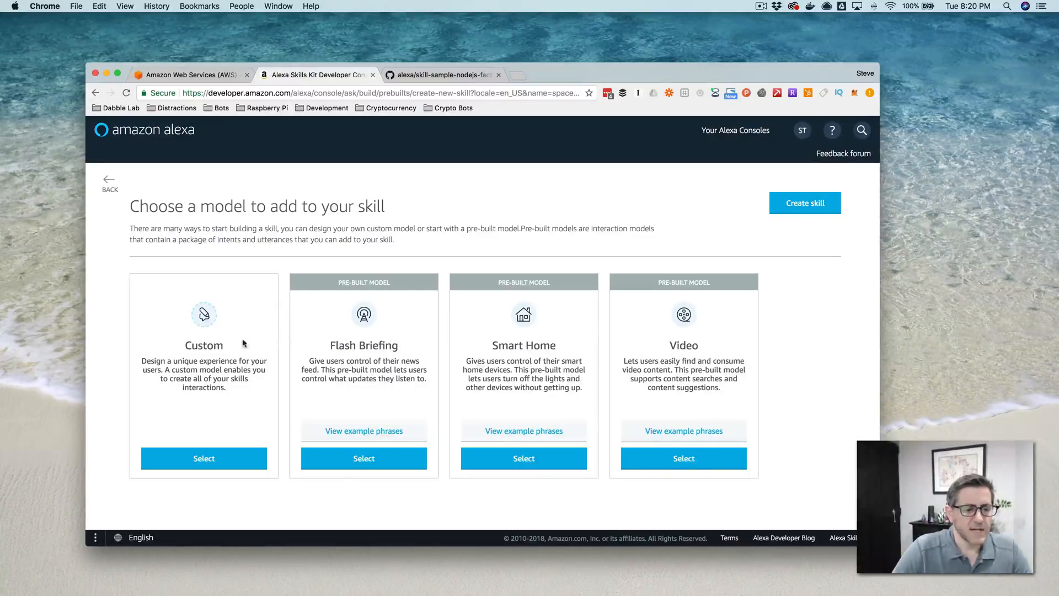
mouse_move(665, 393)
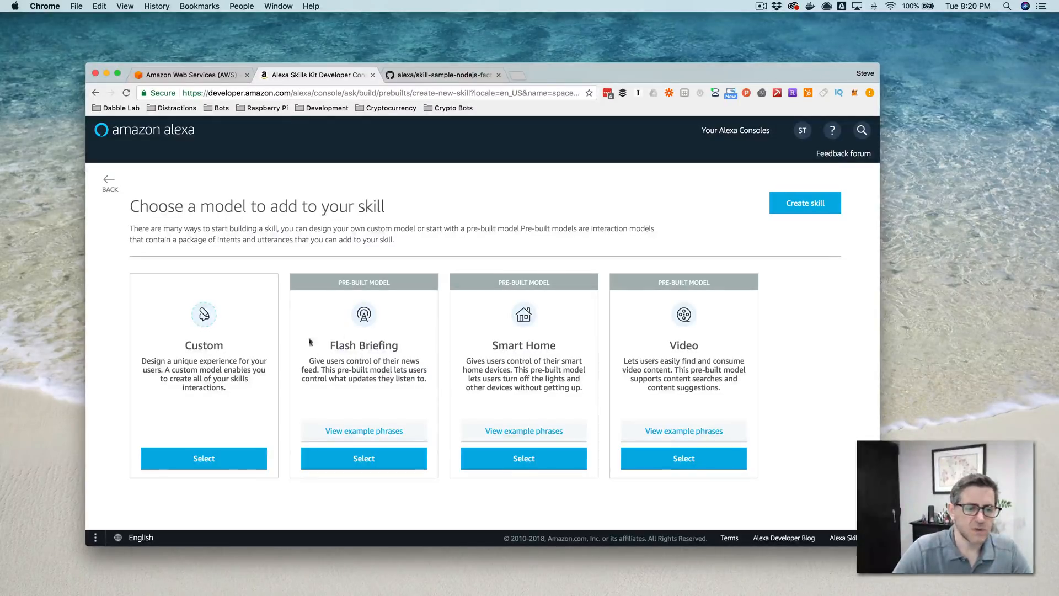
mouse_move(151, 406)
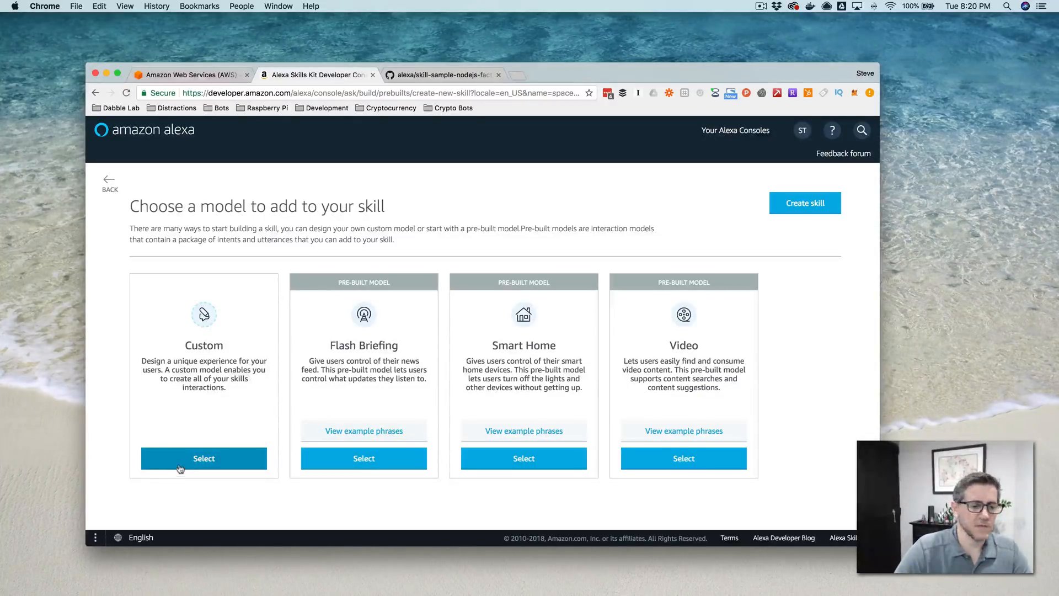
left_click(203, 458)
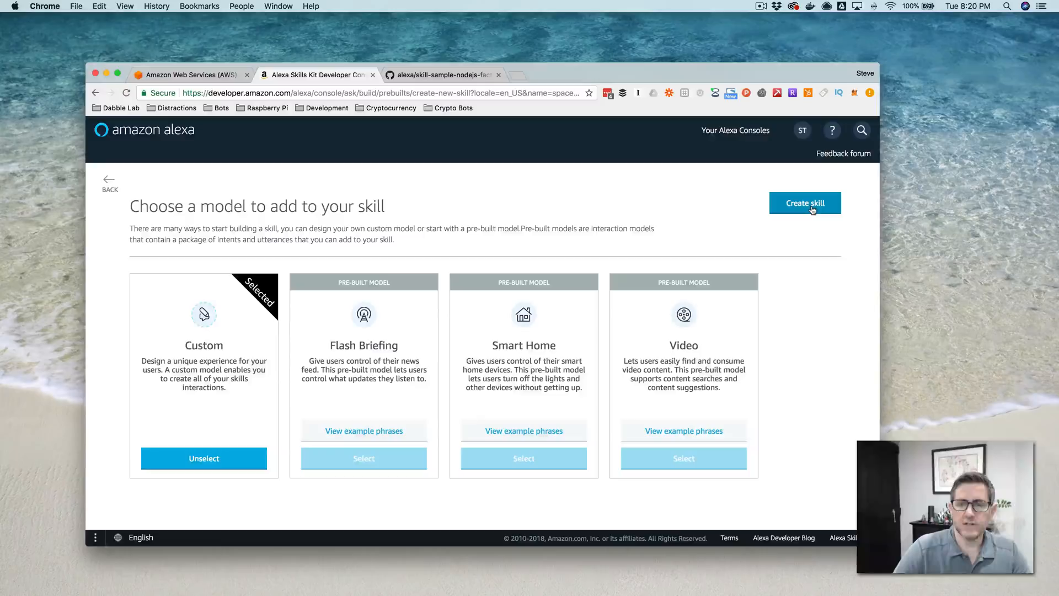
left_click(804, 203)
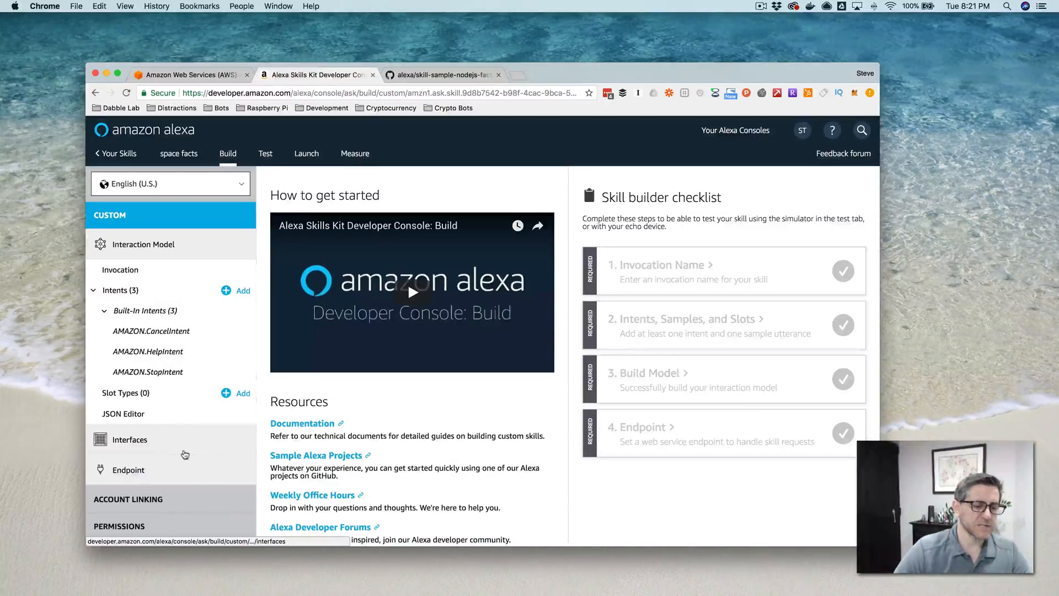
mouse_move(169, 395)
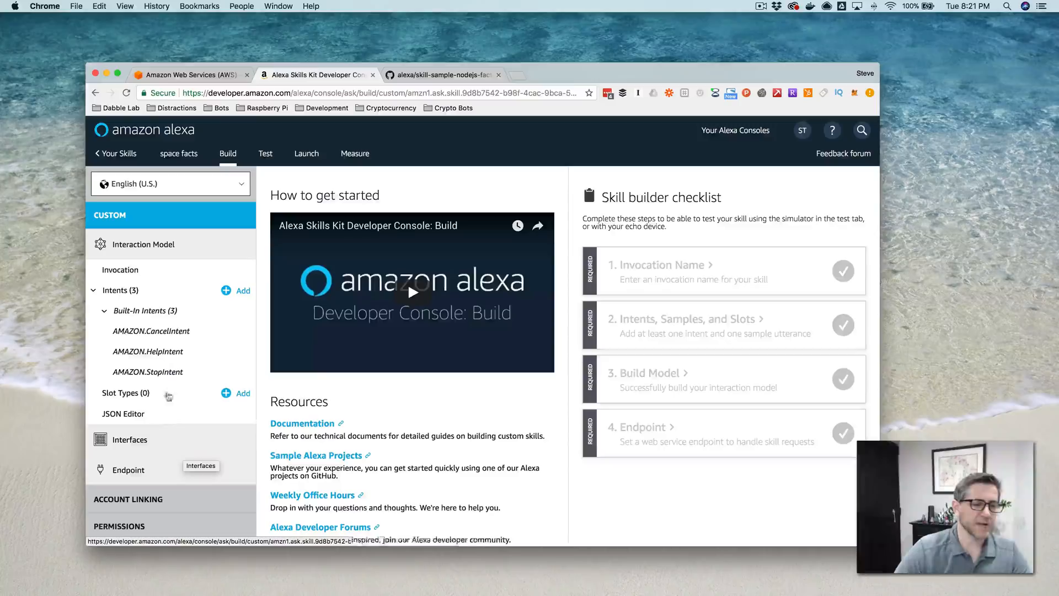
mouse_move(148, 371)
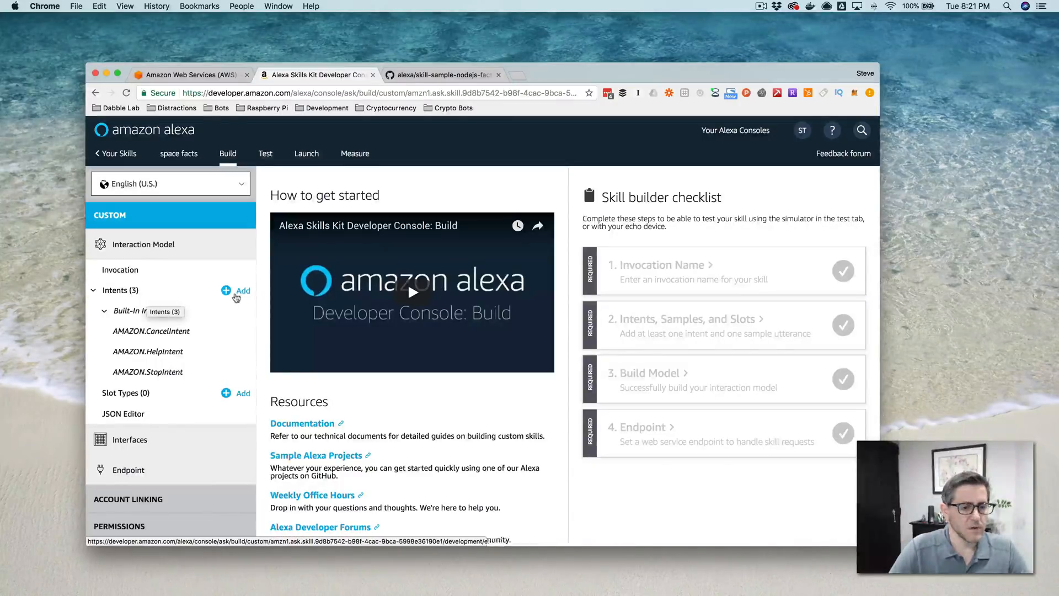
Step: Begin adding a new intent from the Build page's Intents sidebar entry
left_click(242, 290)
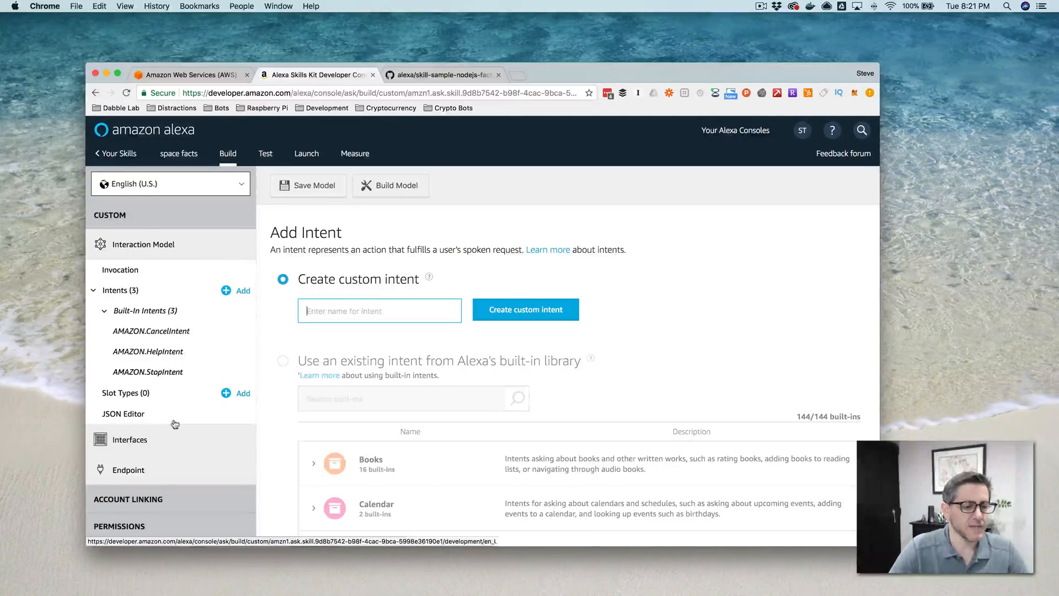
mouse_move(129, 439)
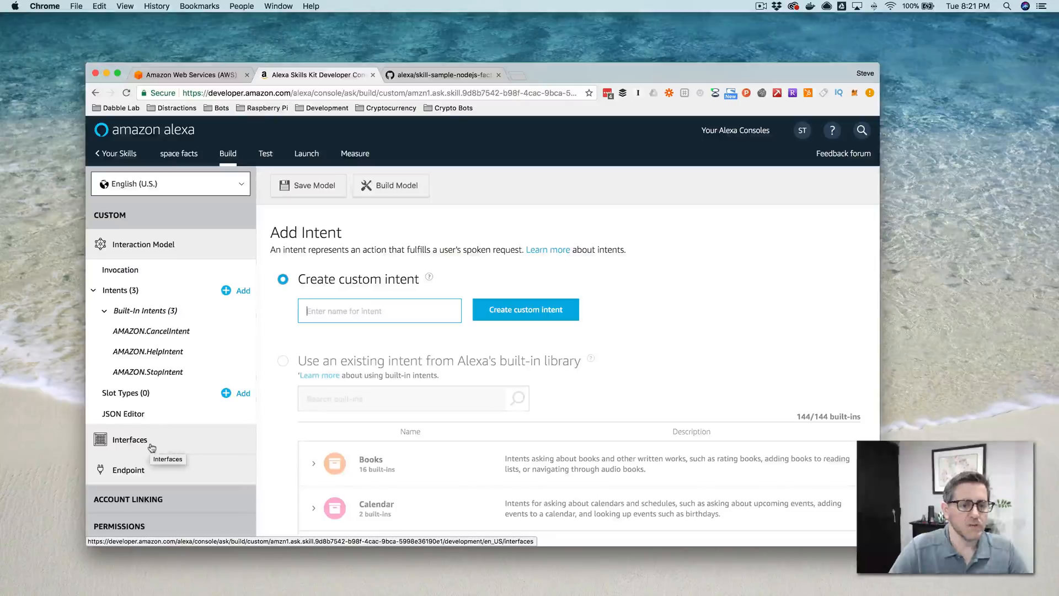
mouse_move(184, 216)
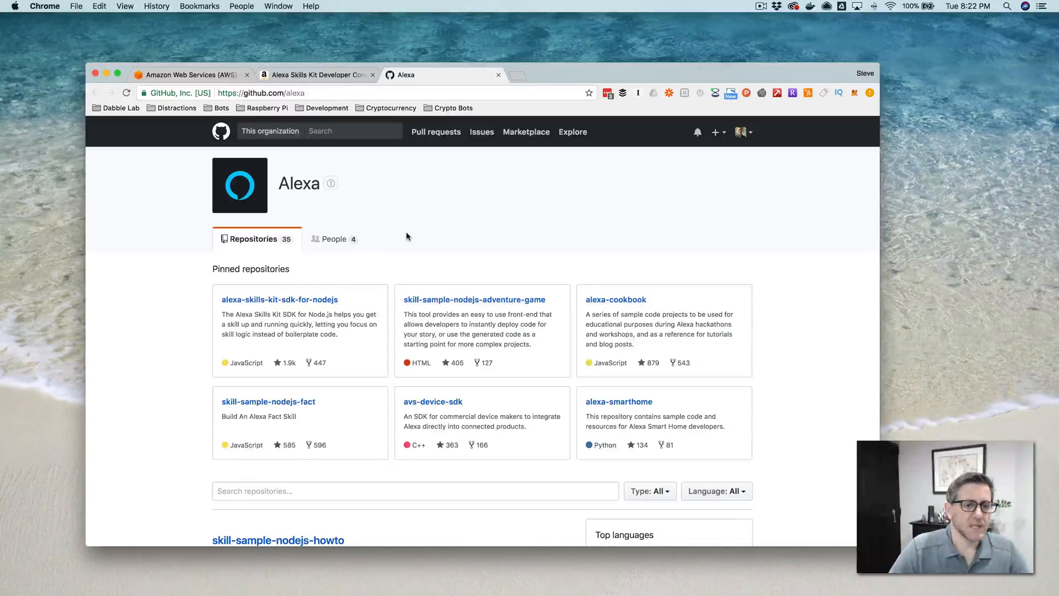
Step: View models/en-US.json of skill-sample-nodejs-fact as raw text, then return to the skill console
scroll("down", 3)
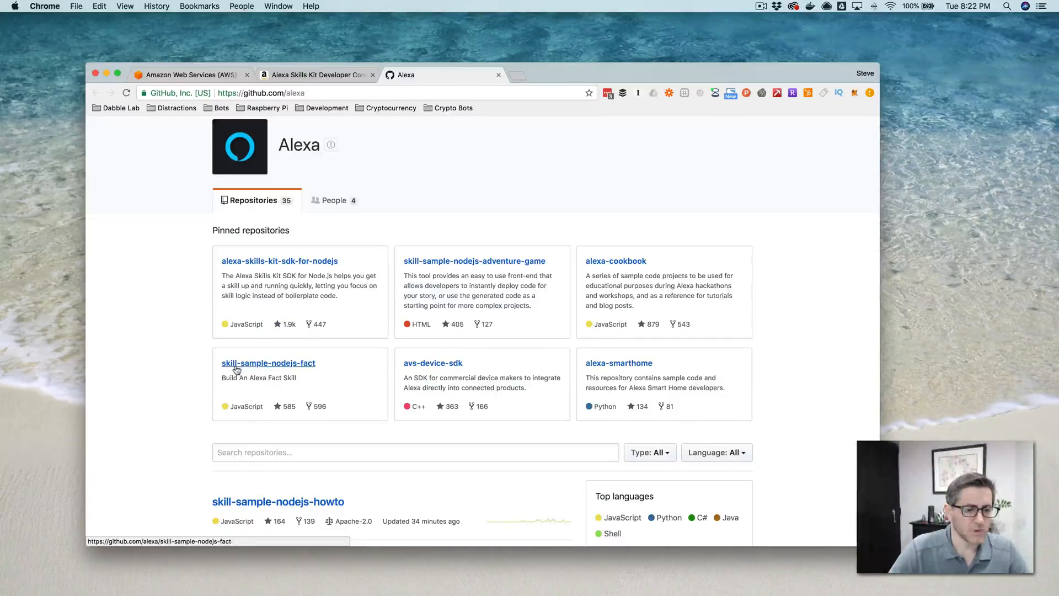
left_click(268, 363)
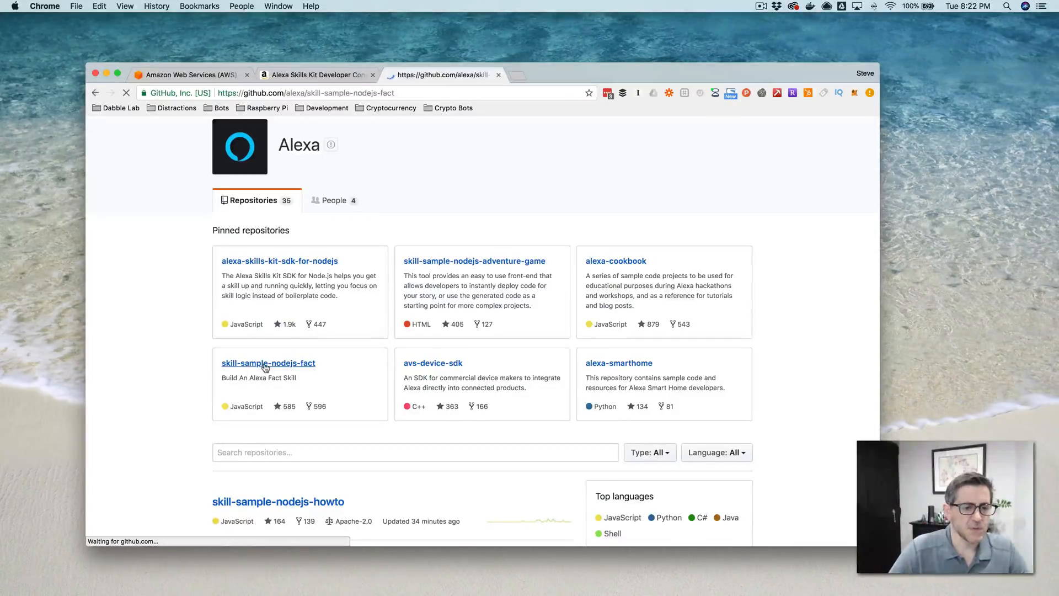
left_click(268, 363)
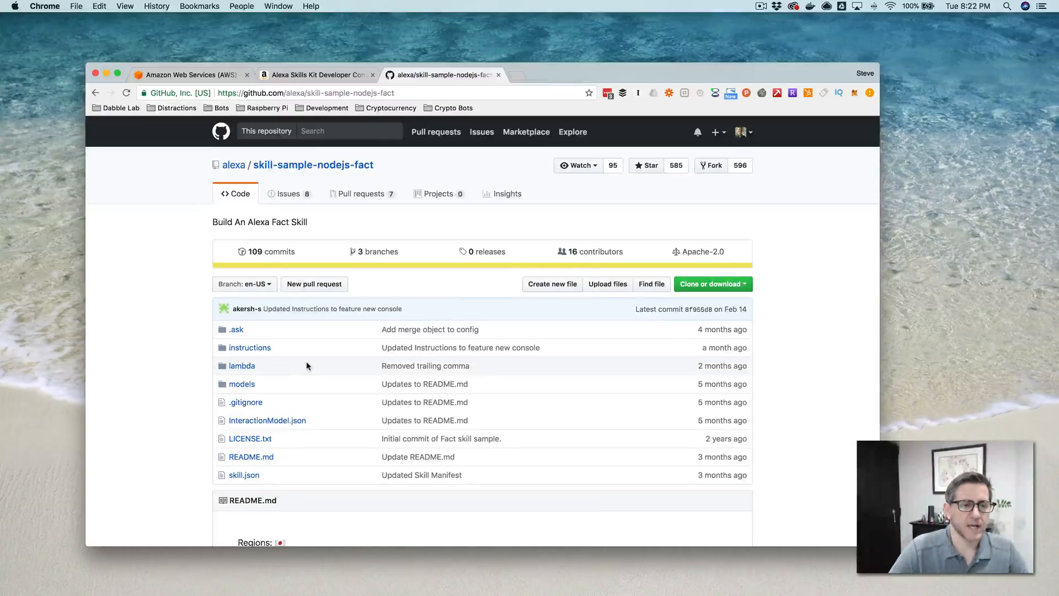
scroll("down", 3)
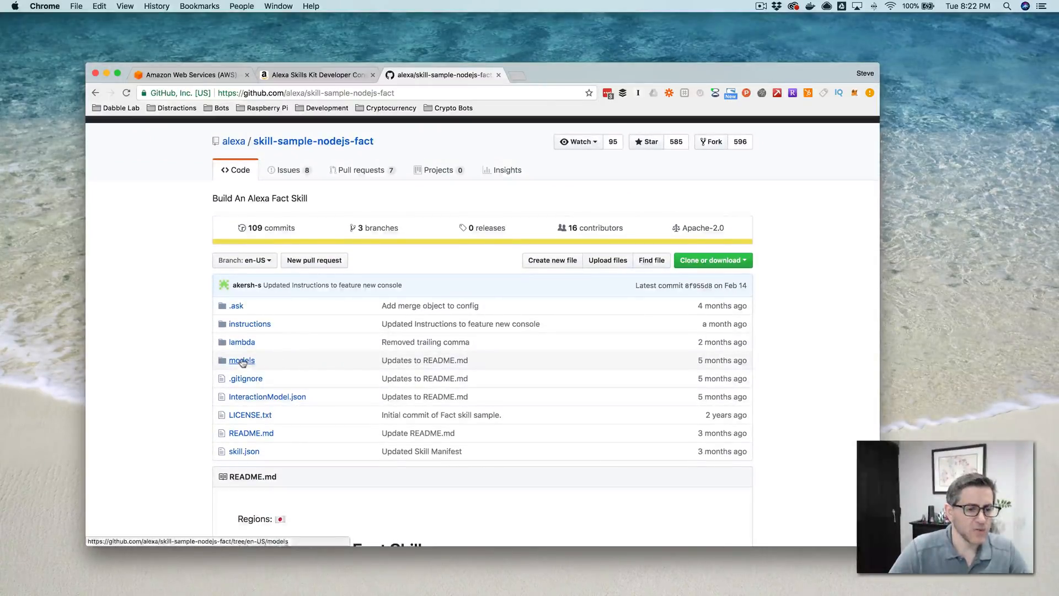
left_click(241, 360)
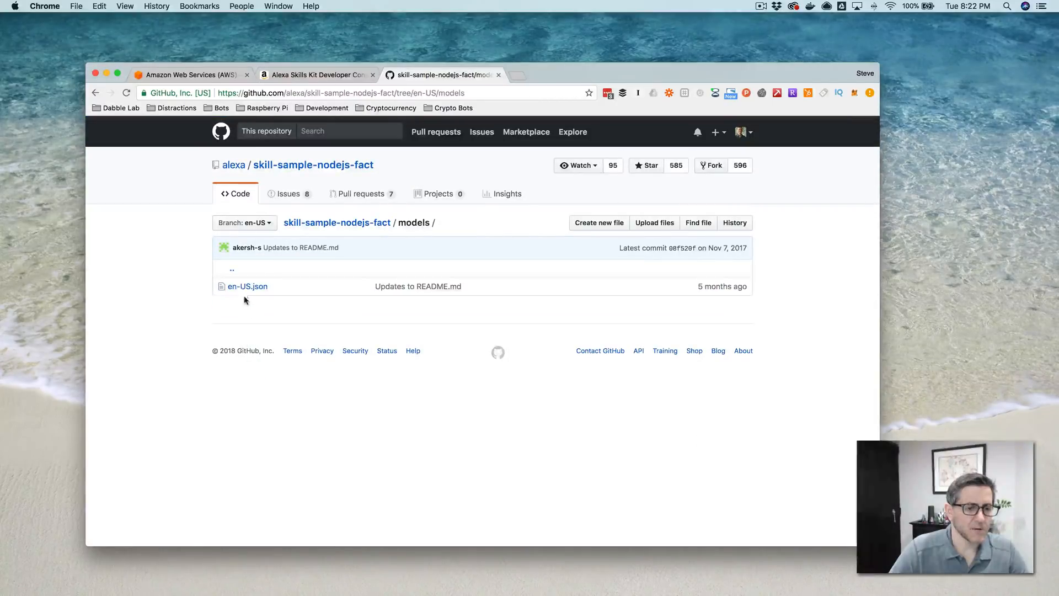
left_click(248, 286)
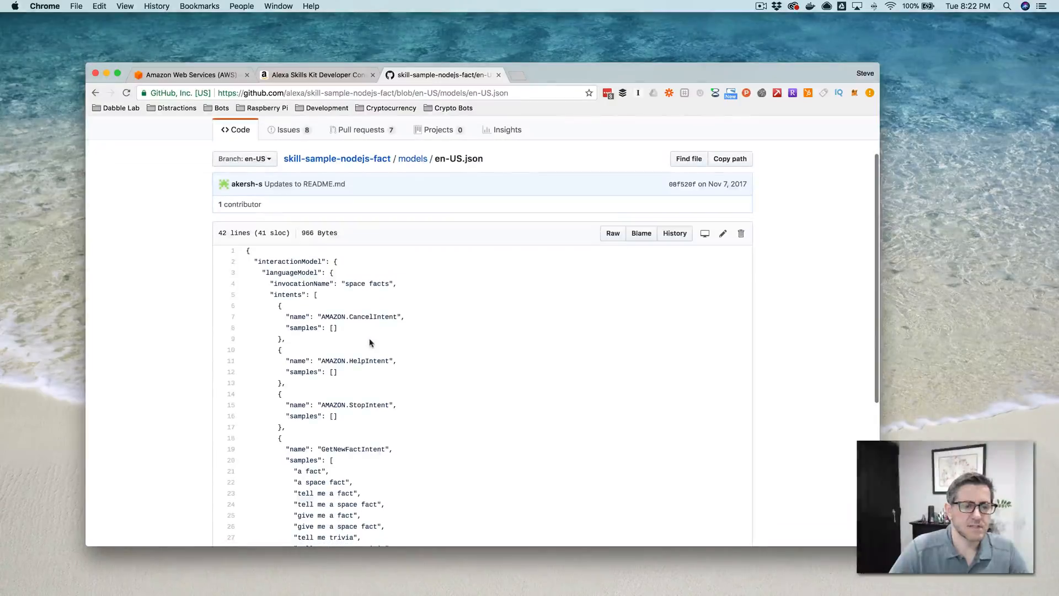
mouse_move(613, 233)
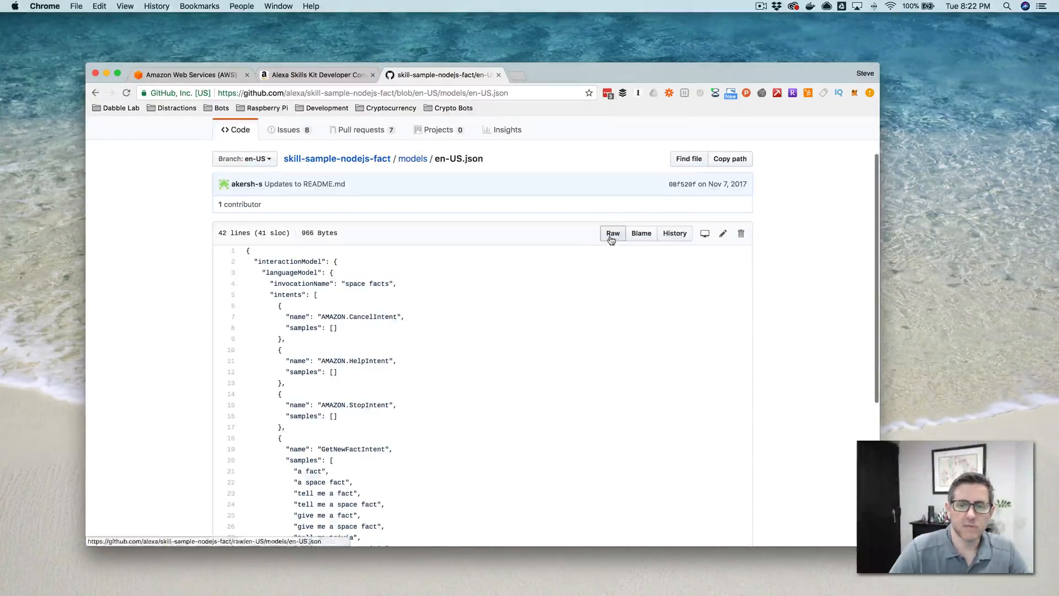
left_click(612, 233)
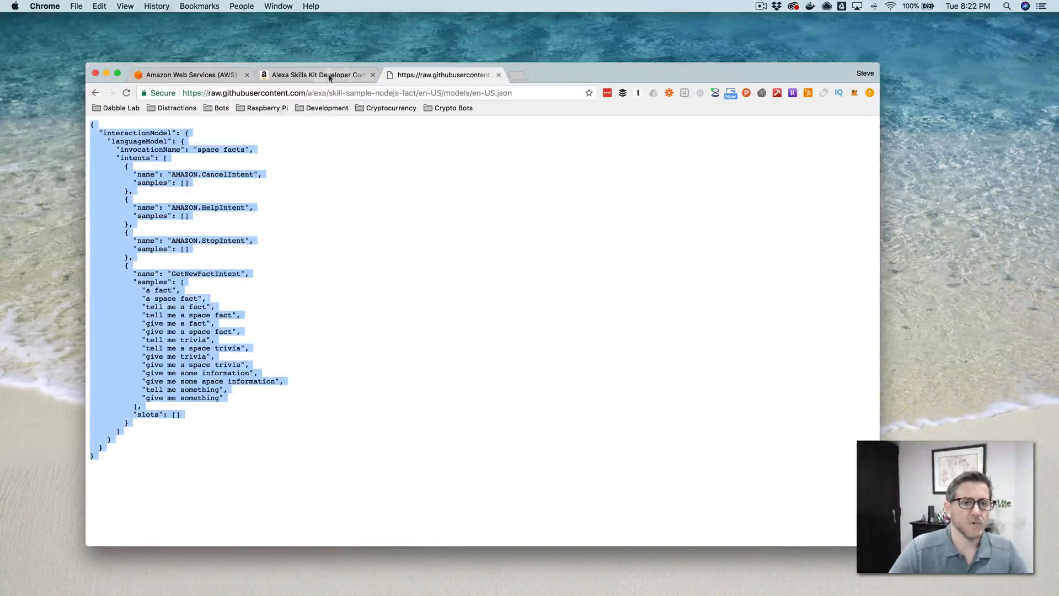
left_click(317, 74)
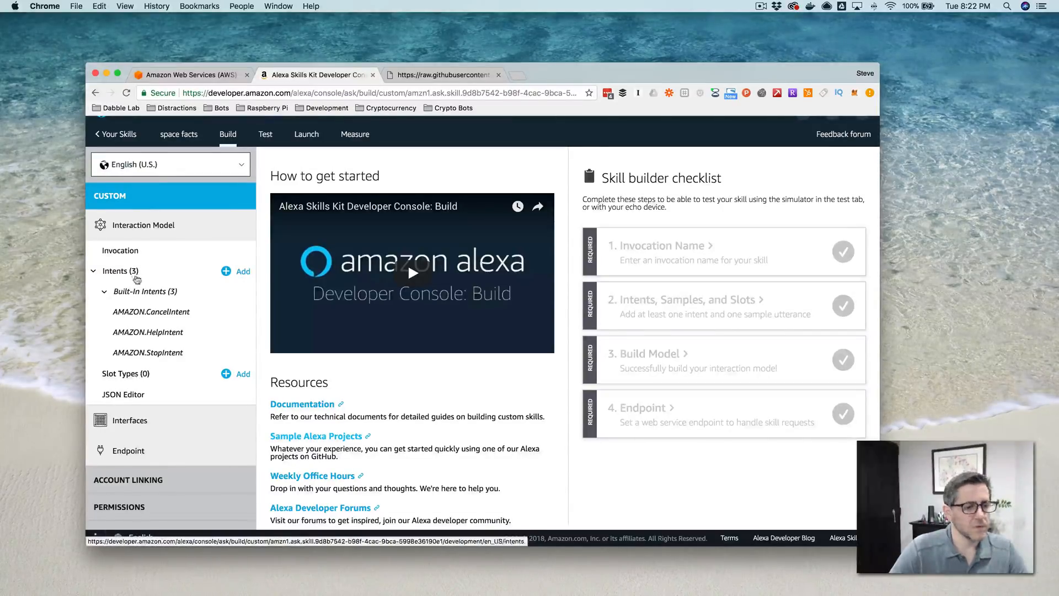
Step: Set the Skill Invocation Name to 'space facts' and save the model
left_click(120, 250)
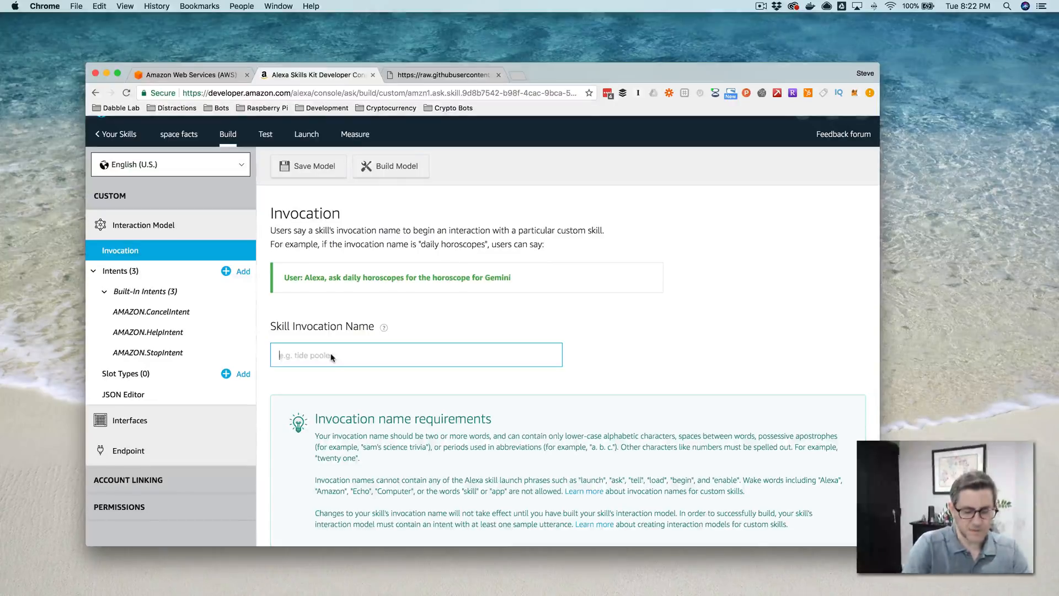
type("space facts")
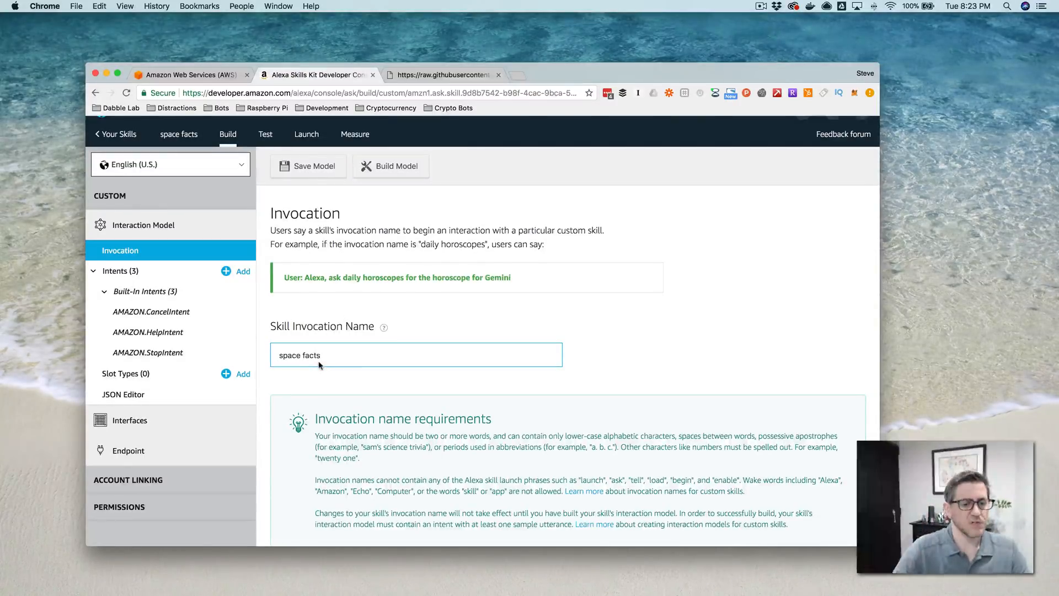
scroll("down", 3)
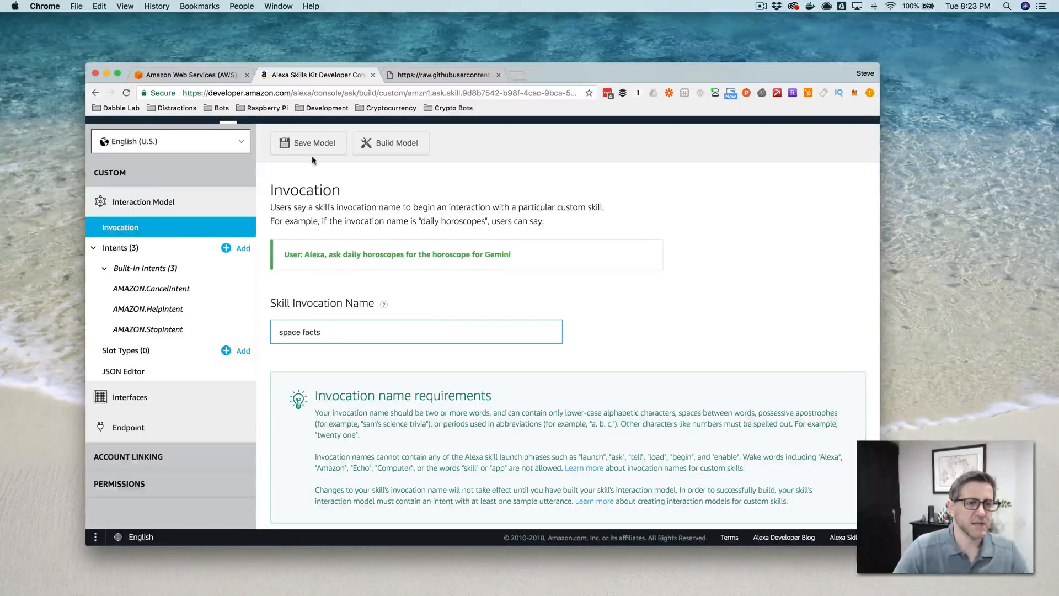
left_click(308, 143)
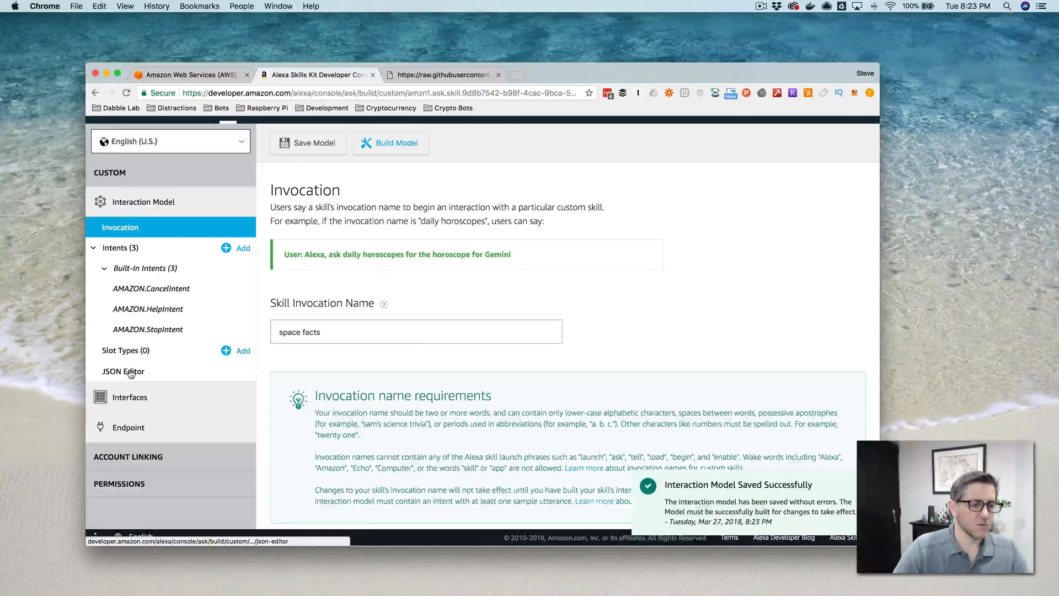
Step: Paste the fact-skill JSON with GetNewFactIntent into the JSON Editor, save and build the model
left_click(124, 371)
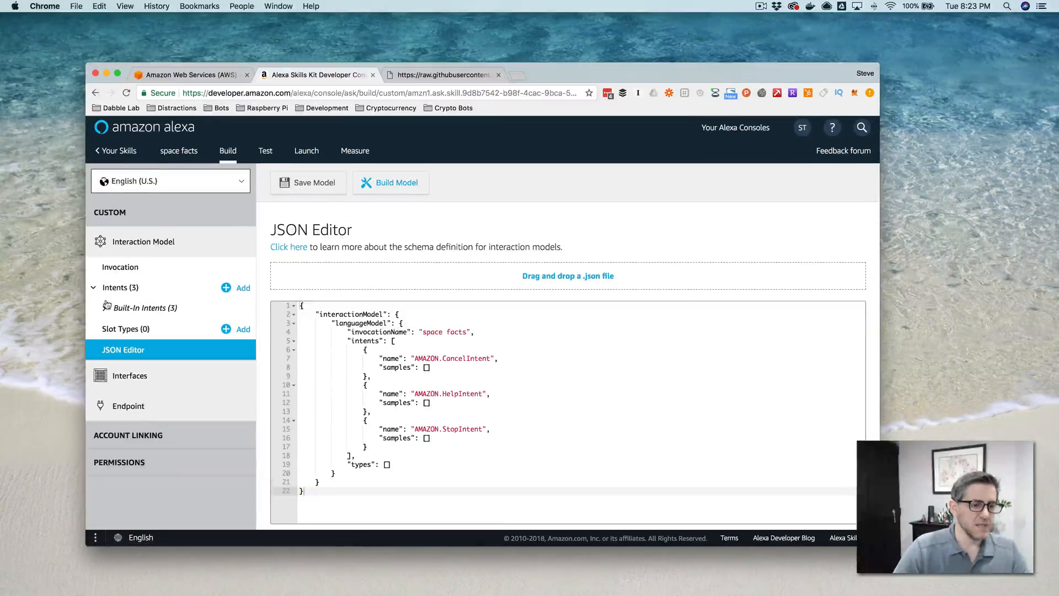
left_click(93, 287)
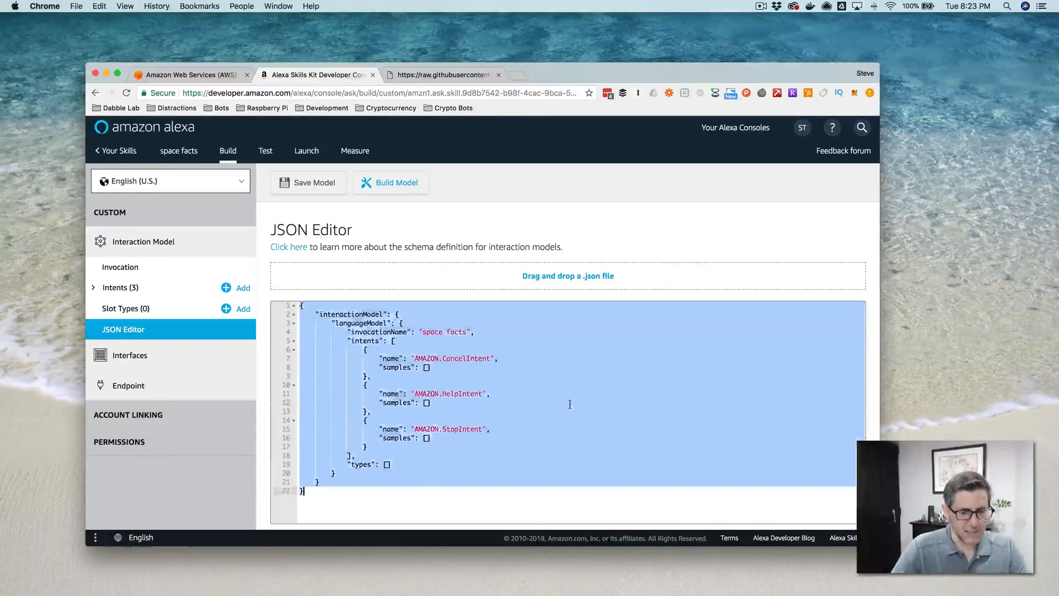
scroll("down", 3)
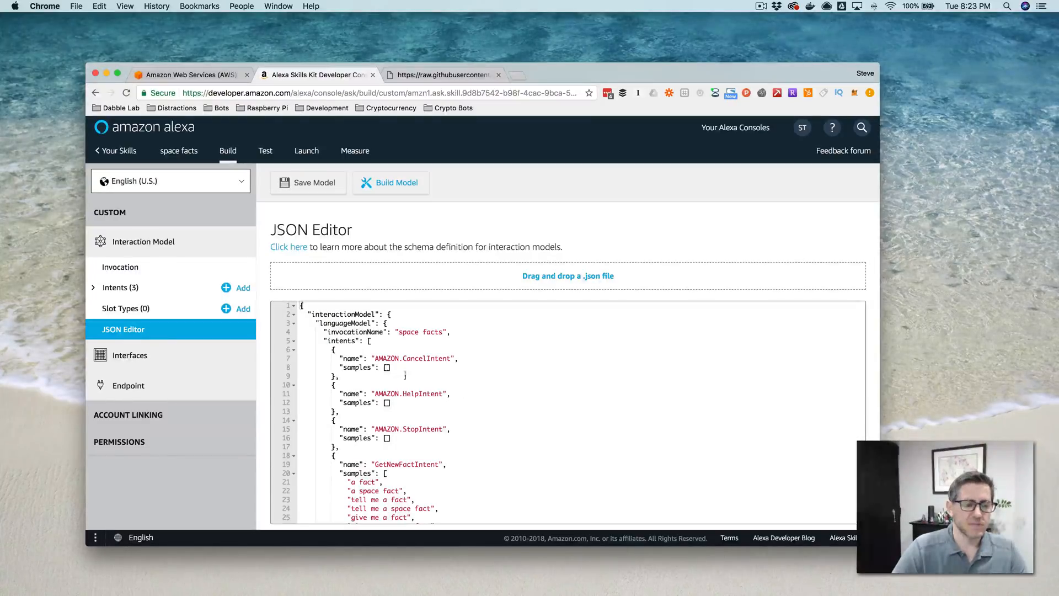
scroll("down", 3)
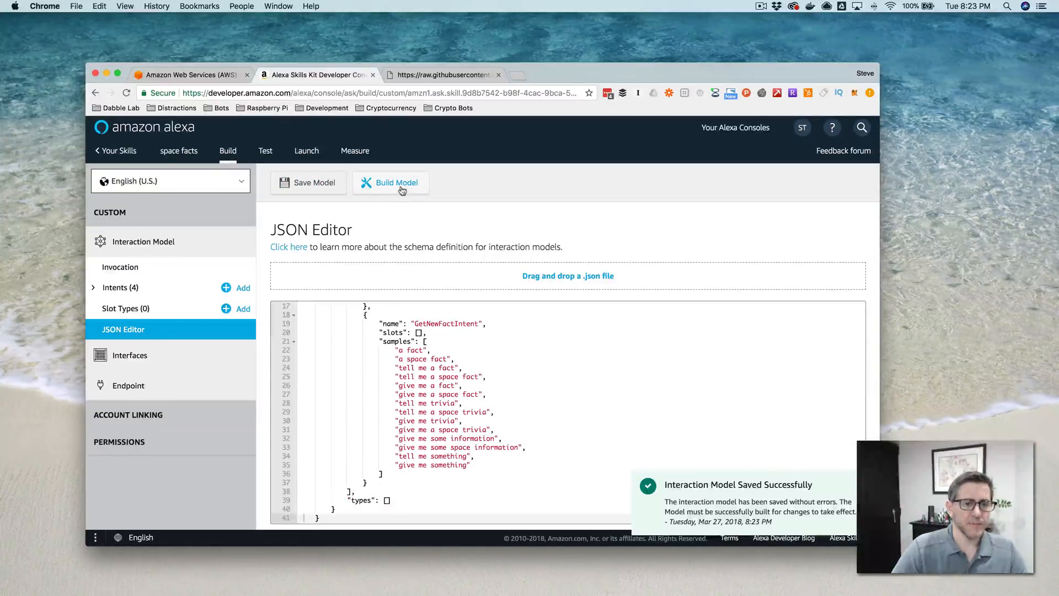
left_click(391, 182)
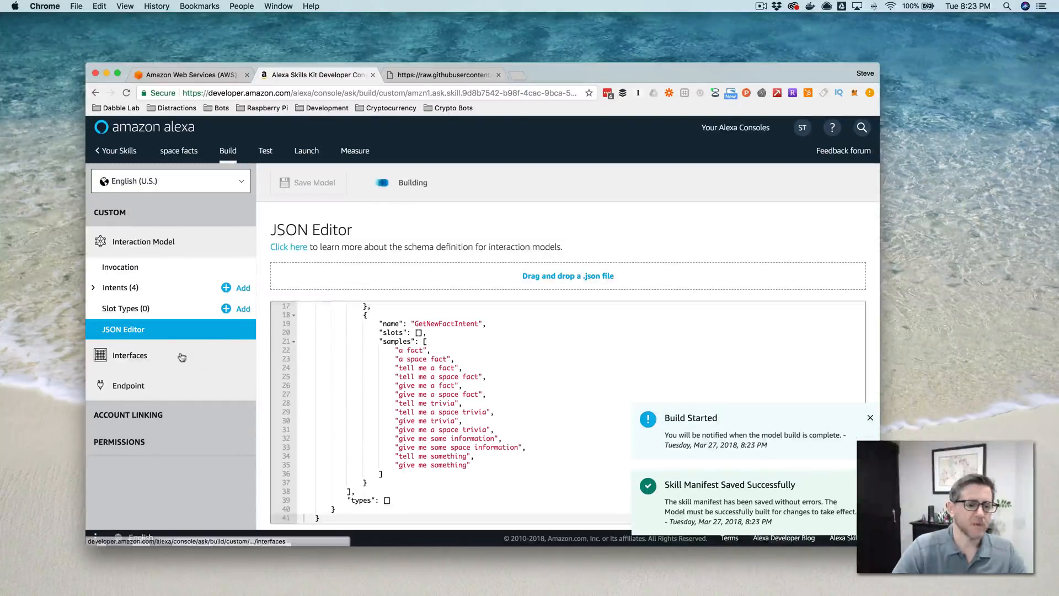
Step: Review the Interfaces page with Audio Player, Display and Video App left disabled, then go to Endpoint
left_click(130, 354)
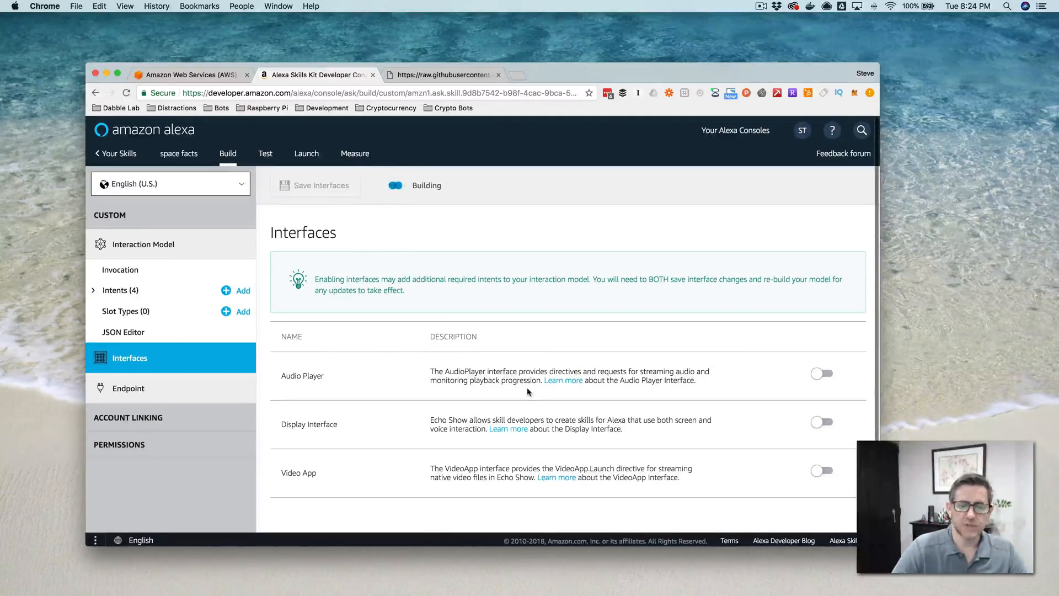
mouse_move(714, 411)
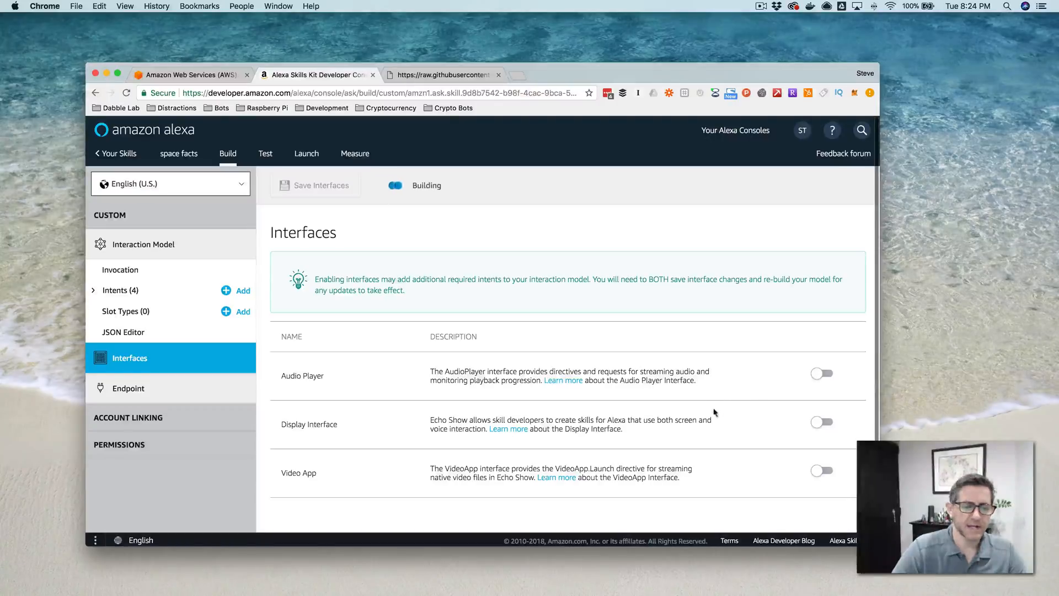
mouse_move(487, 407)
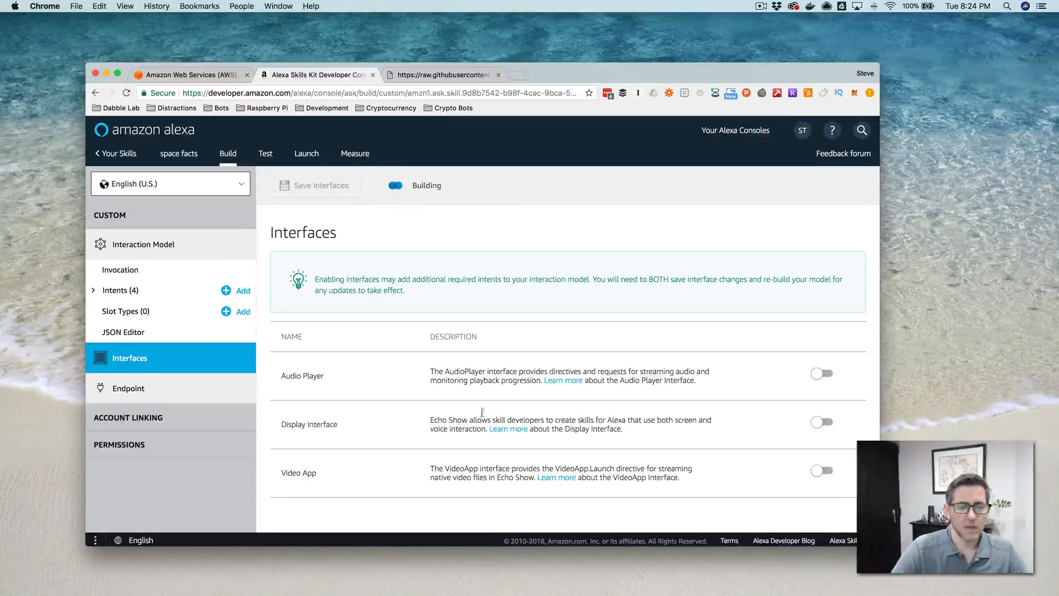
mouse_move(557, 504)
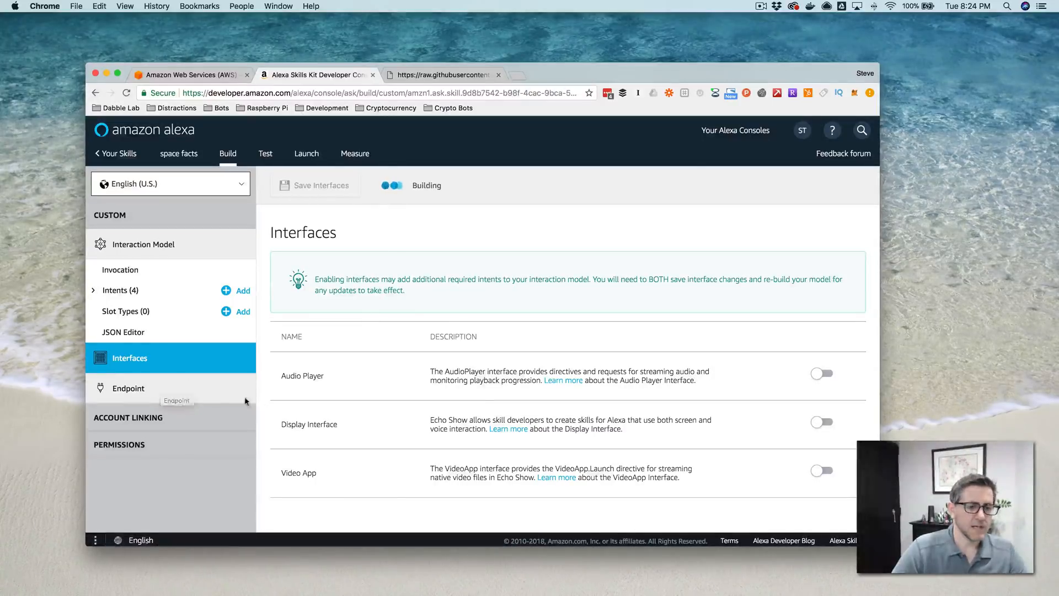
left_click(127, 389)
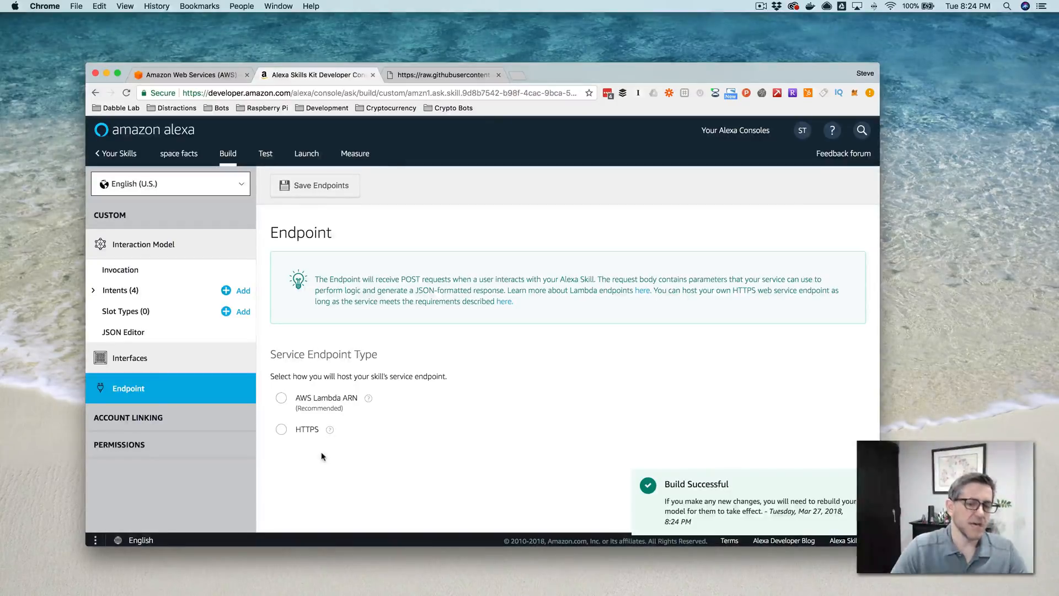
mouse_move(454, 356)
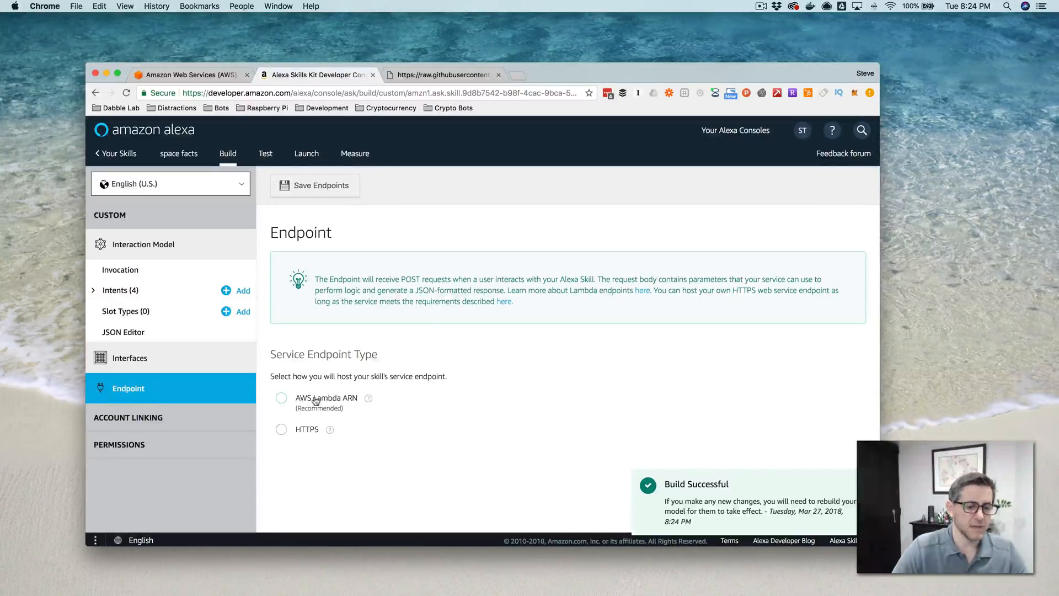
Step: Choose AWS Lambda ARN as the endpoint type and copy the skill ID to the clipboard
left_click(282, 399)
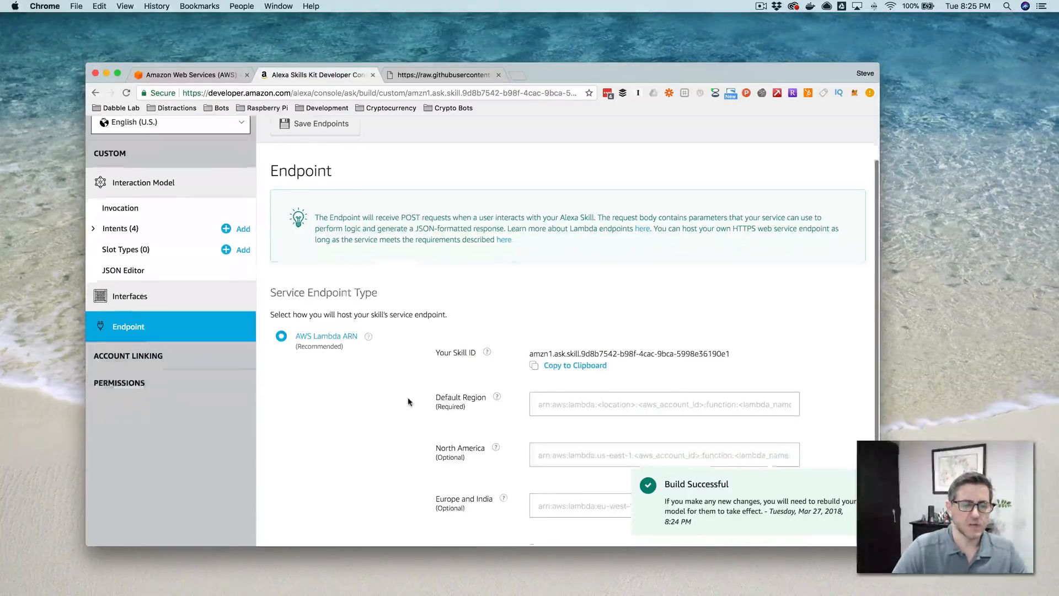
scroll("down", 3)
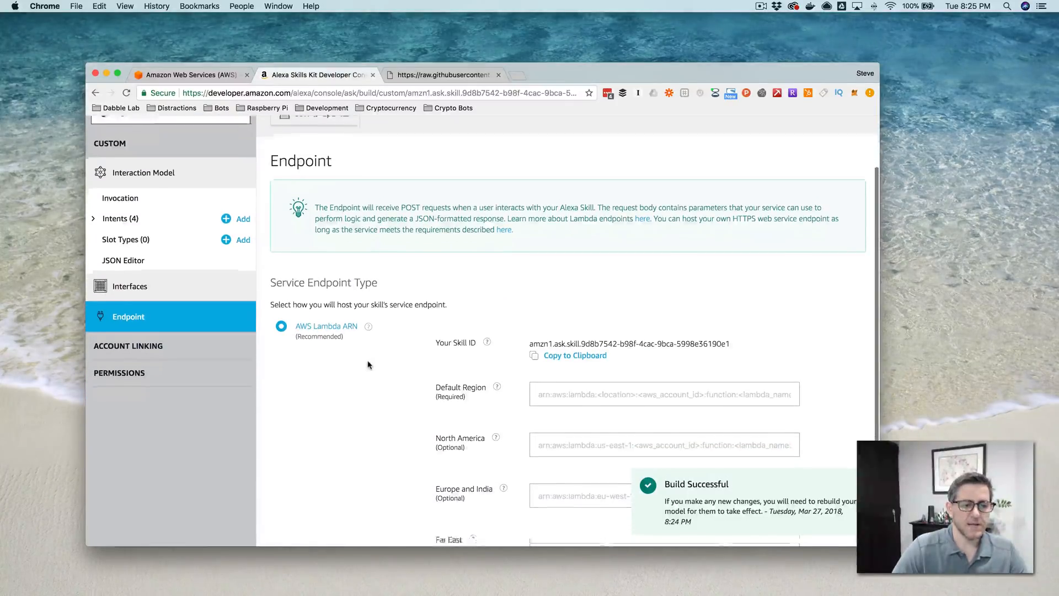
scroll("down", 3)
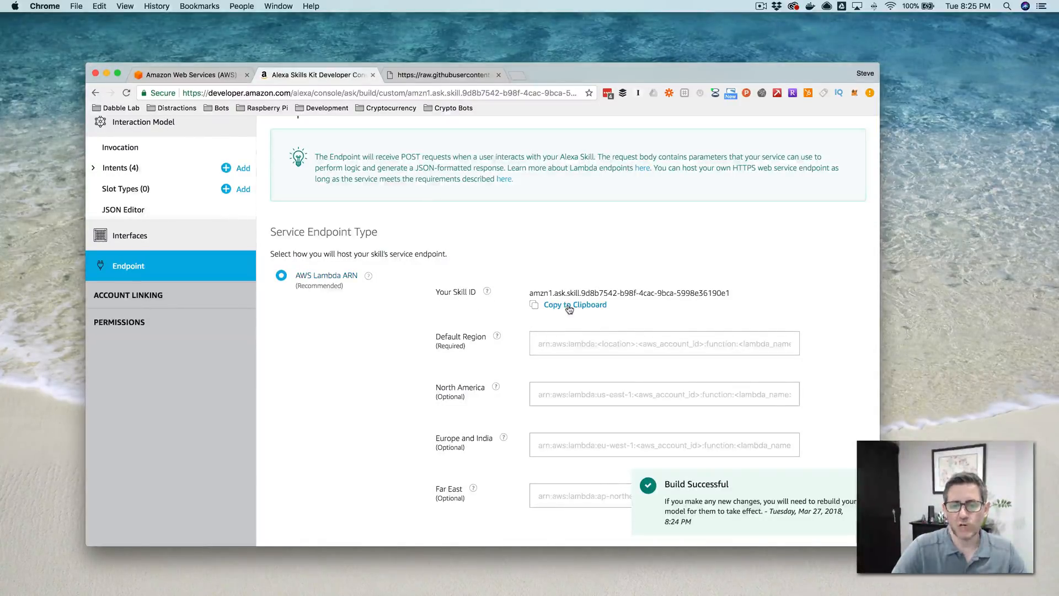
left_click(568, 305)
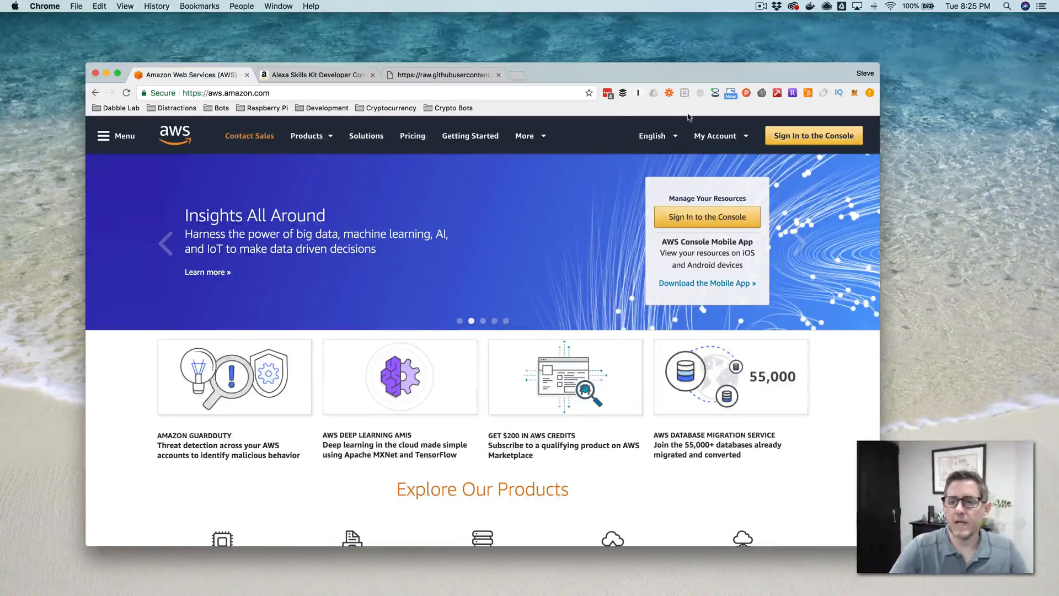
Step: Go to the AWS console sign-in, reaching the root user page with credentials filled in
left_click(813, 136)
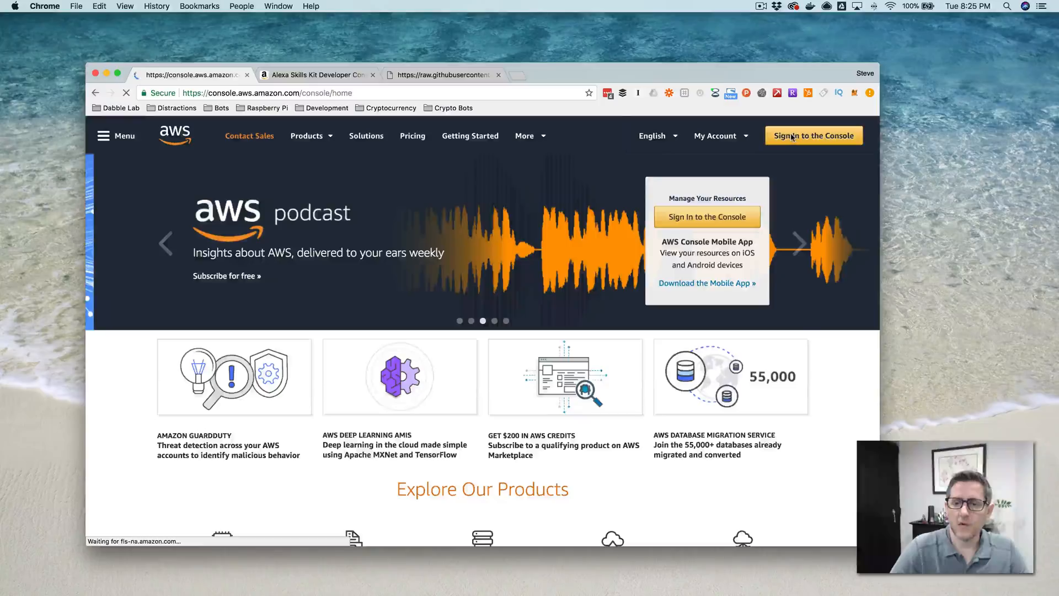
left_click(813, 135)
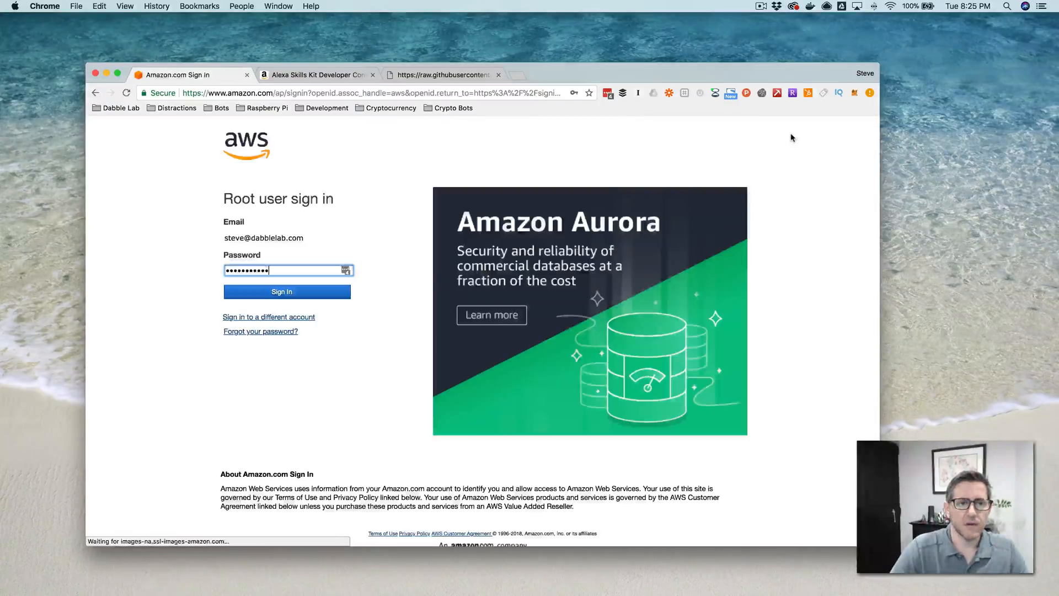
Step: Sign in as root user and land on the AWS Management Console home
left_click(287, 291)
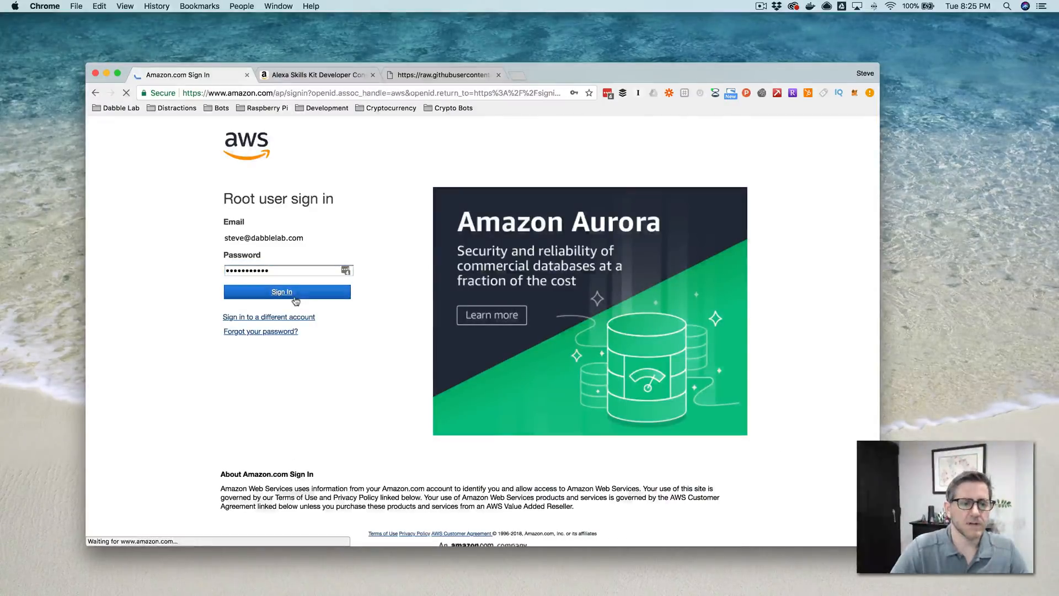
left_click(287, 291)
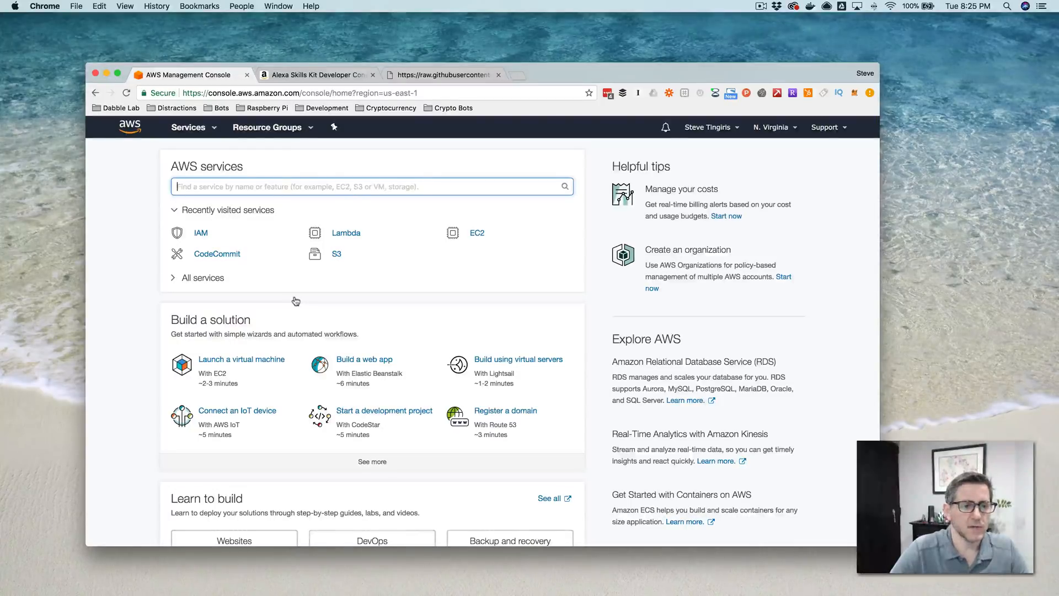
Step: Search the services for 'Lam' and open the AWS Lambda service
type("L")
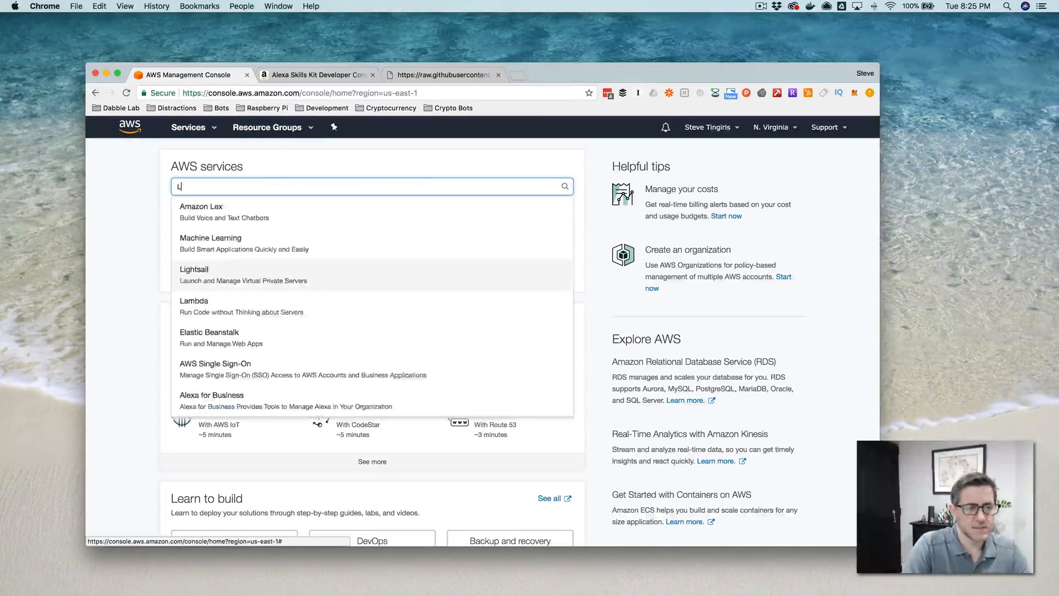
type("am")
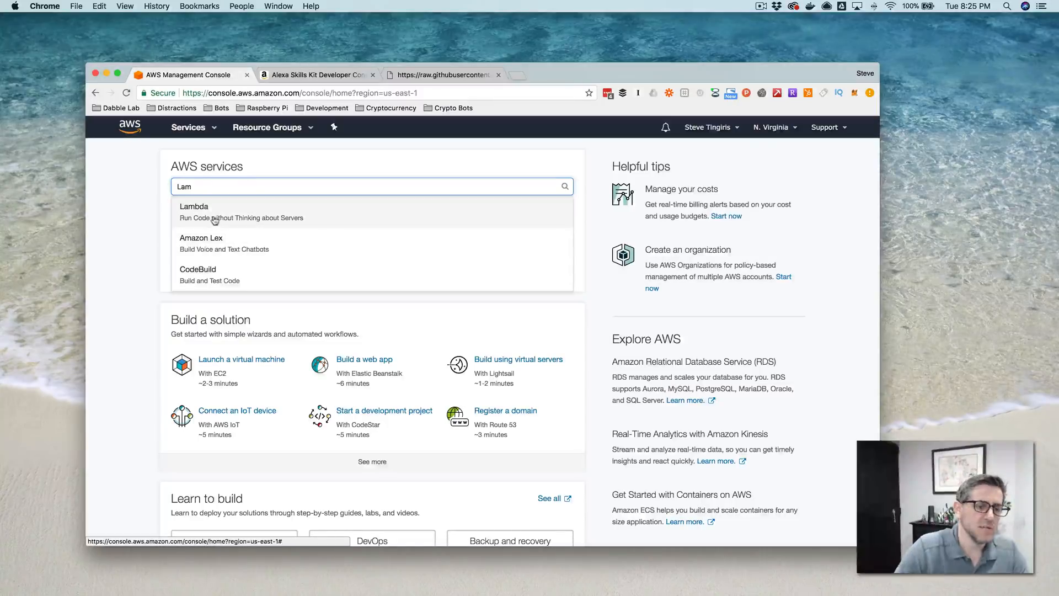
left_click(194, 206)
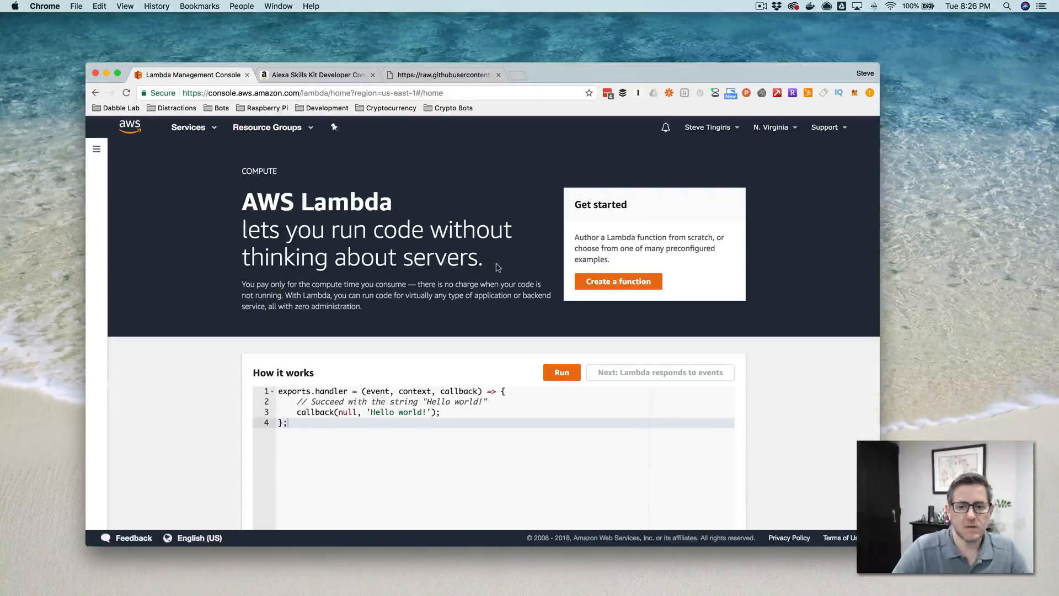
Step: Start creating a new Lambda function
left_click(618, 281)
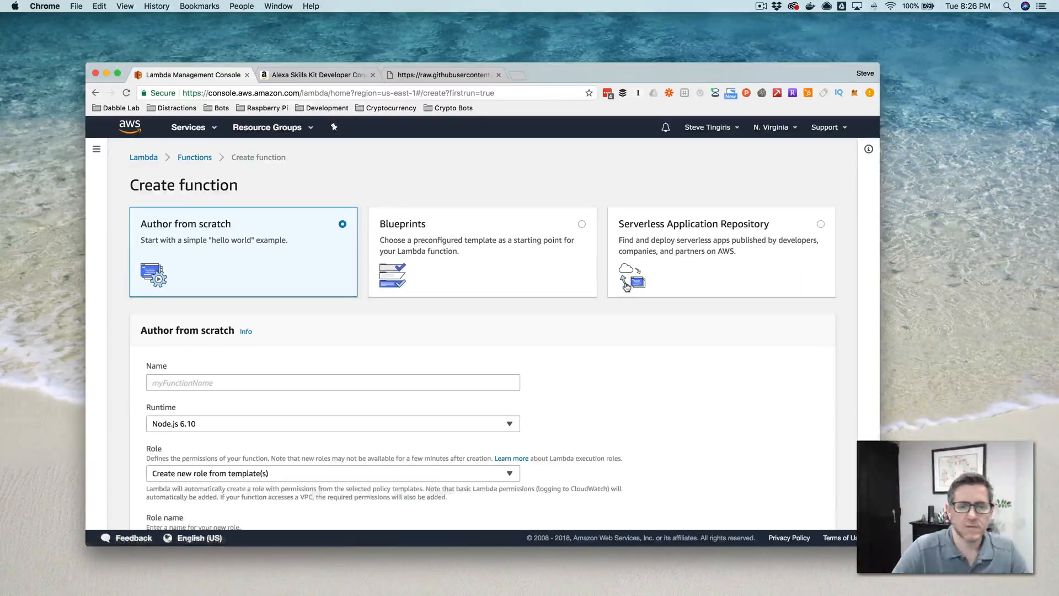
mouse_move(496, 329)
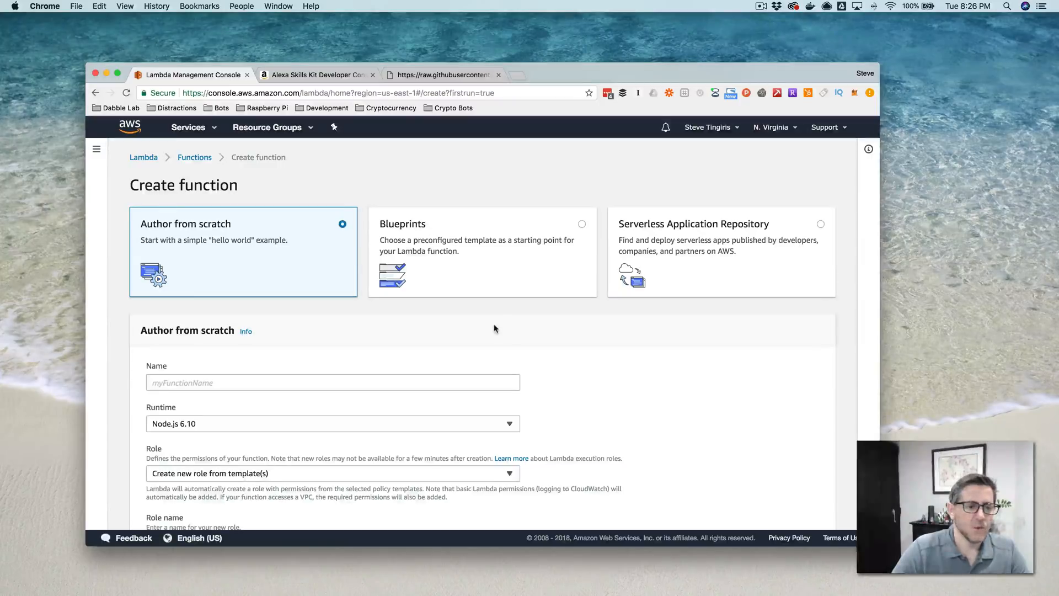
mouse_move(262, 276)
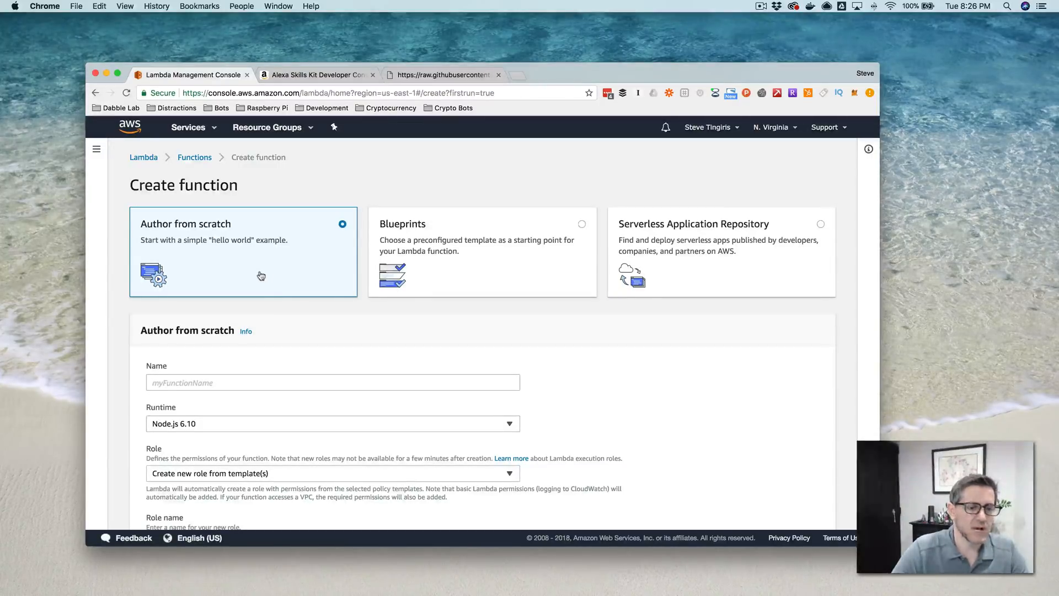
mouse_move(484, 295)
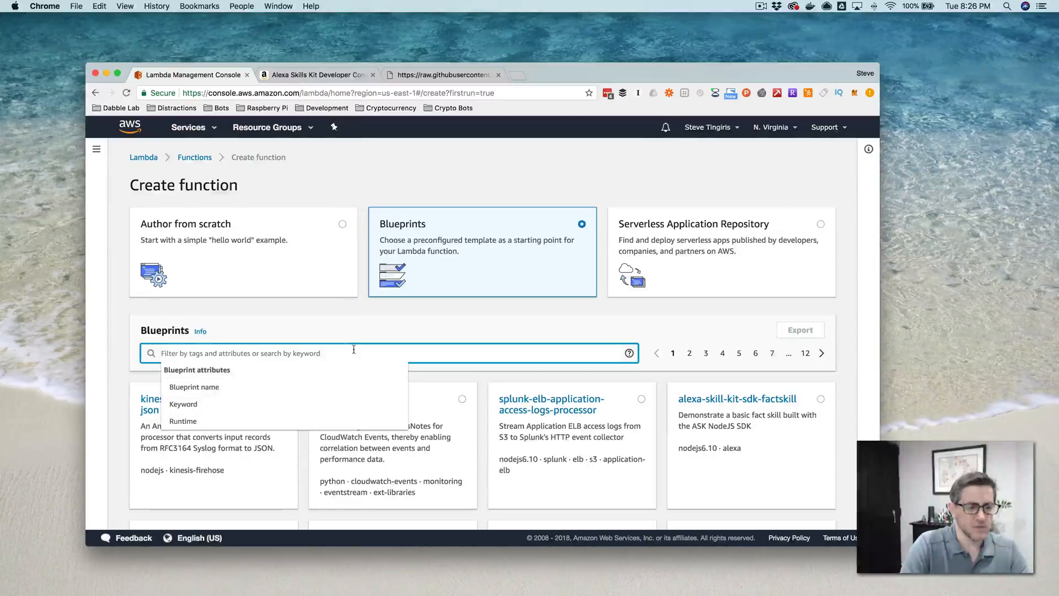
Step: Filter blueprints by 'alexa' and pick the alexa-skill-kit-sdk-factskill blueprint
type("a")
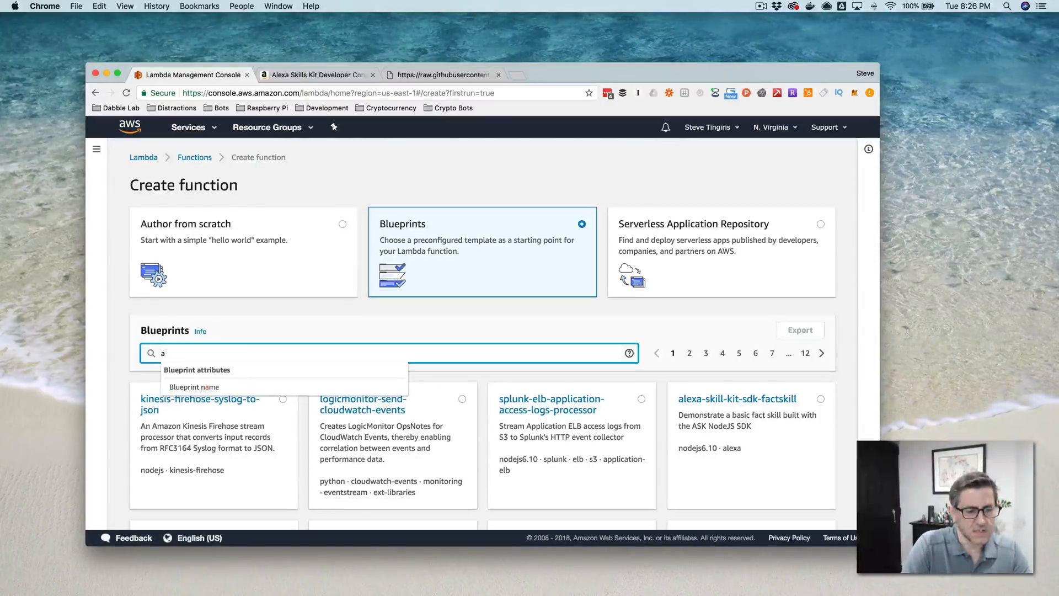
type("lexa")
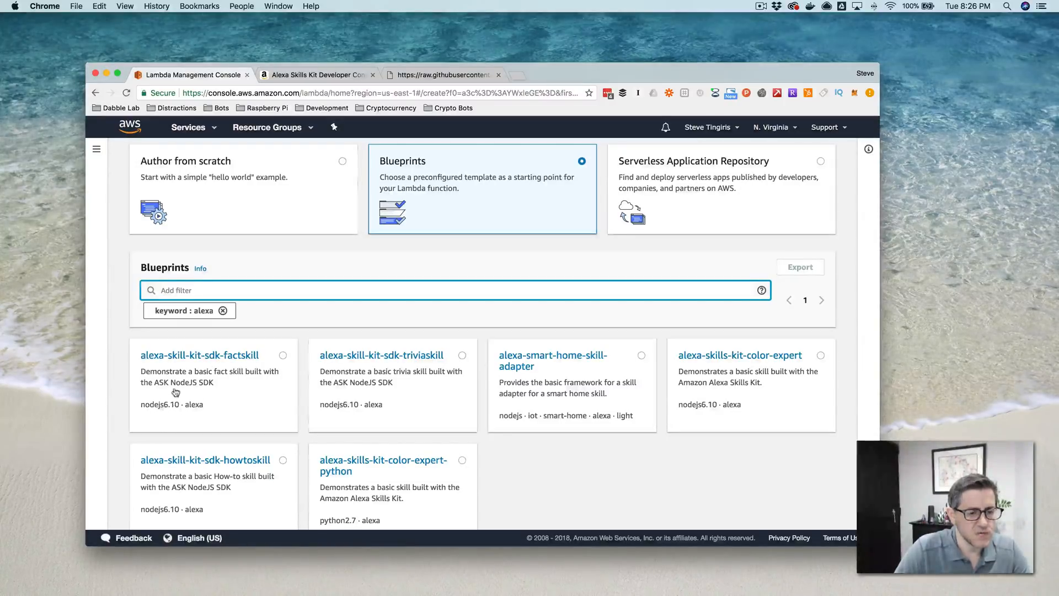
left_click(200, 355)
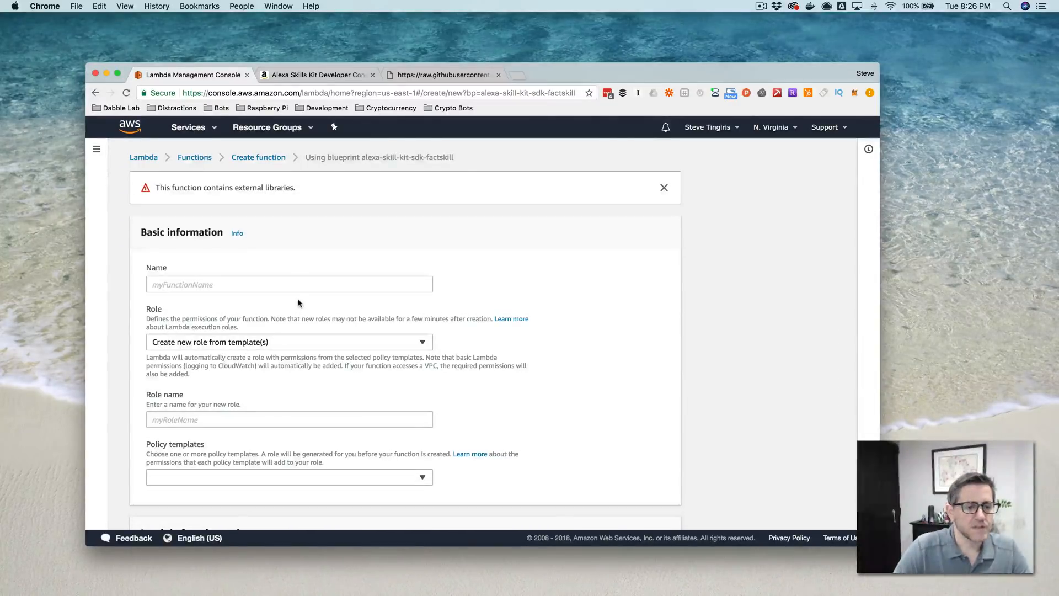
Step: Name the function fact-skill and list the available role options
type("fact-skill")
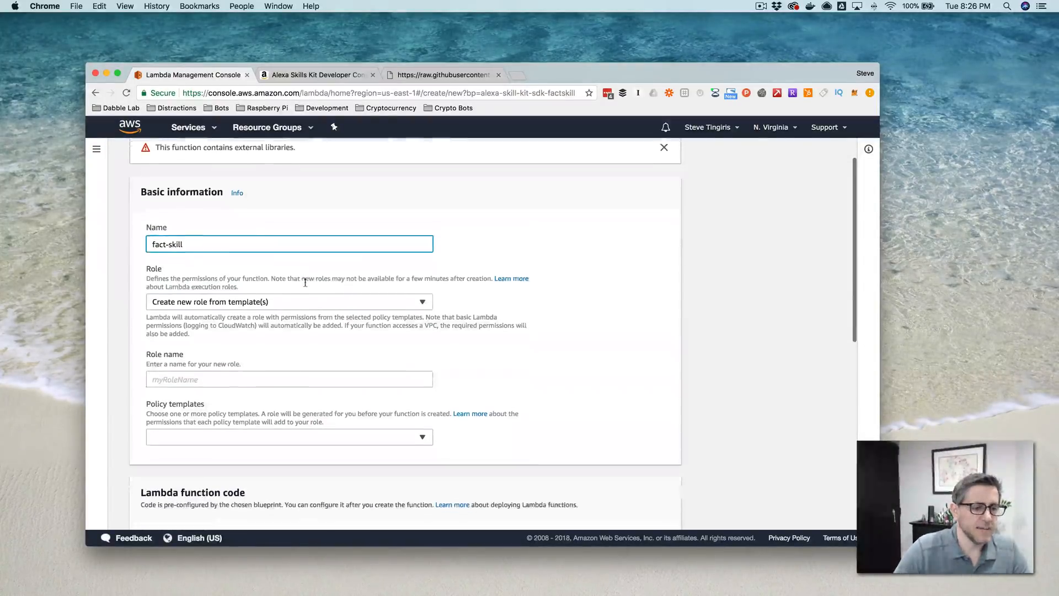
scroll("down", 3)
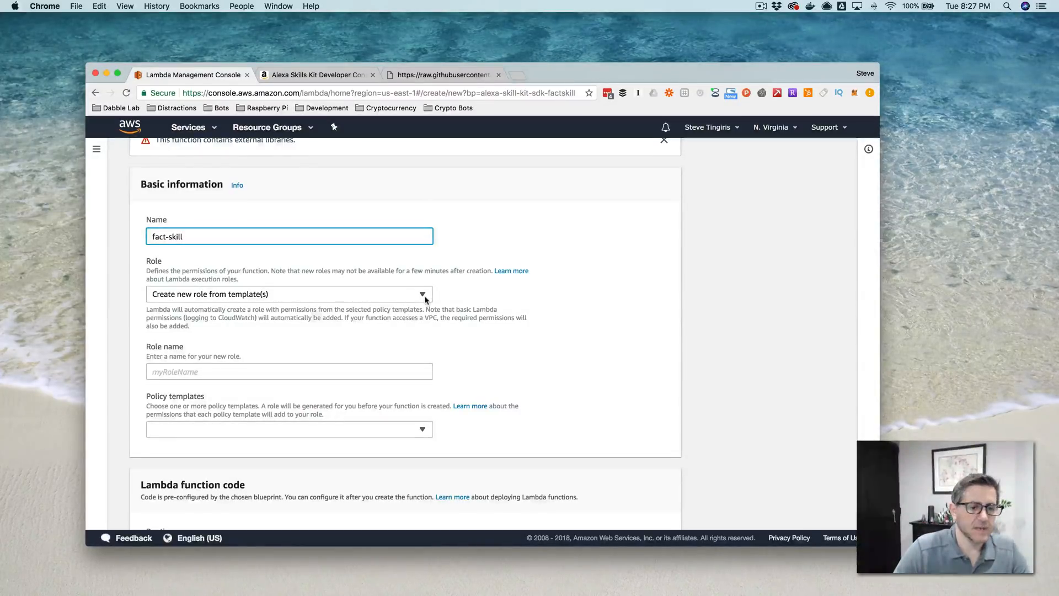
left_click(288, 293)
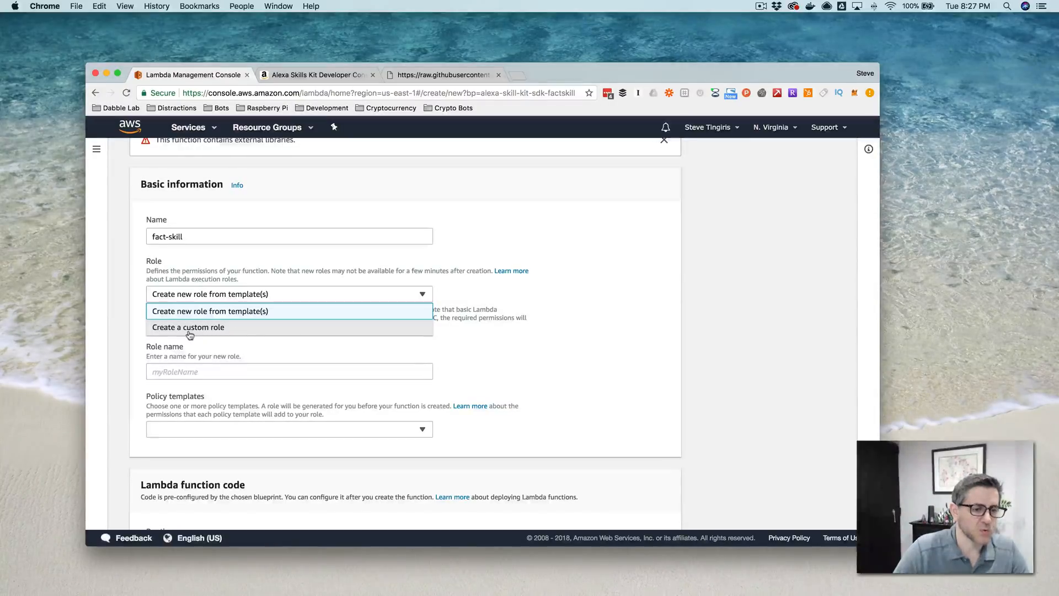
Step: Create a custom role and allow the new lambda_basic_execution IAM role for the function
left_click(188, 326)
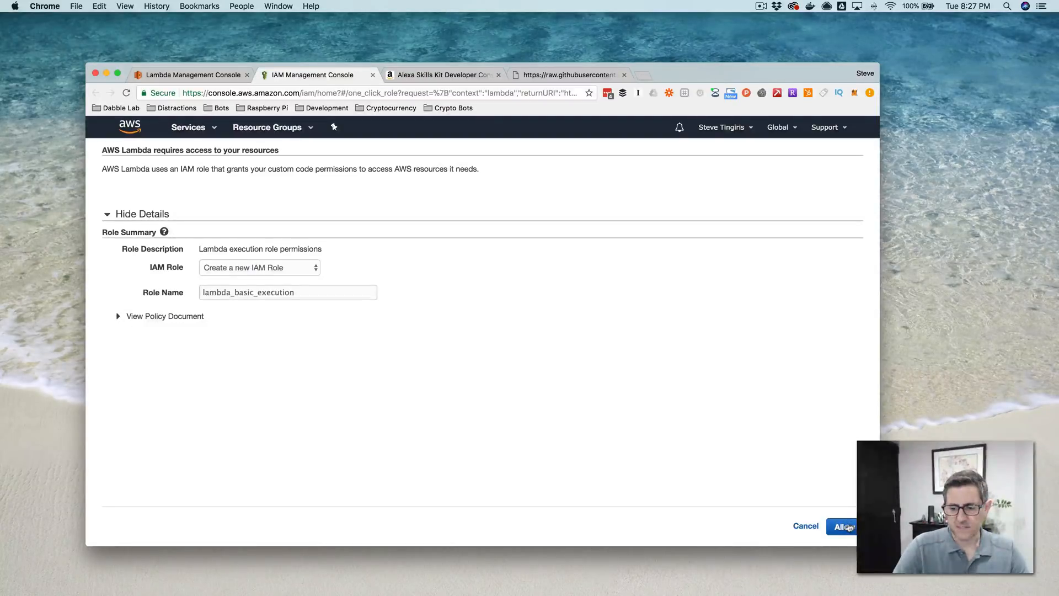
left_click(842, 525)
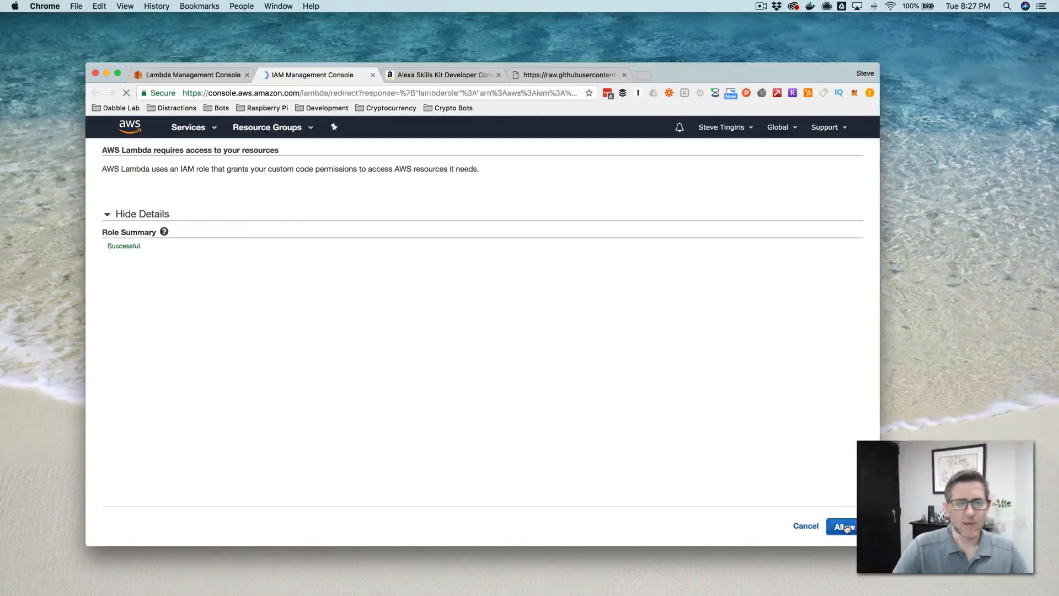
left_click(842, 526)
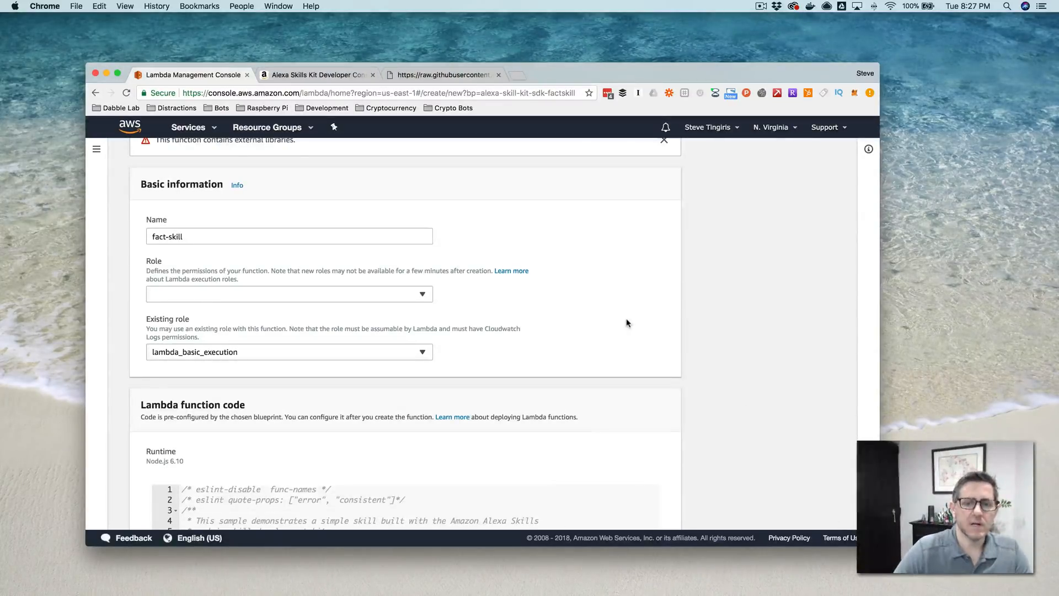
Step: Review the Space Facts blueprint code and submit creation of the fact-skill function
scroll("down", 3)
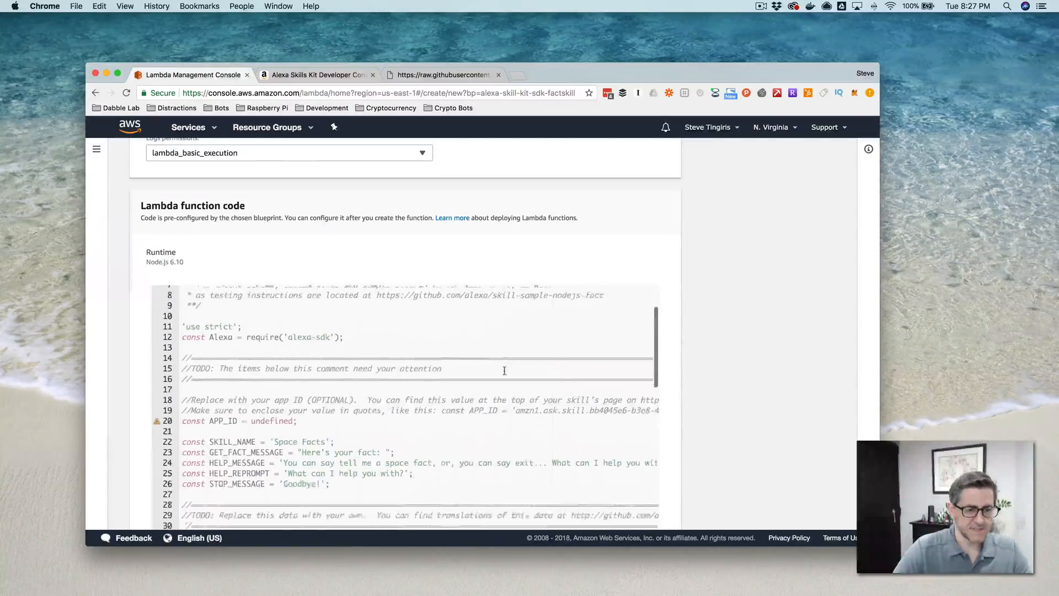
scroll("down", 3)
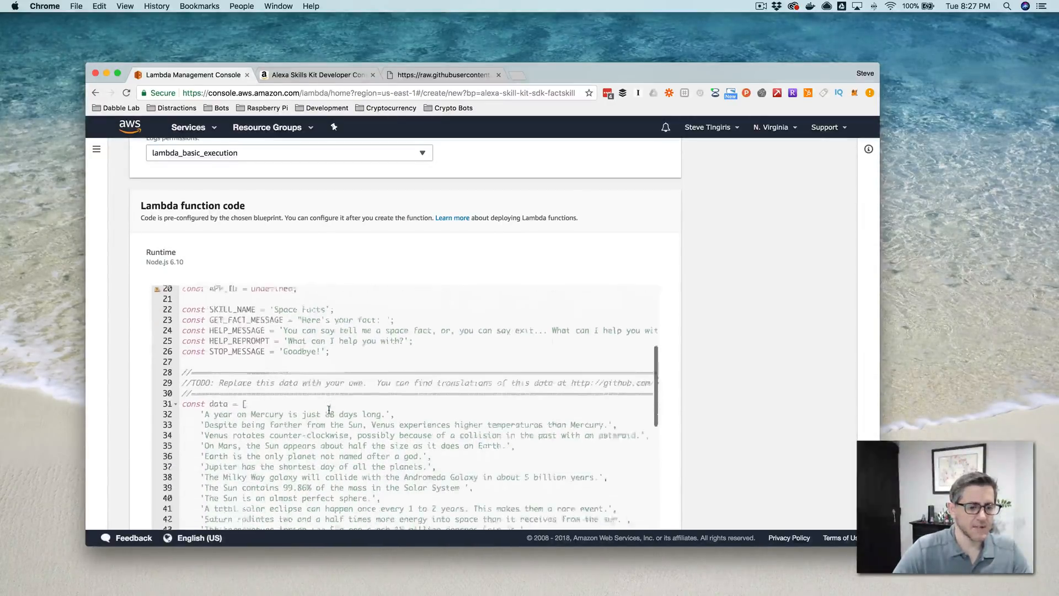
scroll("down", 3)
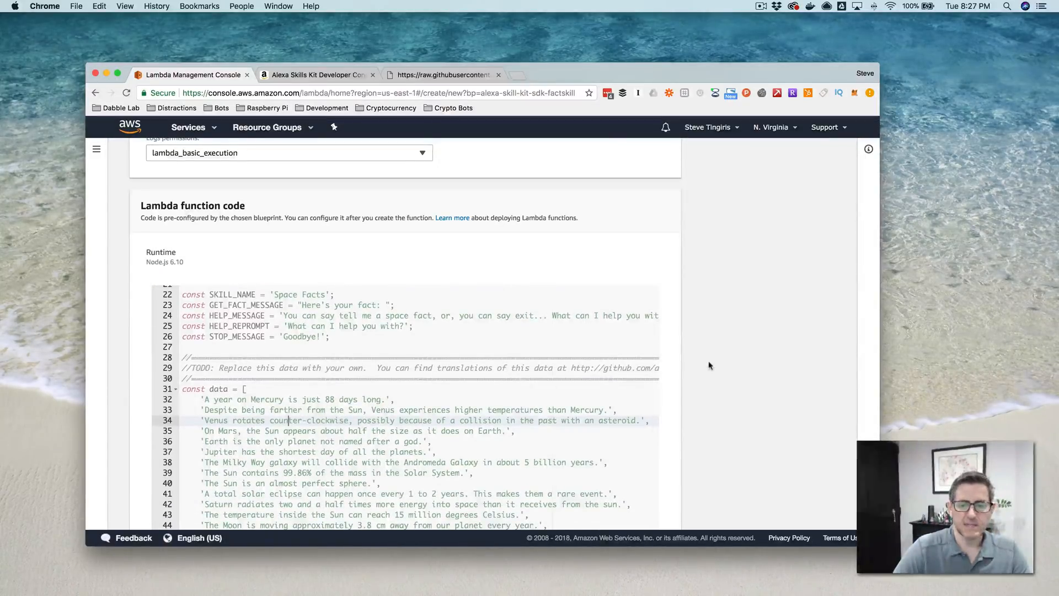
scroll("down", 3)
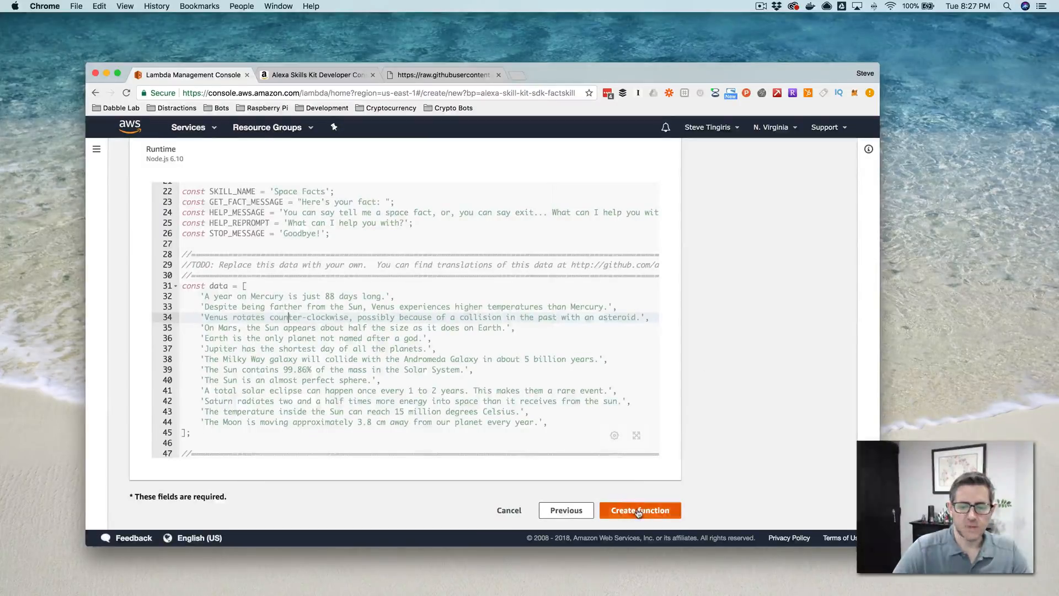
left_click(638, 509)
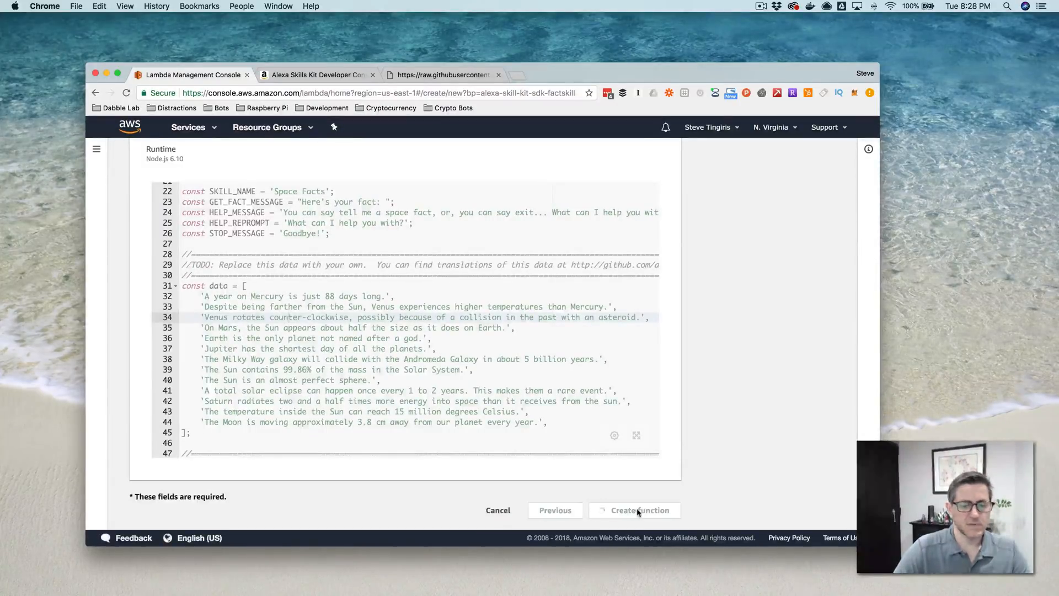
Step: Land on the new fact-skill function's Configuration page and reach the Designer section
left_click(633, 509)
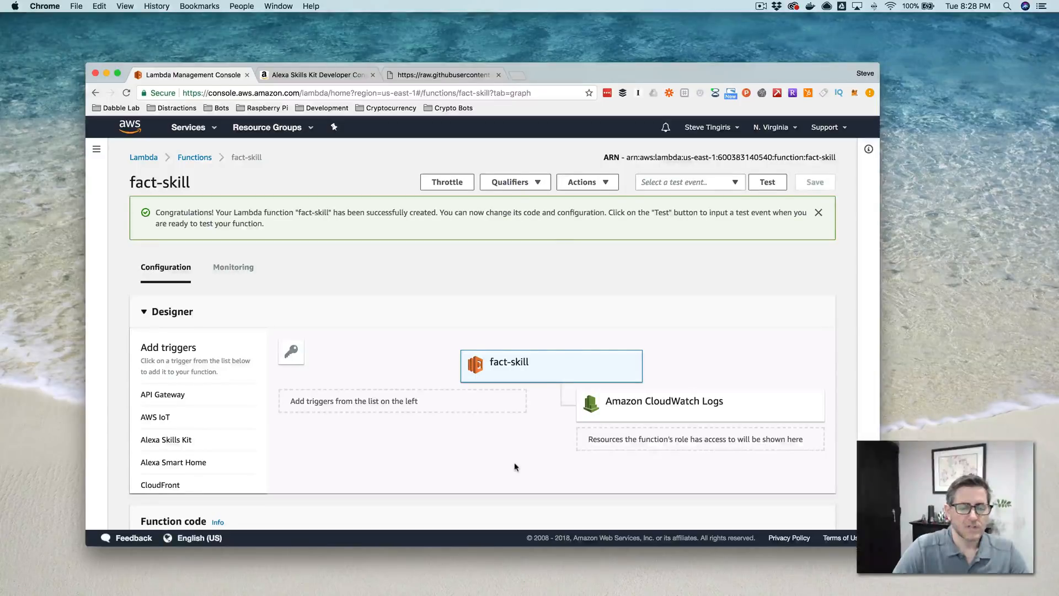
scroll("down", 3)
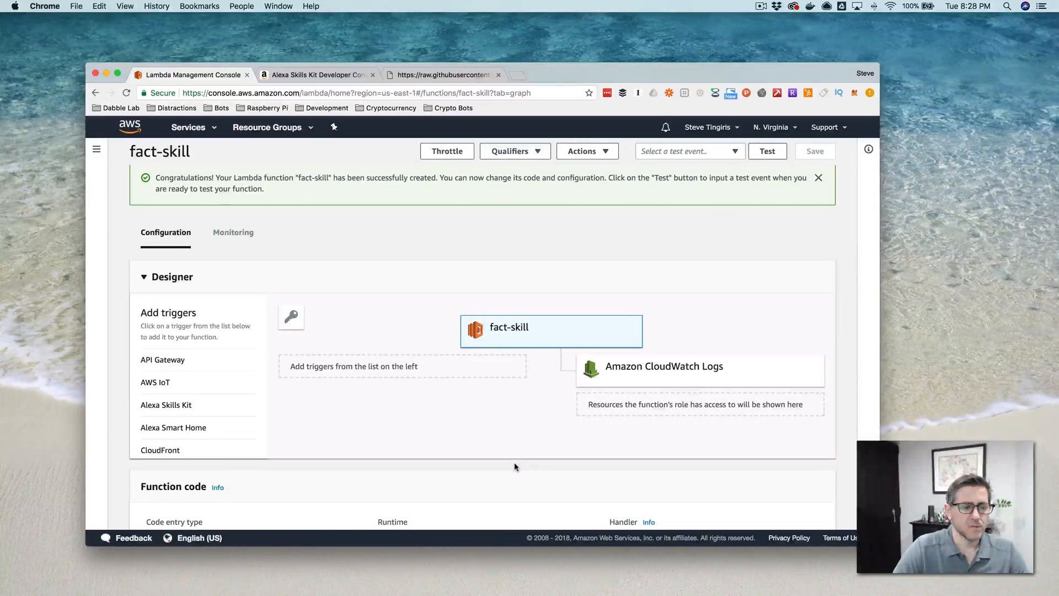
mouse_move(433, 413)
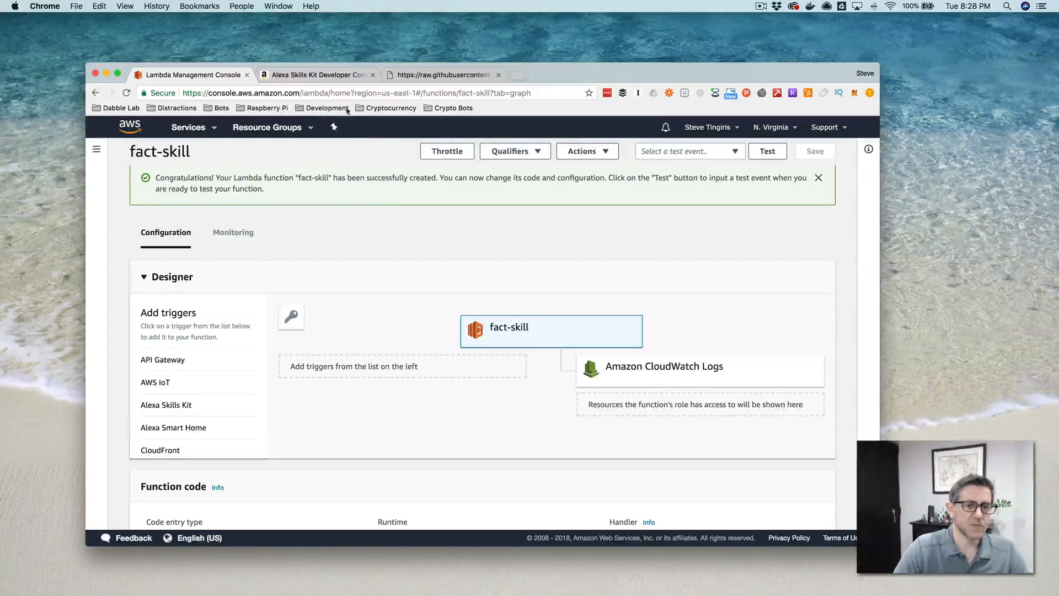
mouse_move(372, 272)
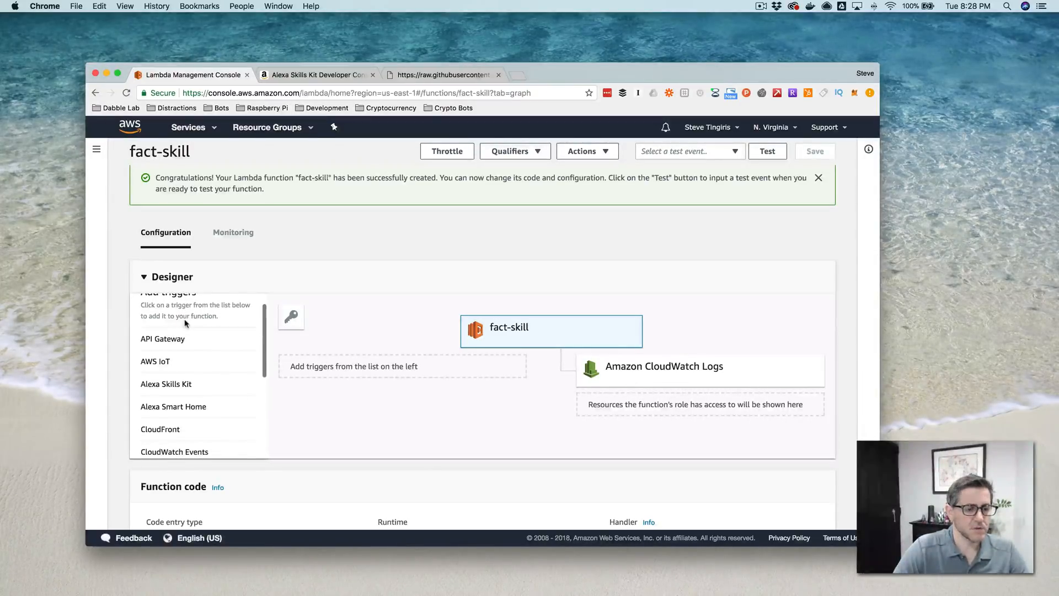
Step: Add an Alexa Skills Kit trigger to fact-skill and copy the skill ID from the developer console
left_click(166, 384)
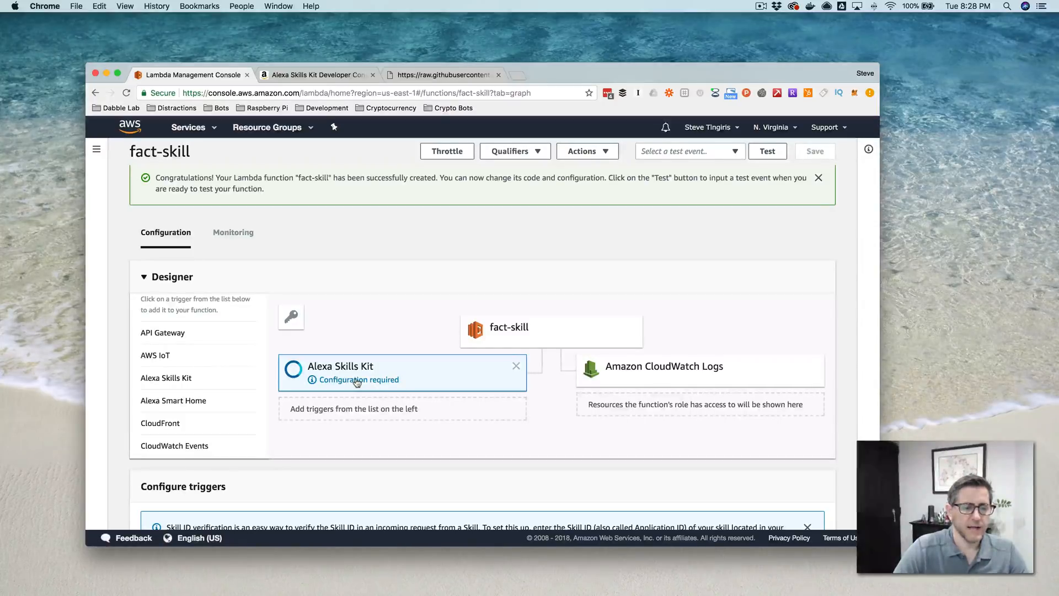
scroll("down", 3)
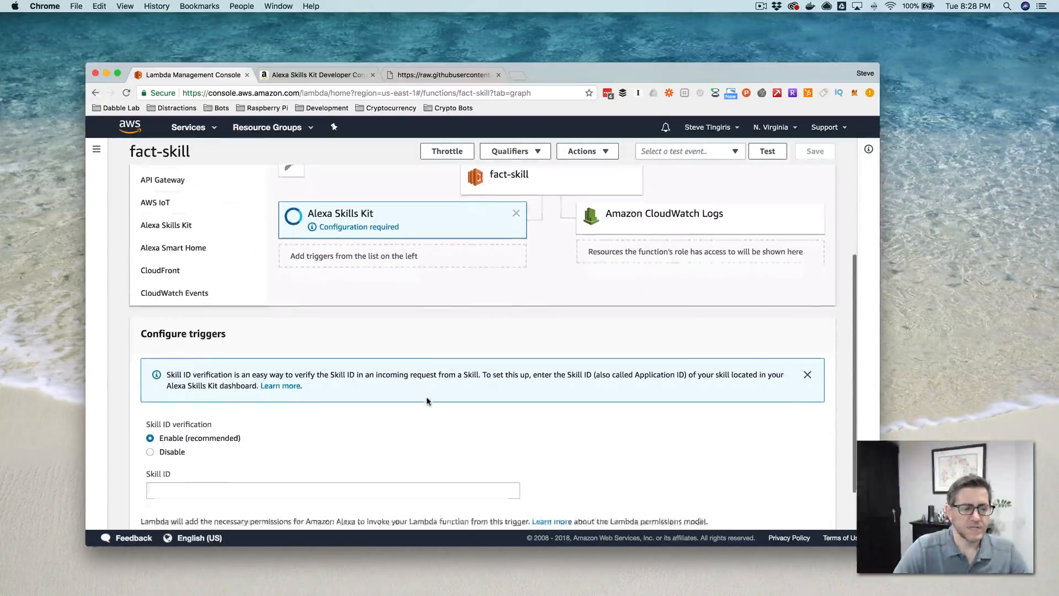
scroll("down", 3)
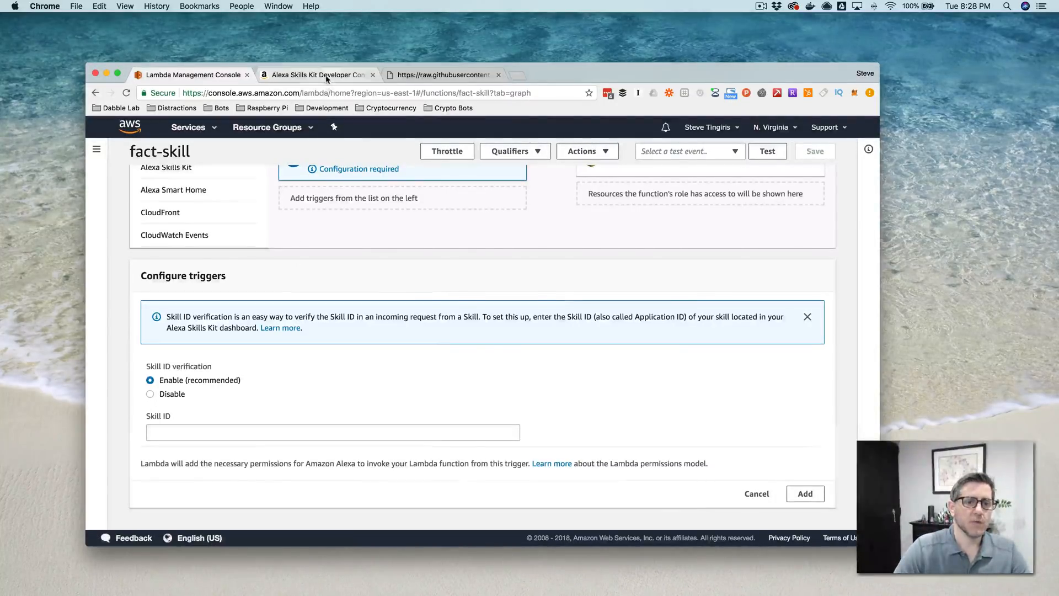
left_click(317, 74)
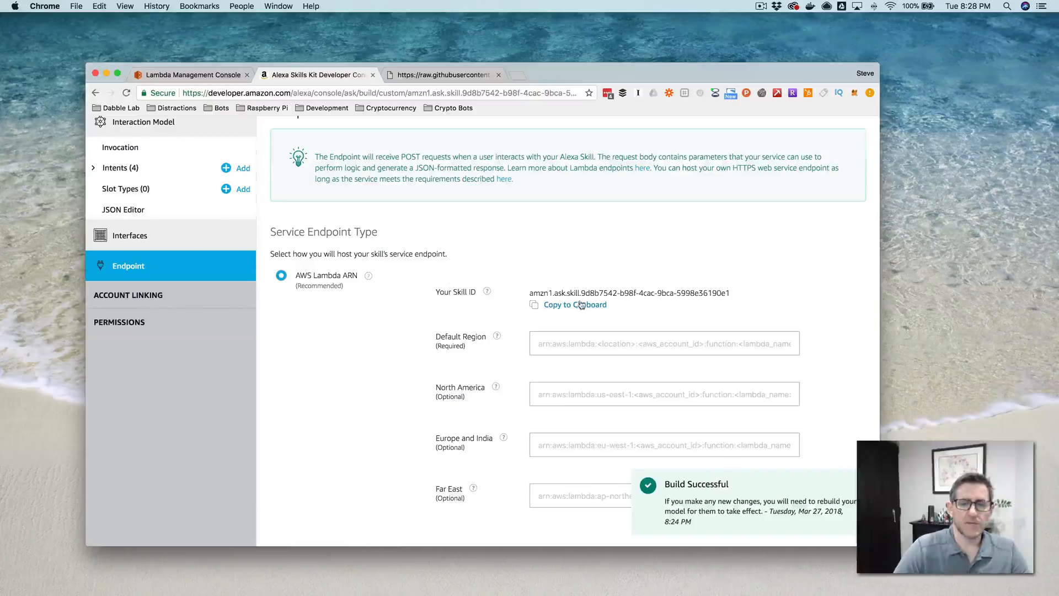
left_click(567, 304)
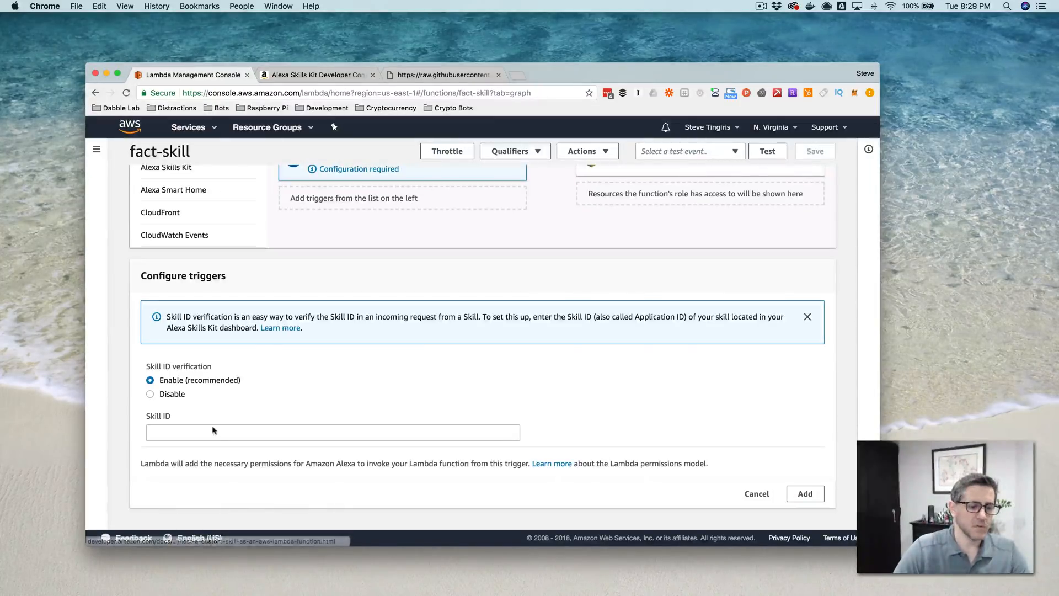
Step: Attach the trigger with Skill ID amzn1.ask.skill.9d8b7542-b98f-4cac-9bca-5998e36190e1
type("amzn1.ask.skill.9d8b7542-b98f-4cac-9bca-5998e36190e1")
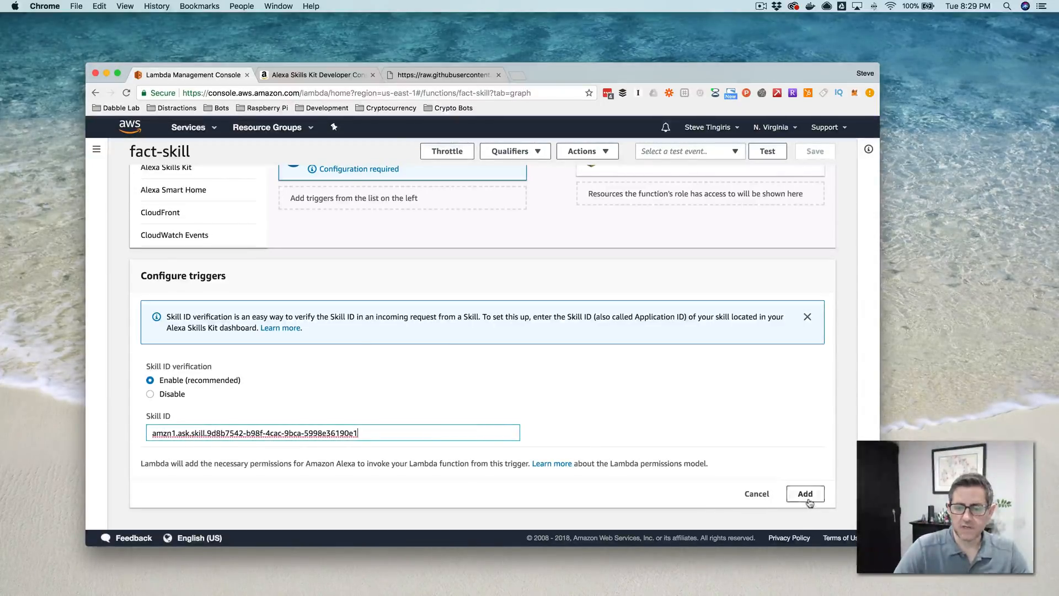
left_click(804, 493)
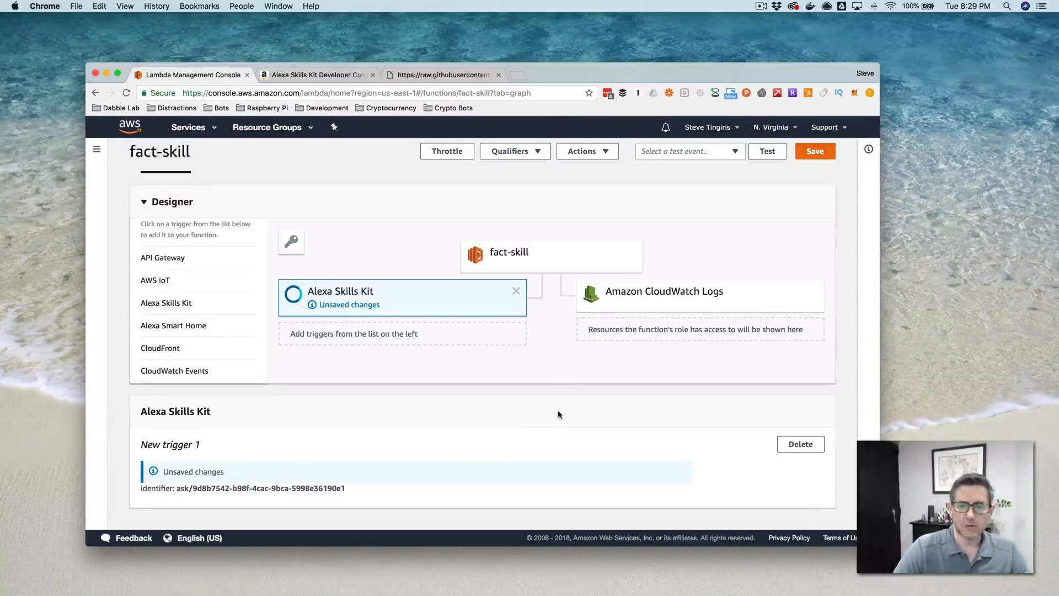
scroll("down", 3)
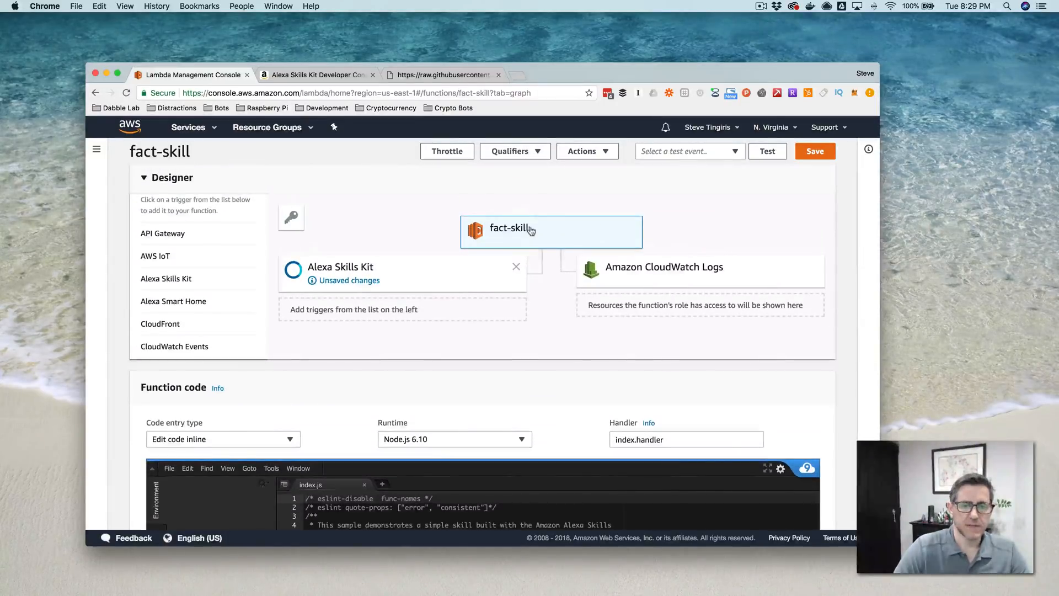
scroll("down", 3)
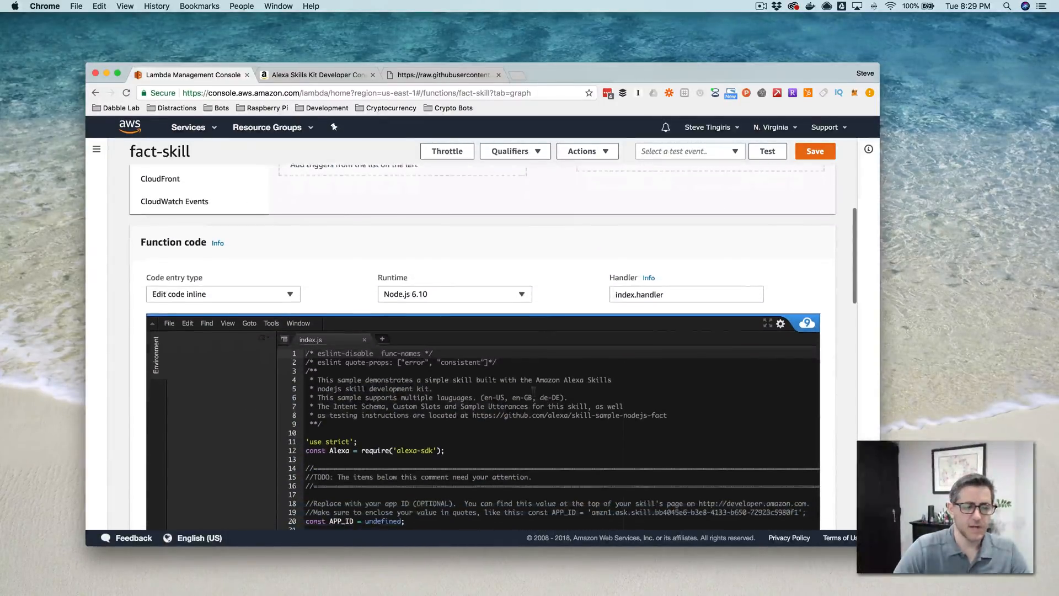
scroll("down", 3)
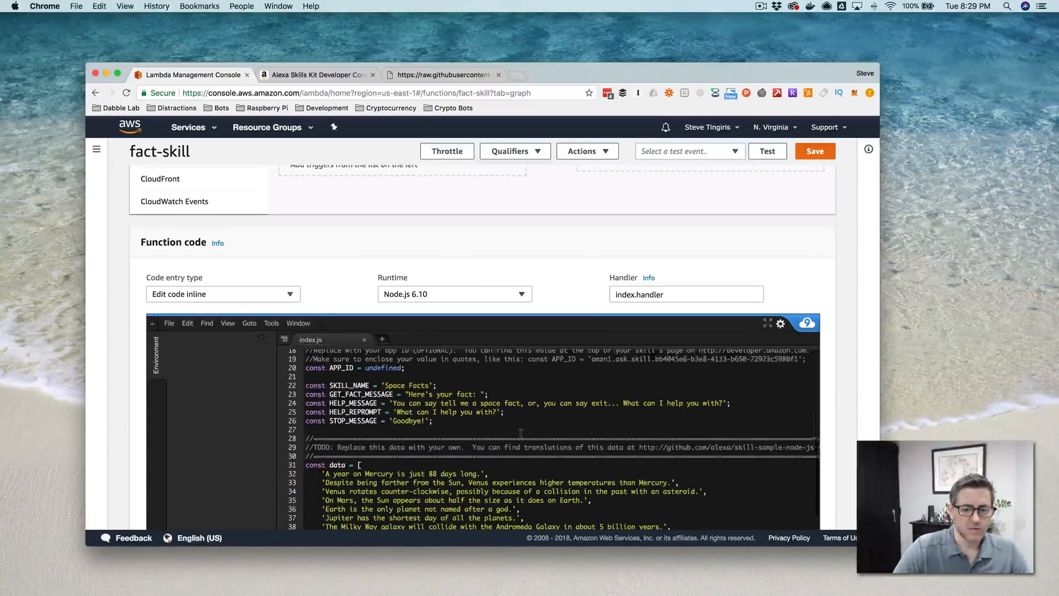
scroll("down", 3)
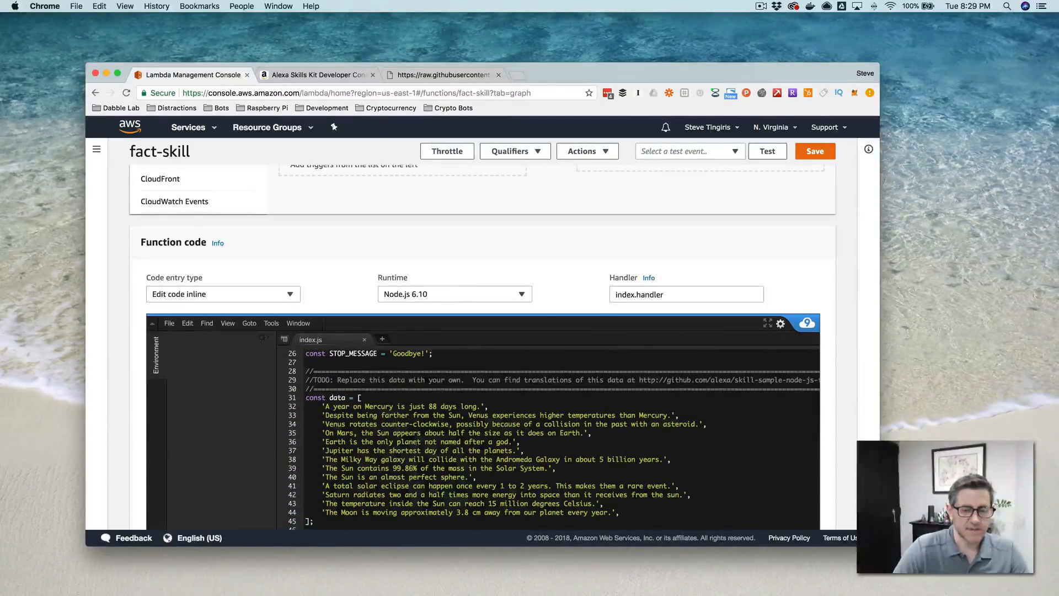
scroll("down", 3)
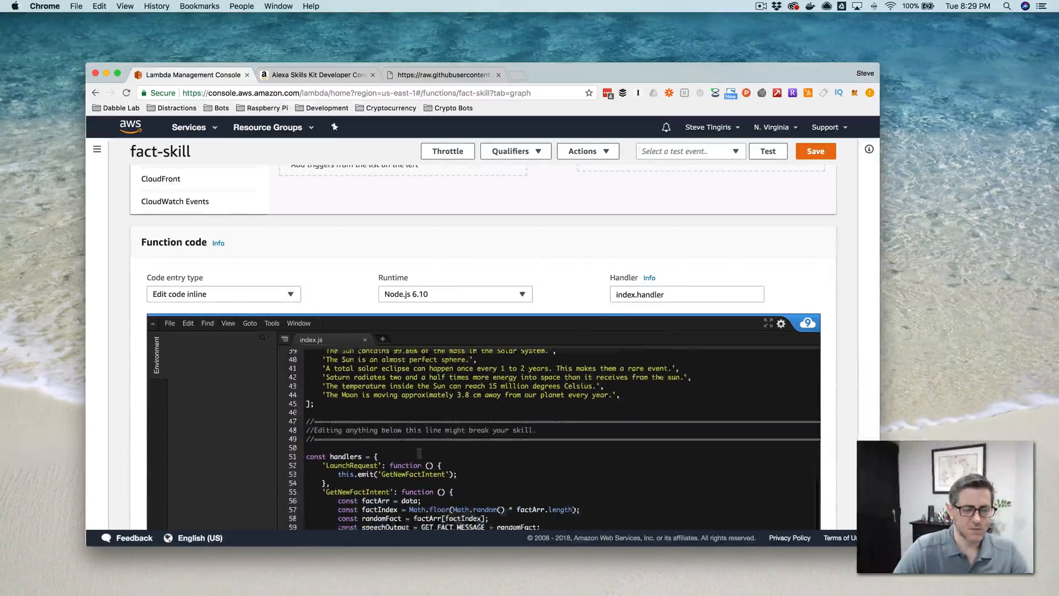
scroll("down", 3)
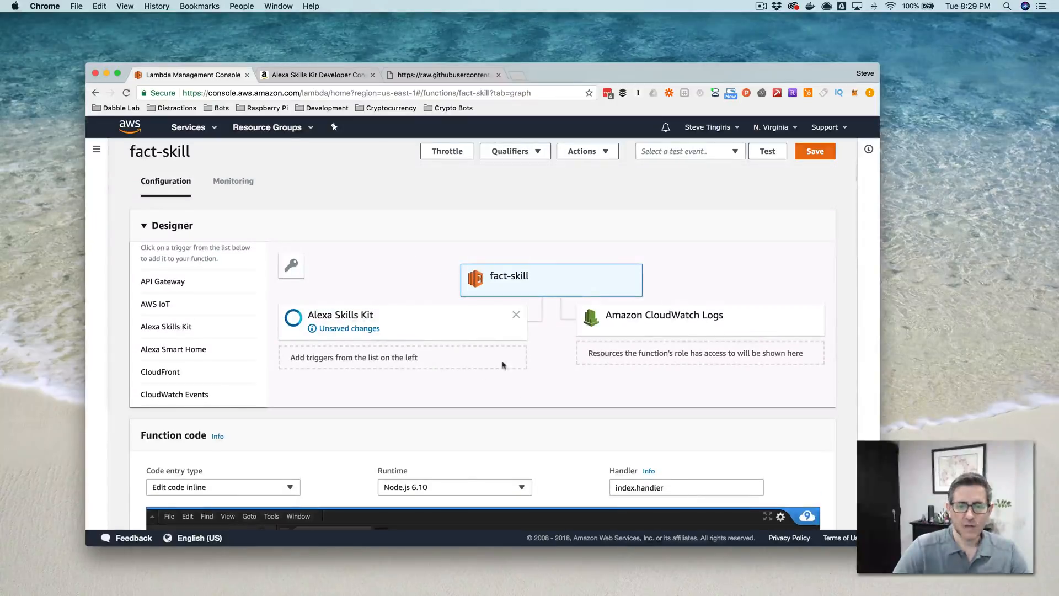
mouse_move(695, 283)
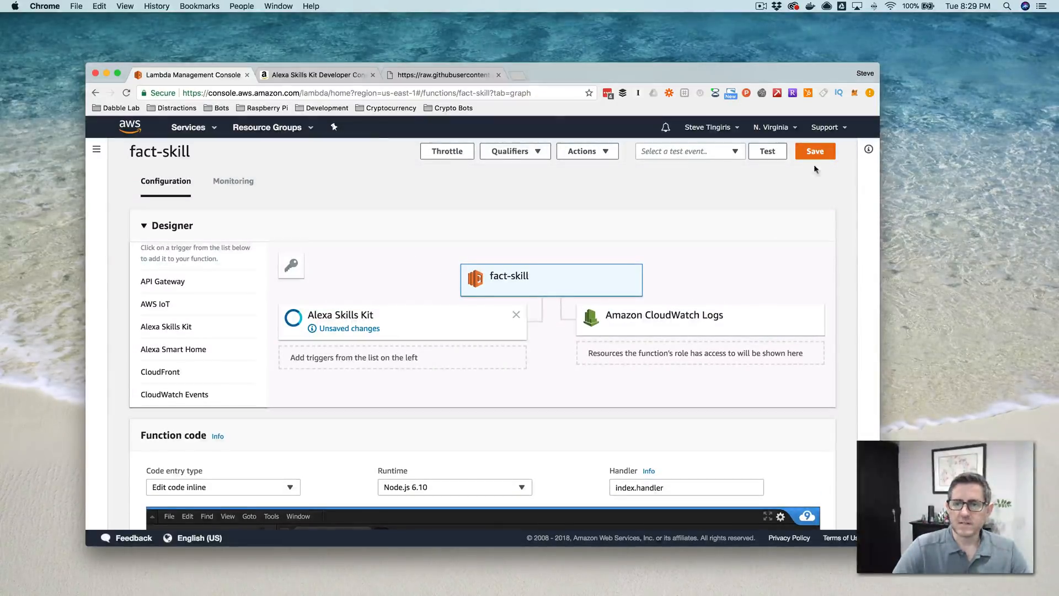
Step: Save fact-skill so the Alexa Skills Kit trigger is stored
left_click(814, 151)
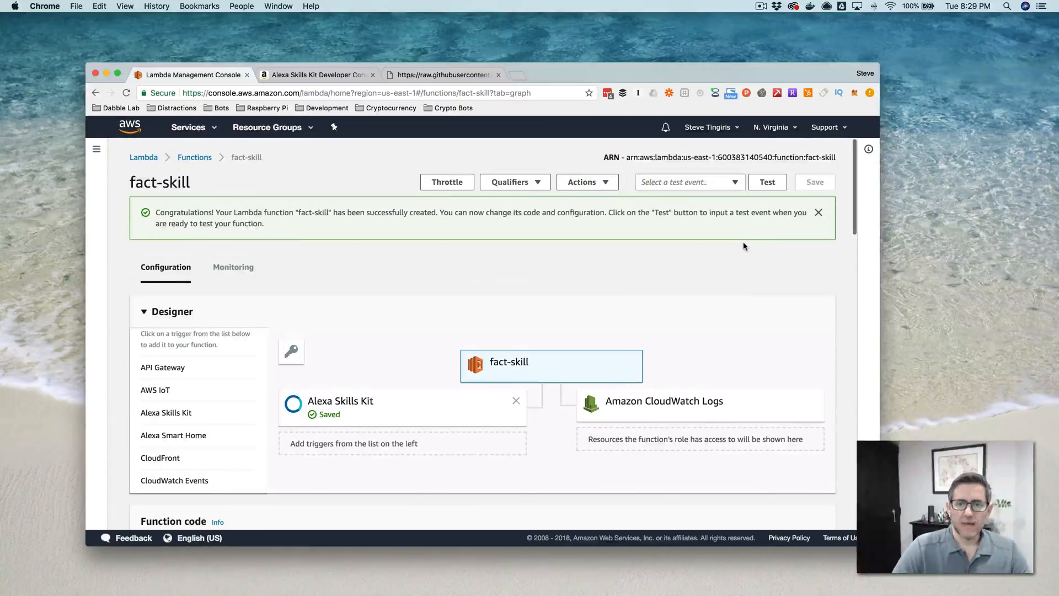
mouse_move(522, 297)
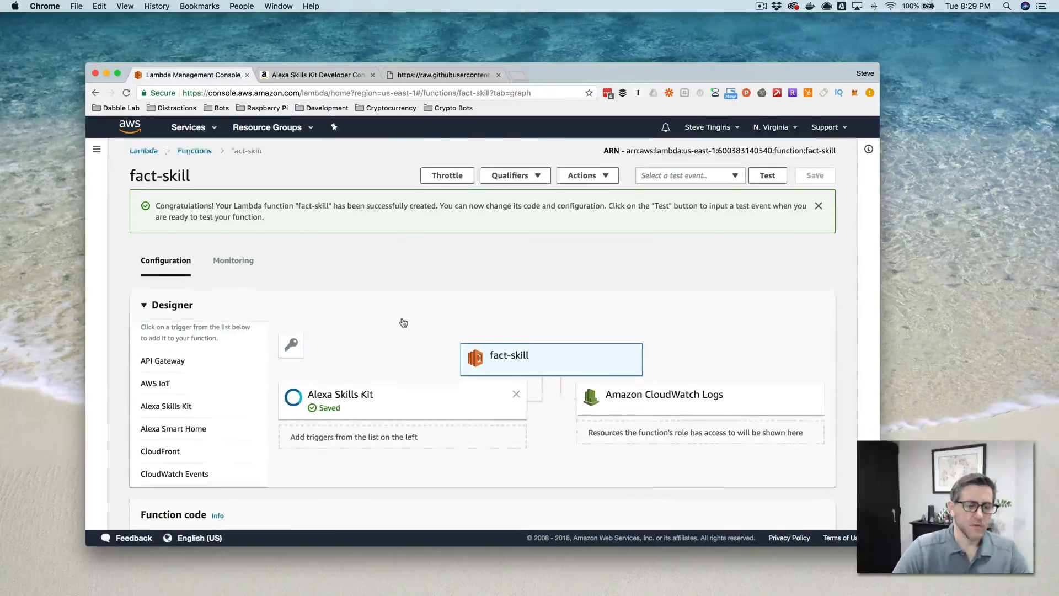
scroll("down", 3)
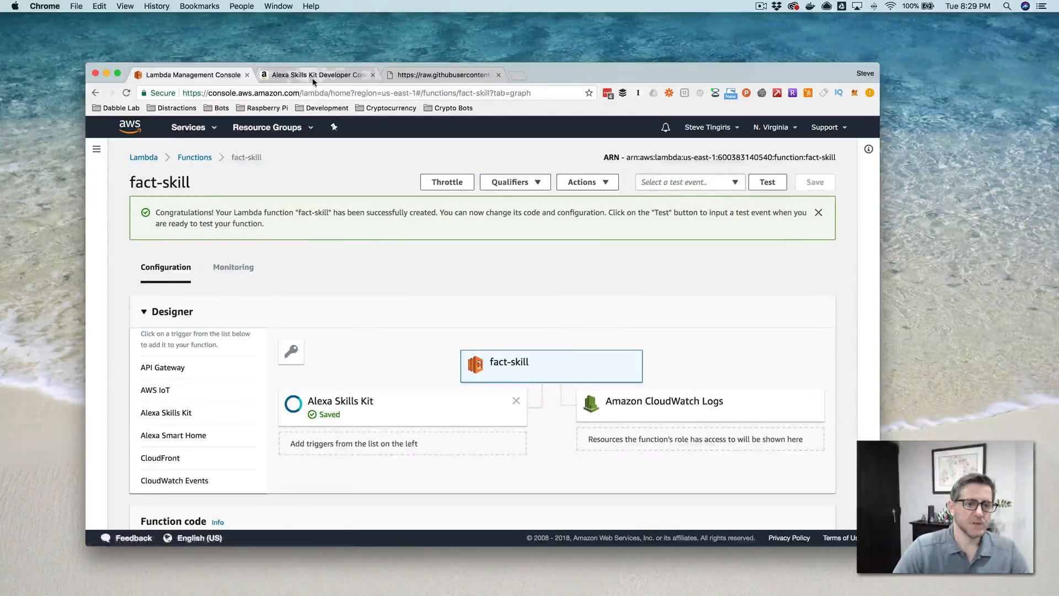
mouse_move(283, 251)
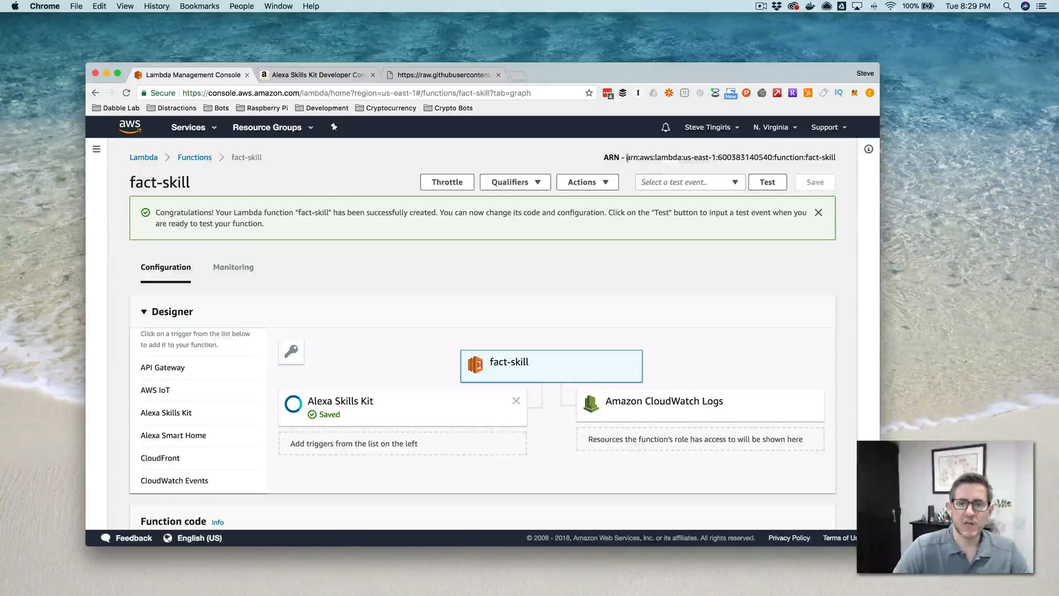
Step: Copy the fact-skill function's ARN from the top of the function page
double_click(729, 156)
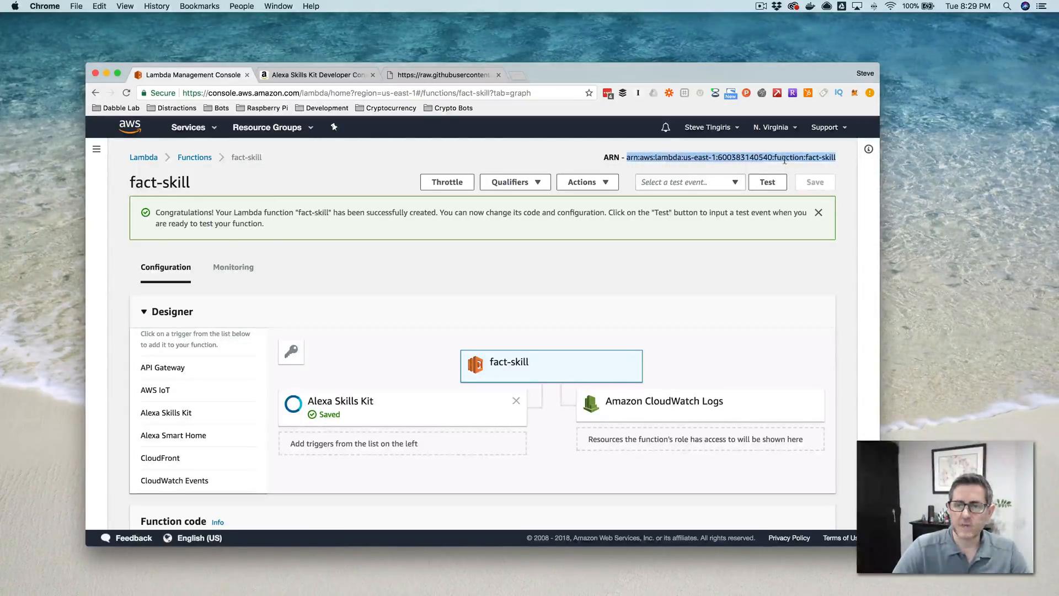
right_click(730, 157)
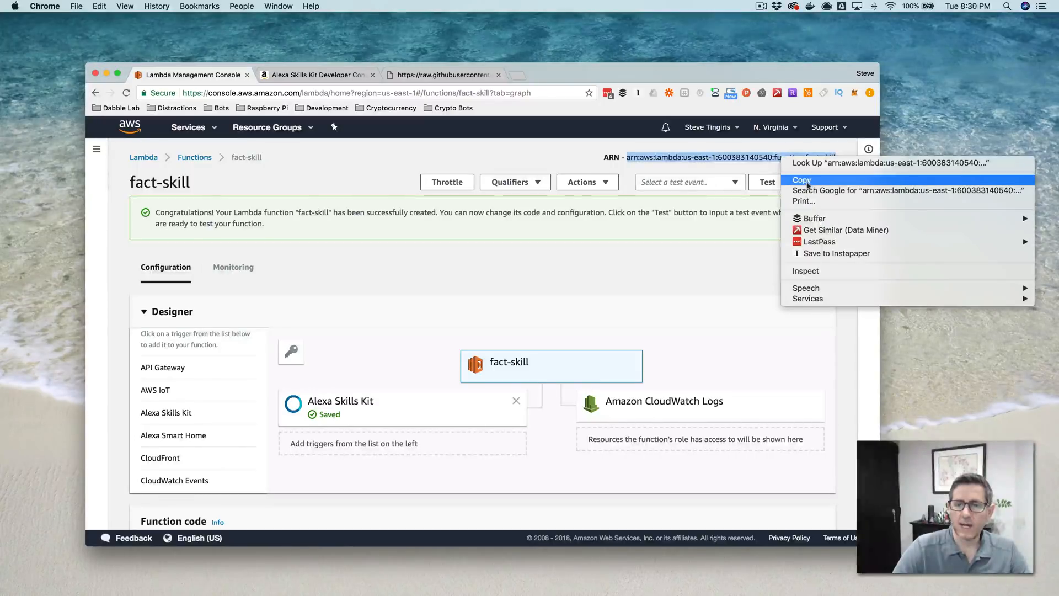
left_click(802, 180)
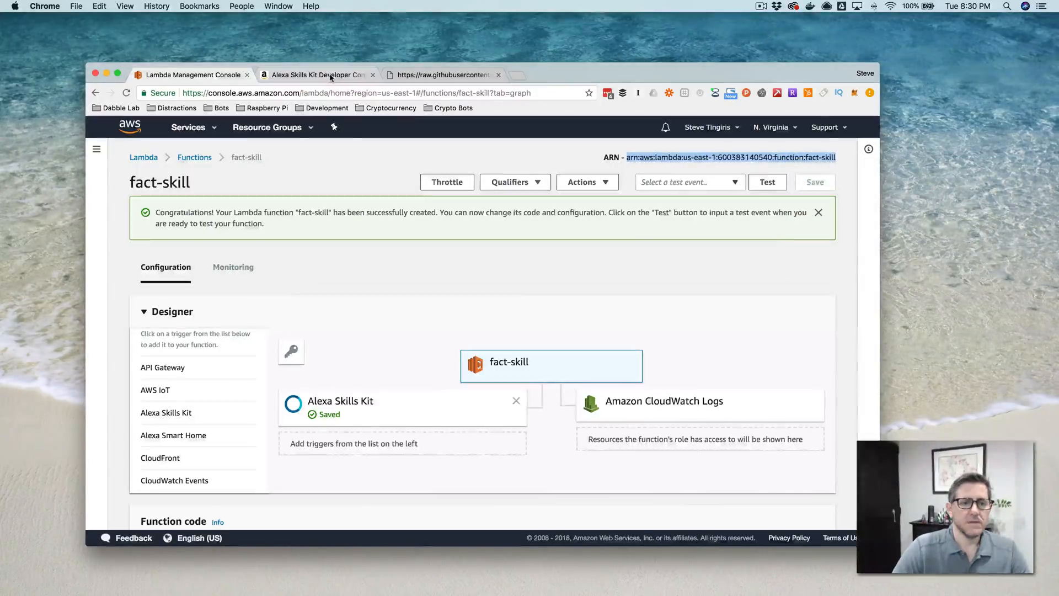
left_click(315, 73)
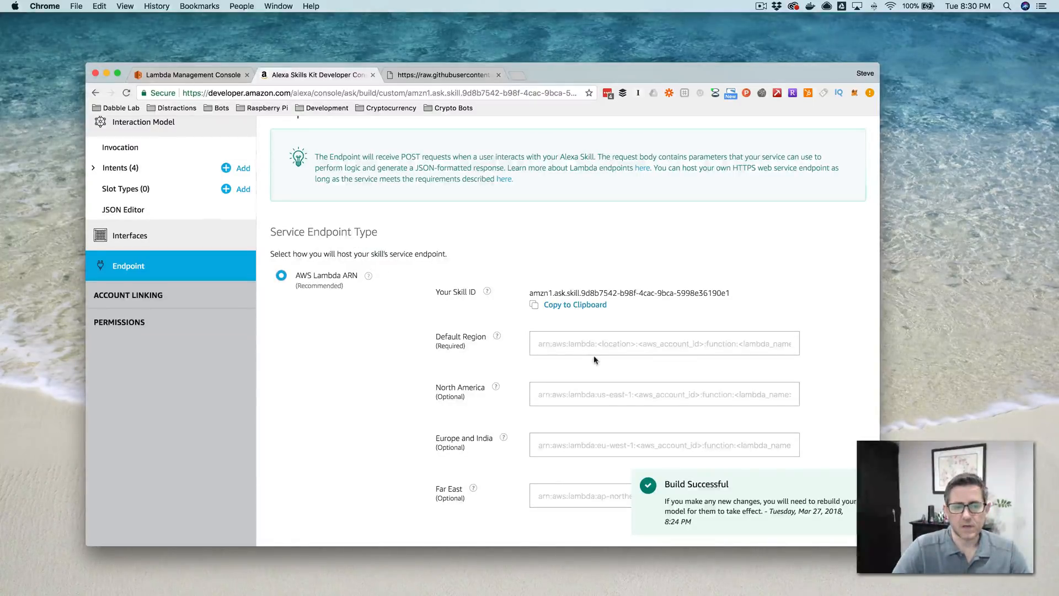
mouse_move(591, 347)
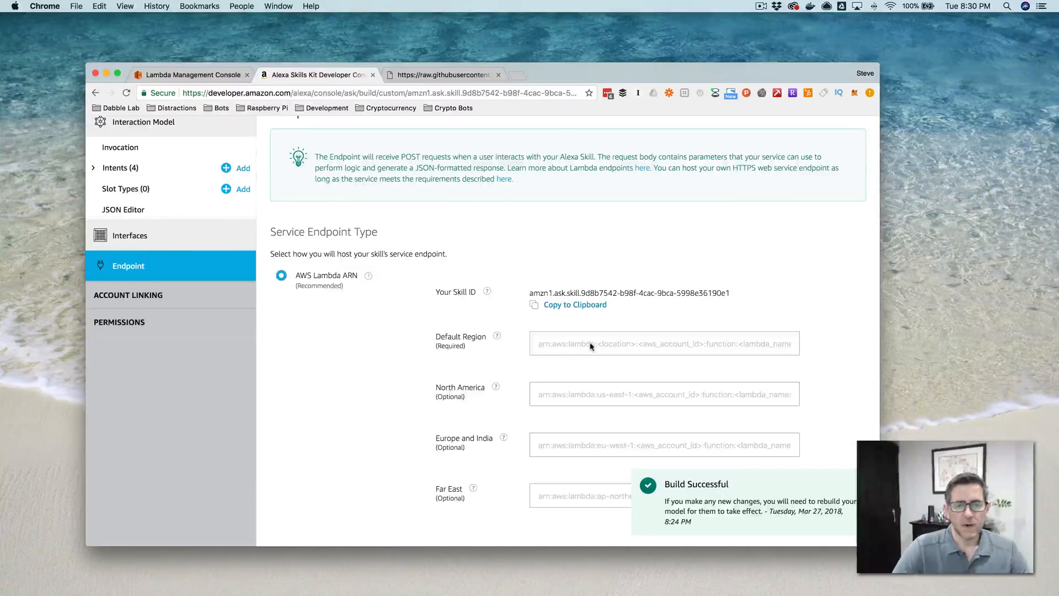
type("arn:aws:lambda:us-east-1:600383140540:function:fact-skill")
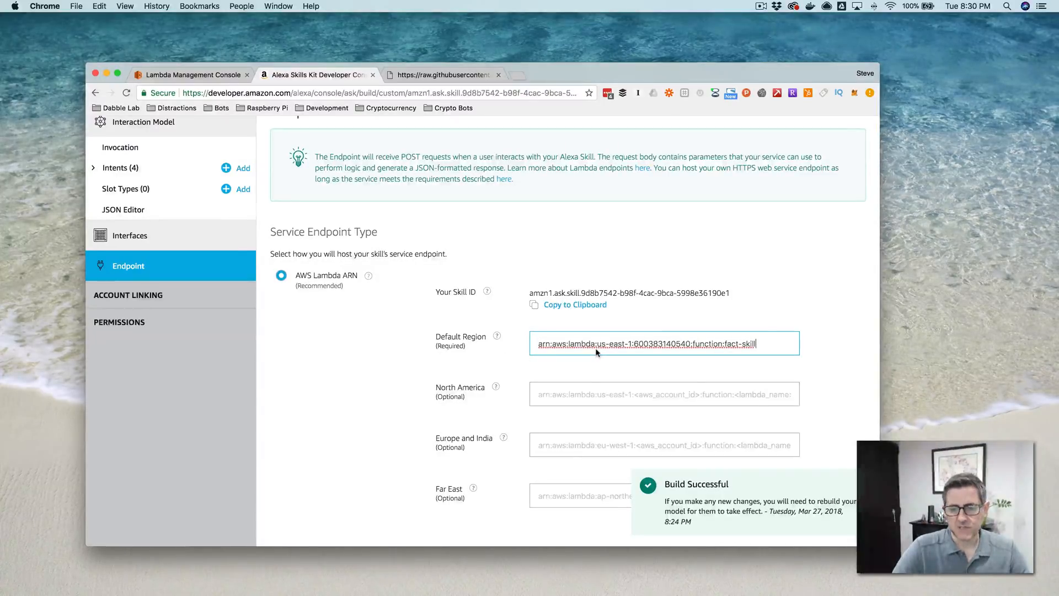
scroll("down", 3)
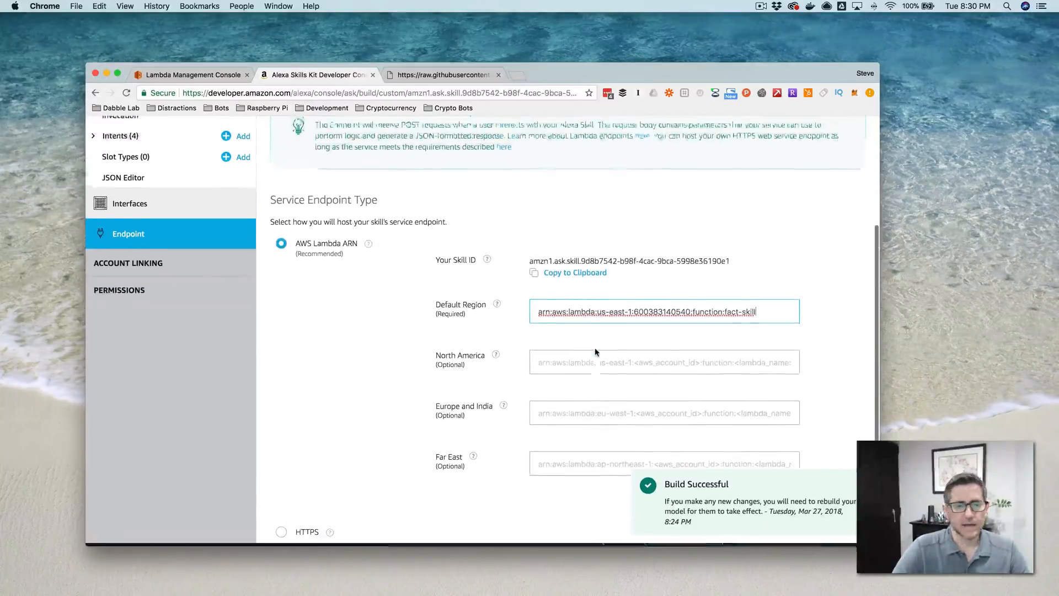
scroll("up", 3)
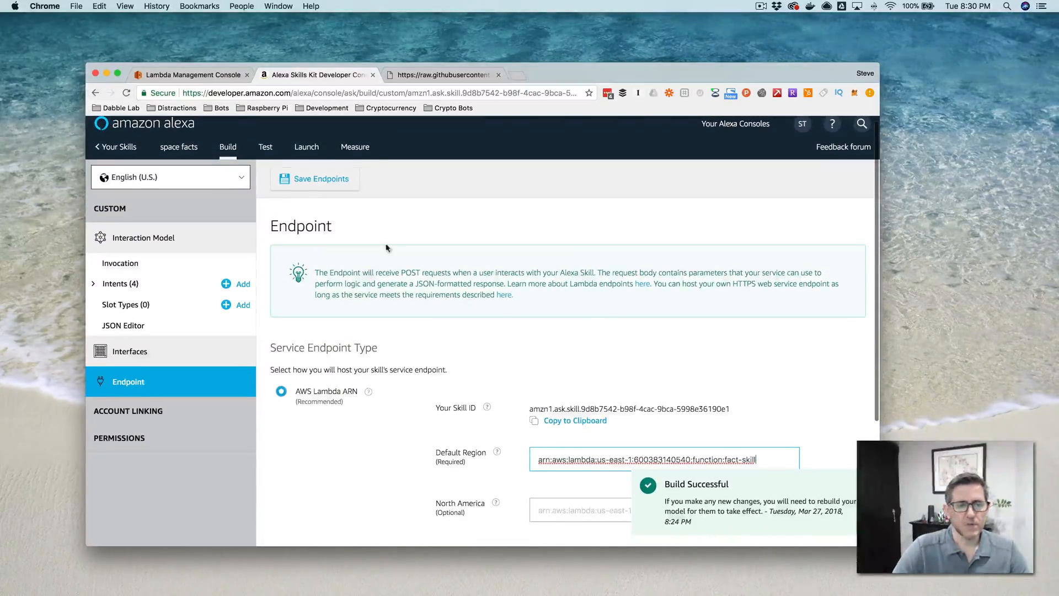
left_click(315, 178)
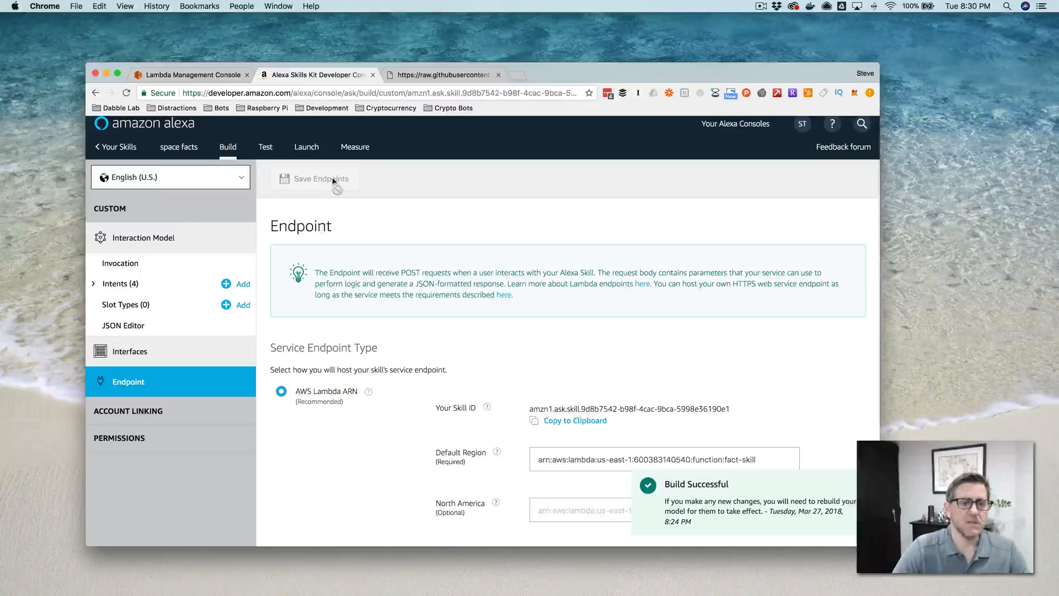
left_click(319, 179)
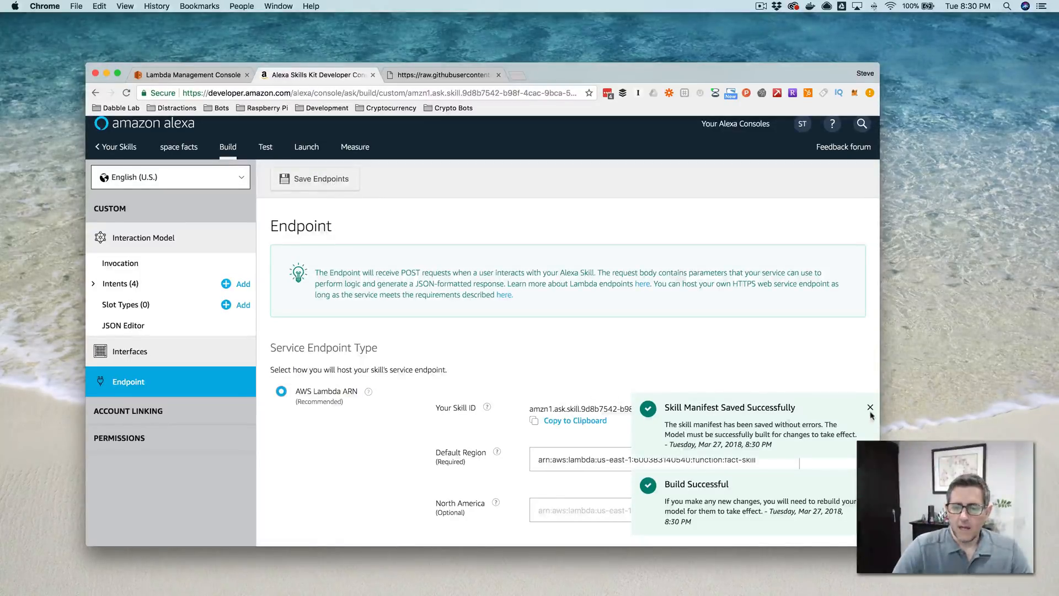
left_click(870, 407)
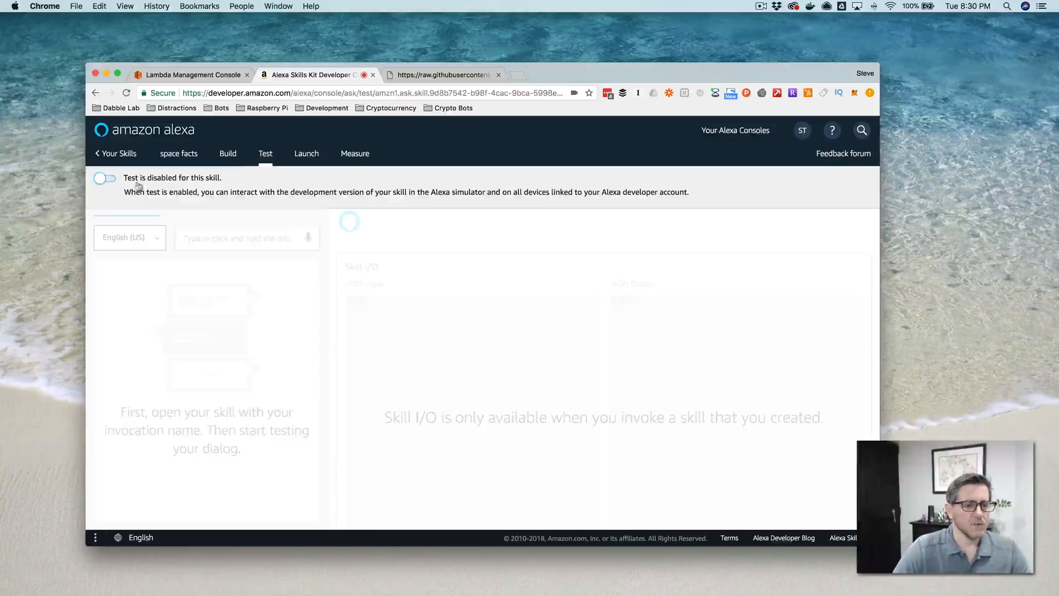
Step: Enable testing for the space facts skill
left_click(105, 177)
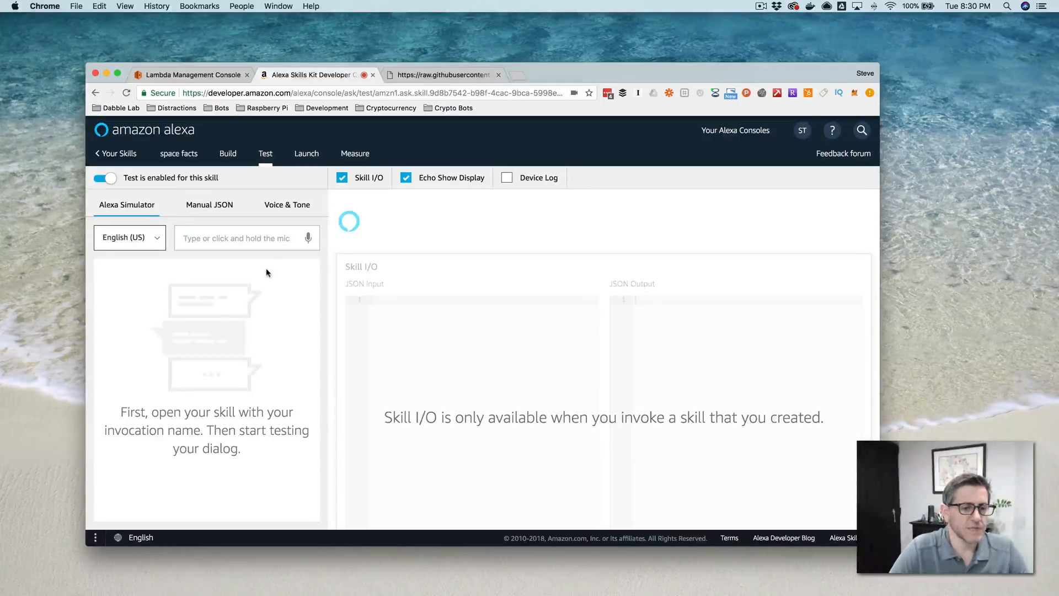
mouse_move(250, 252)
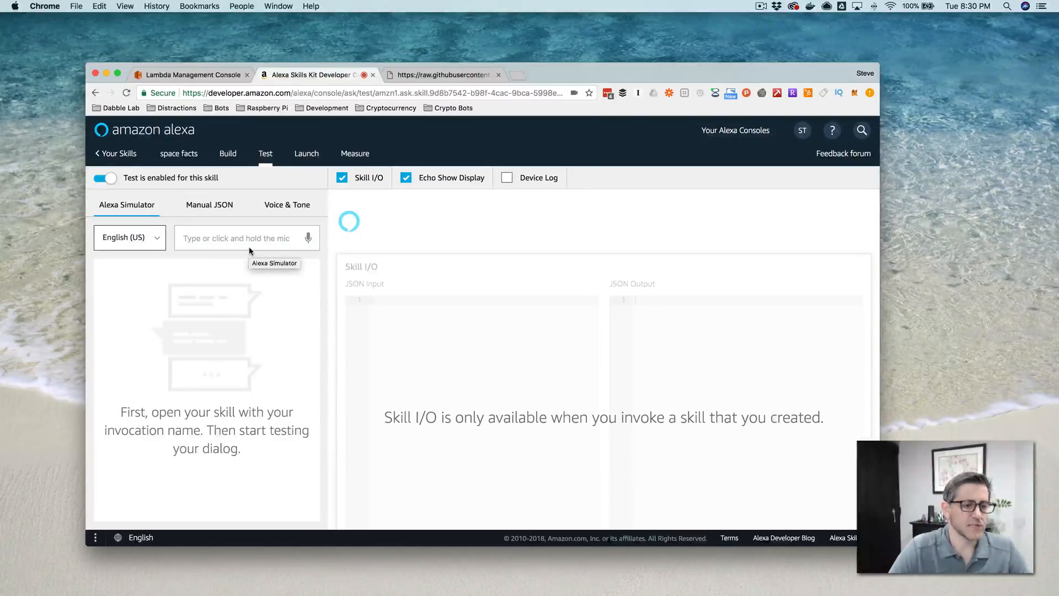
mouse_move(313, 257)
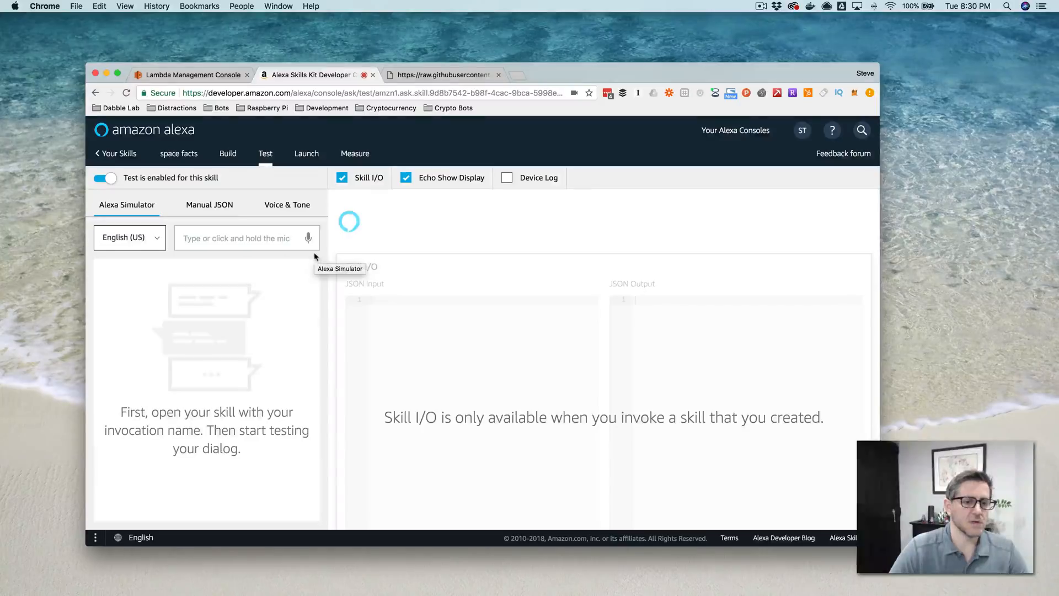
mouse_move(323, 258)
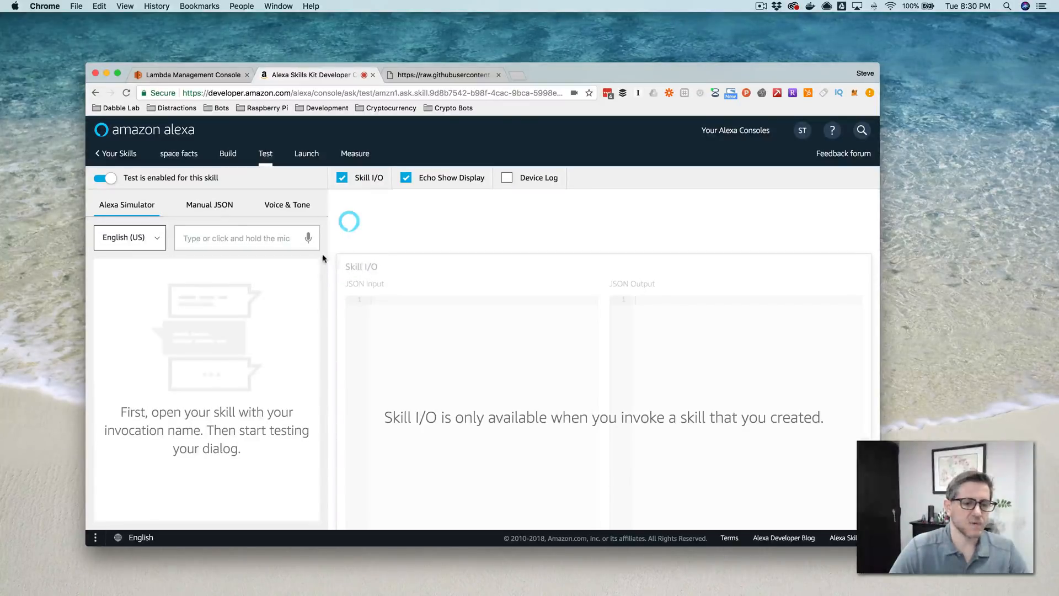
mouse_move(308, 239)
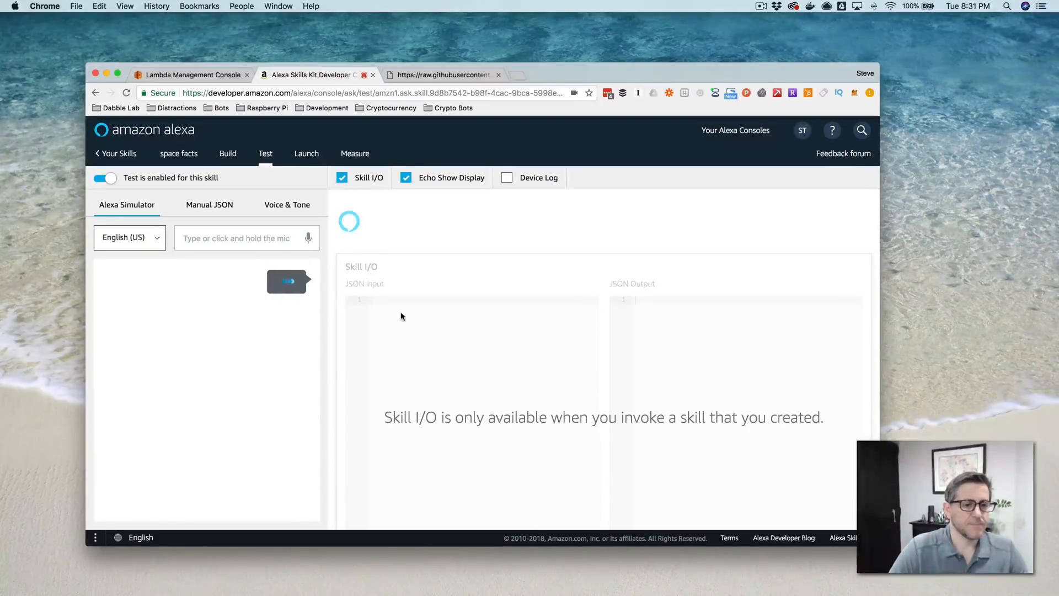
Step: Ask the simulator 'alexa open space fact' and compare its Milky Way fact with the Lambda code
type("alexa open space fact")
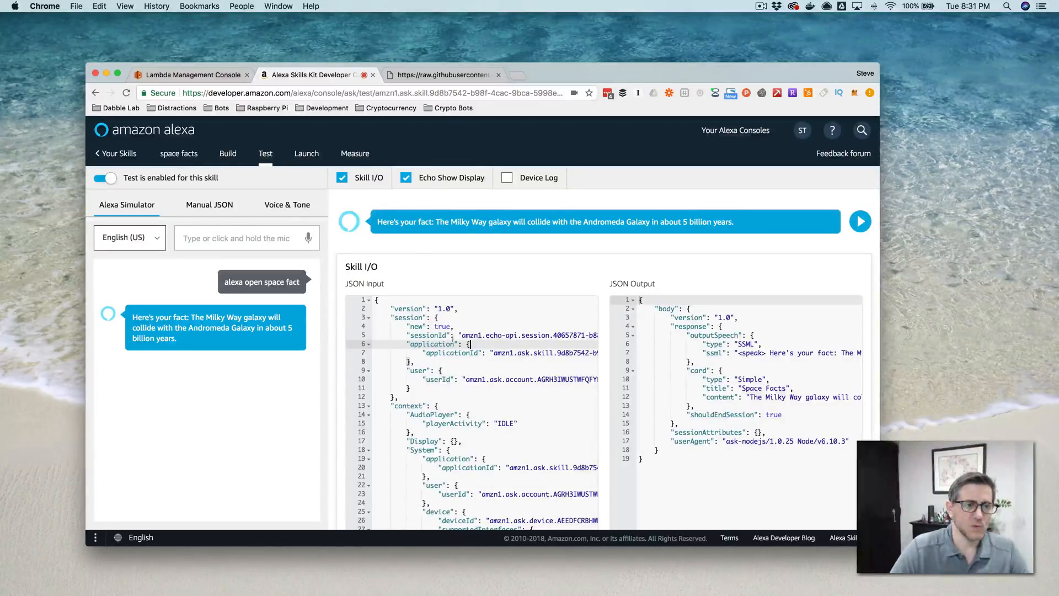
left_click(191, 74)
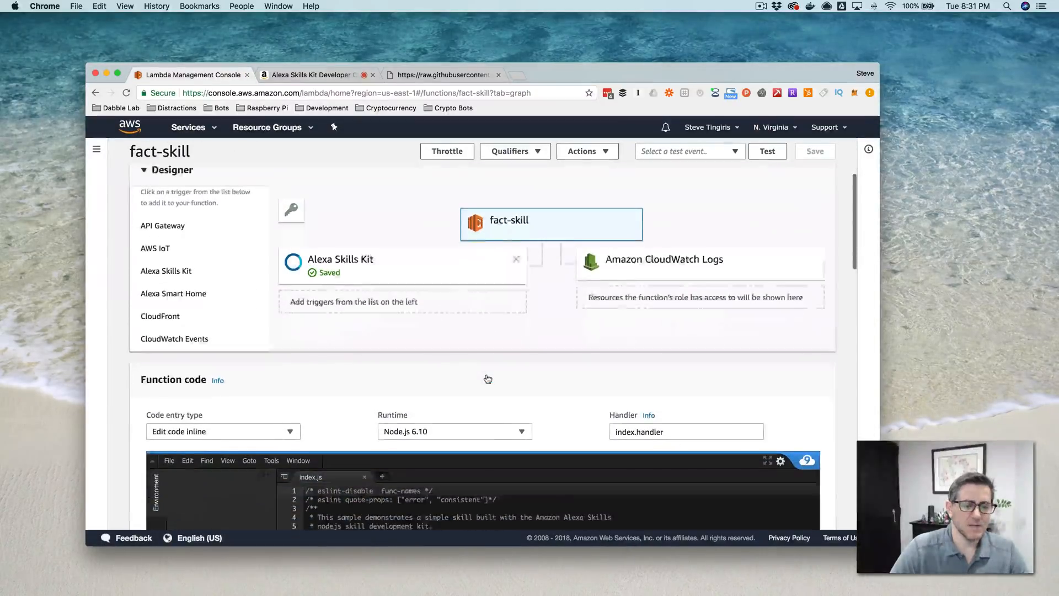
scroll("down", 3)
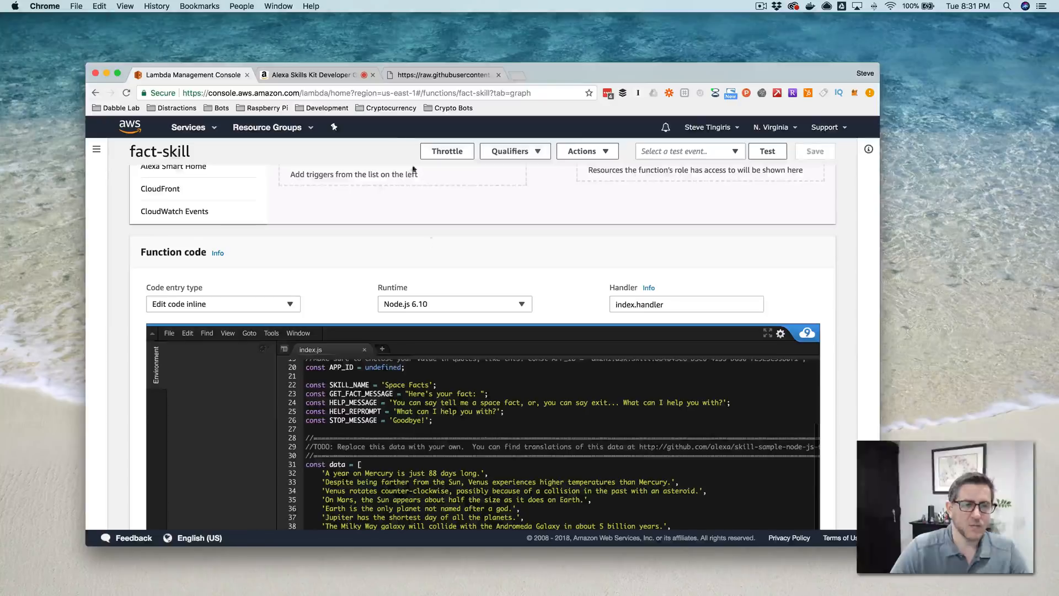
left_click(311, 74)
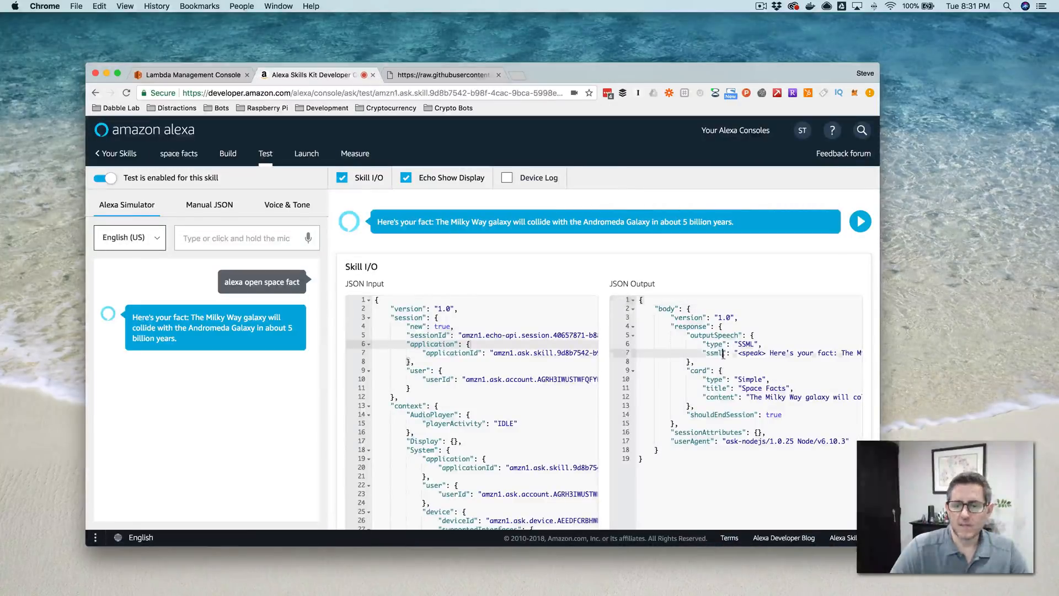
scroll("right", 3)
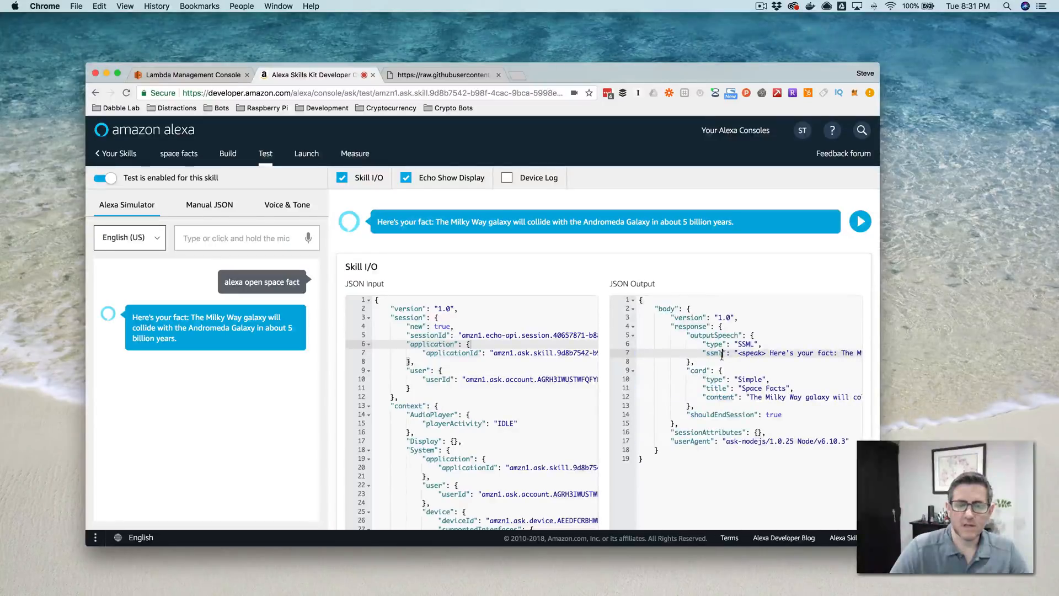
mouse_move(297, 420)
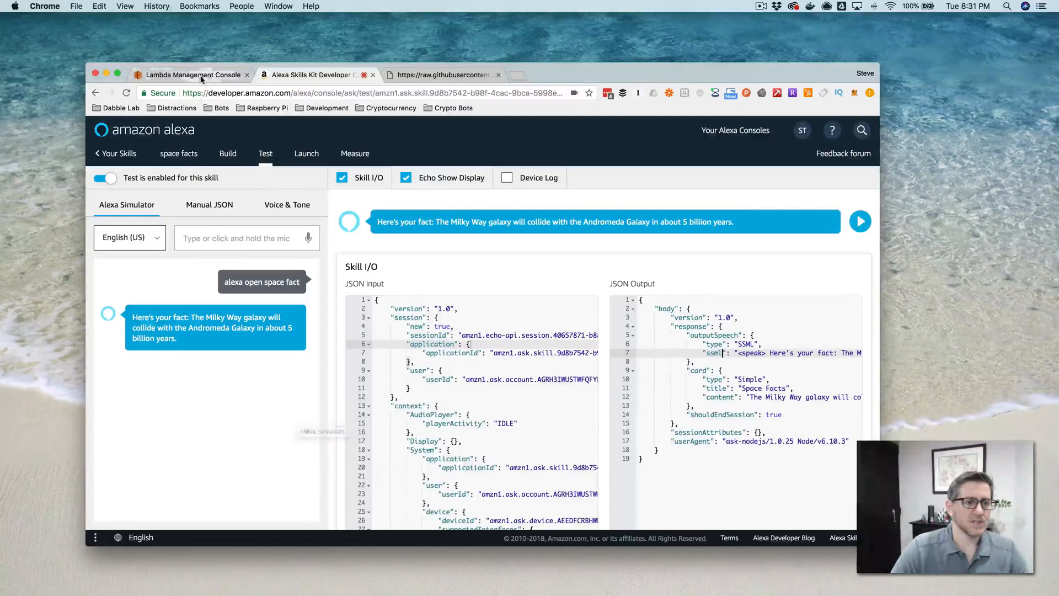
left_click(194, 74)
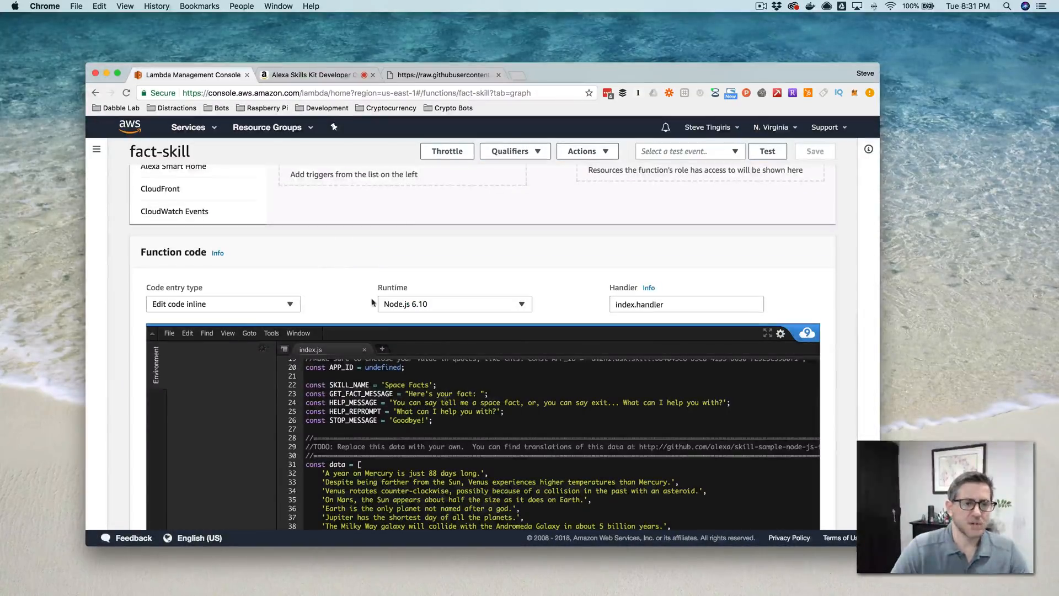
left_click(311, 74)
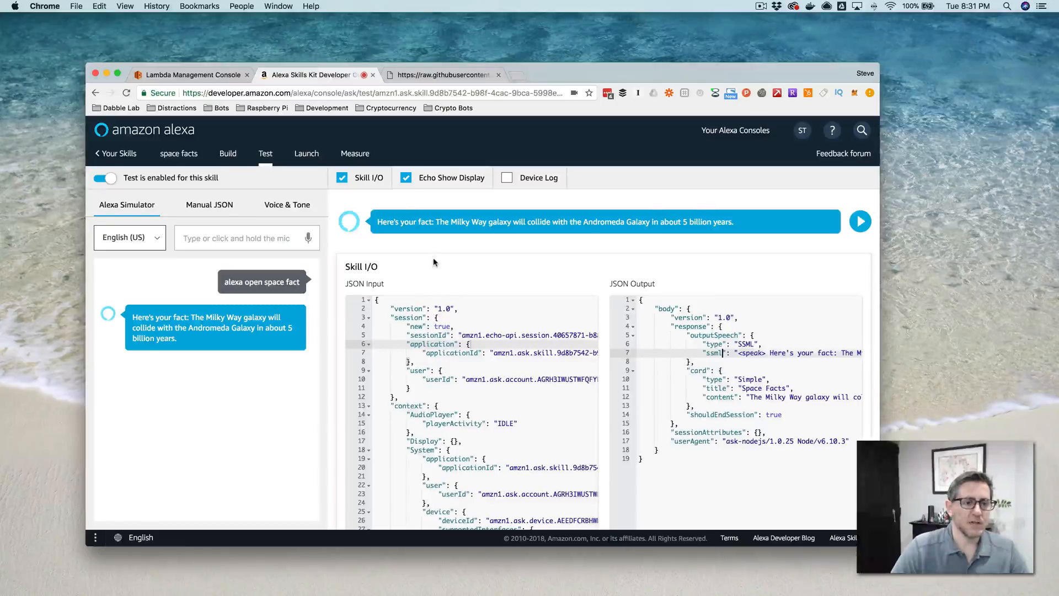
mouse_move(450, 270)
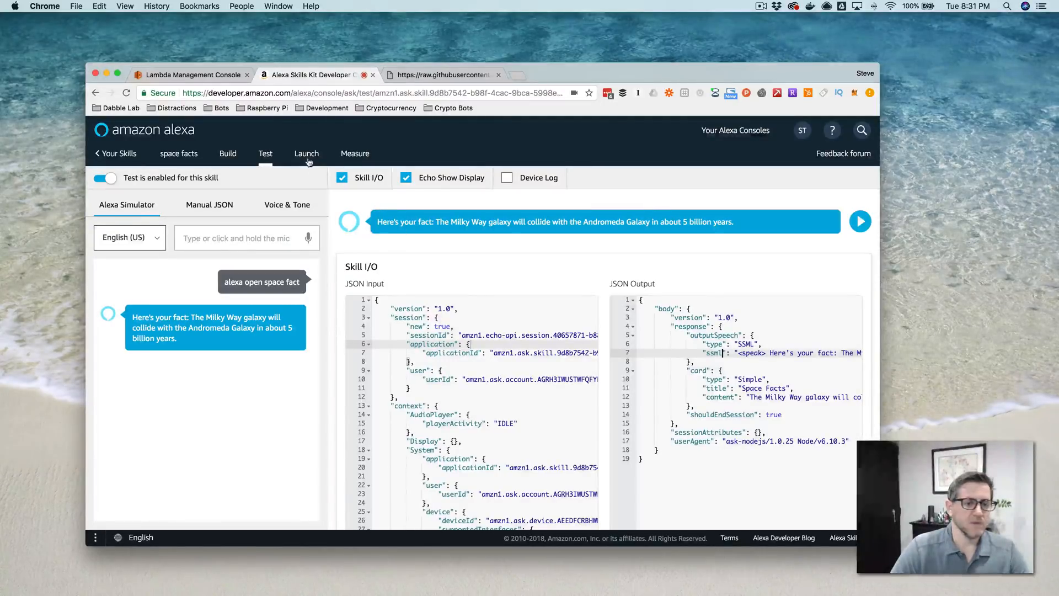
Step: View the Launch page's English (US) Store Preview form for the skill
left_click(305, 154)
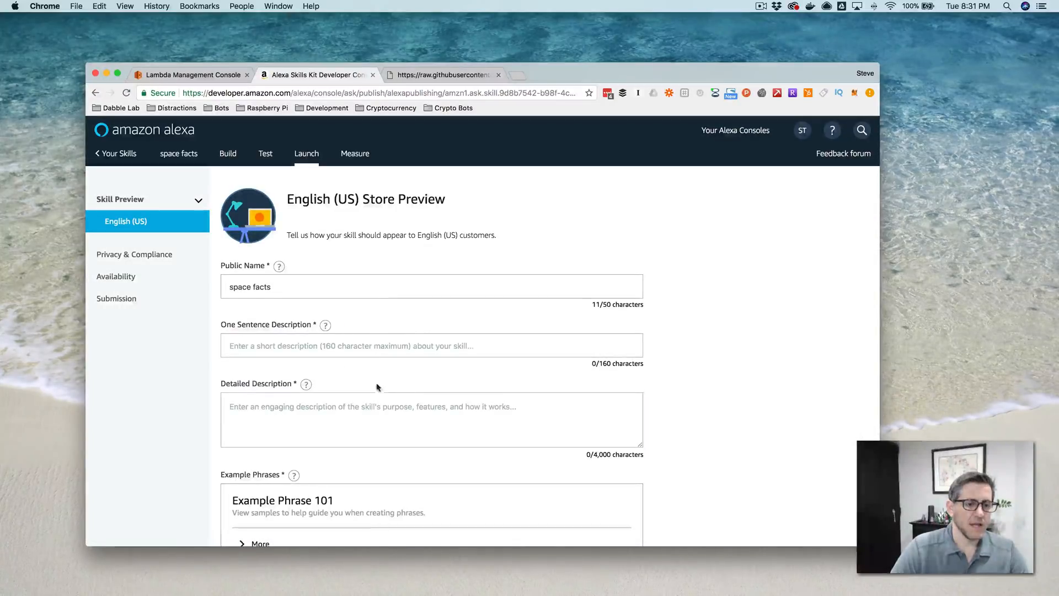
scroll("down", 3)
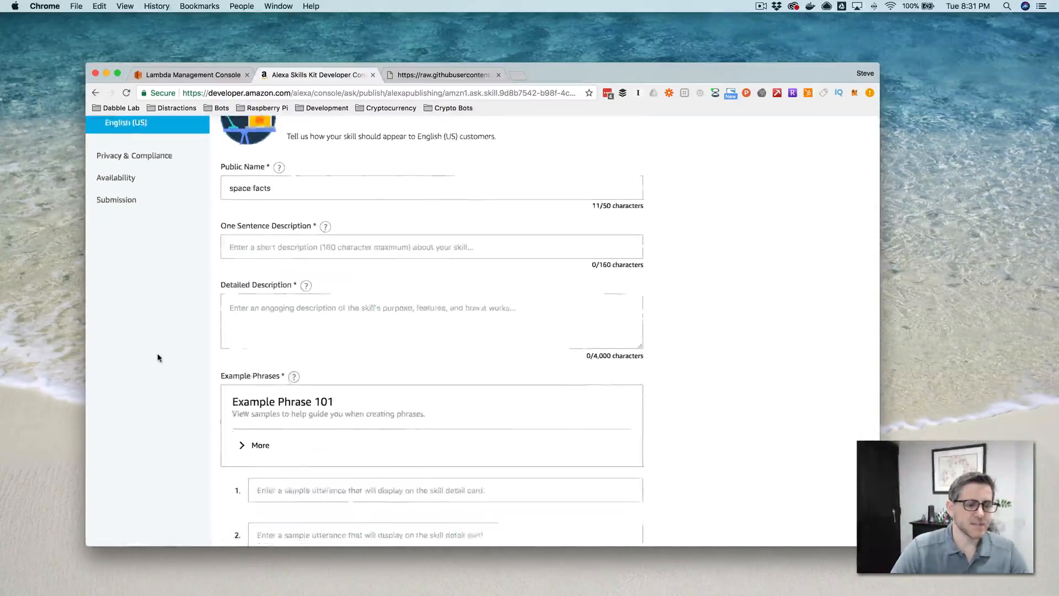
scroll("down", 3)
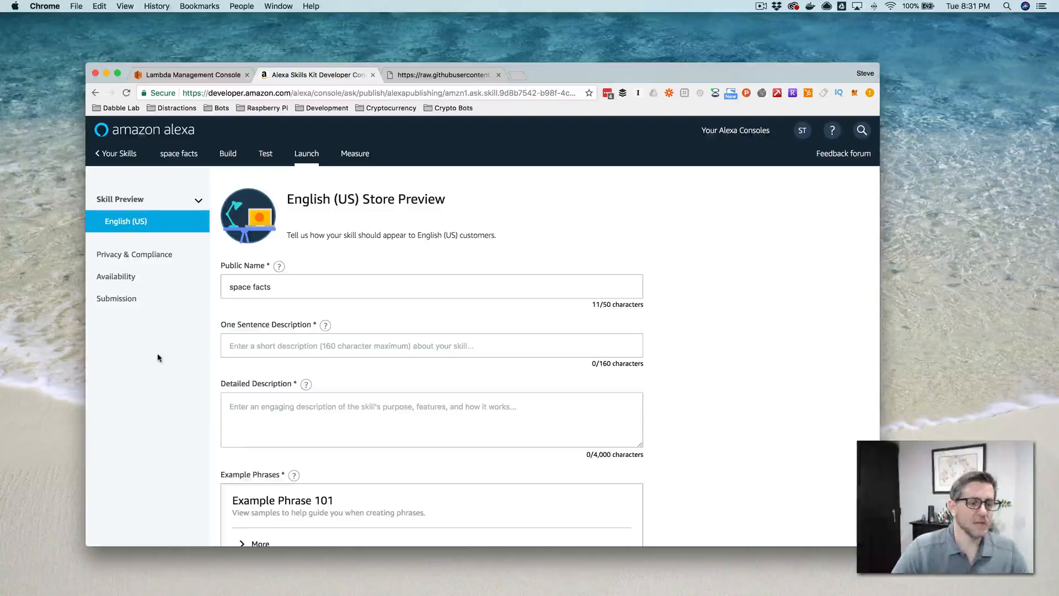
mouse_move(266, 153)
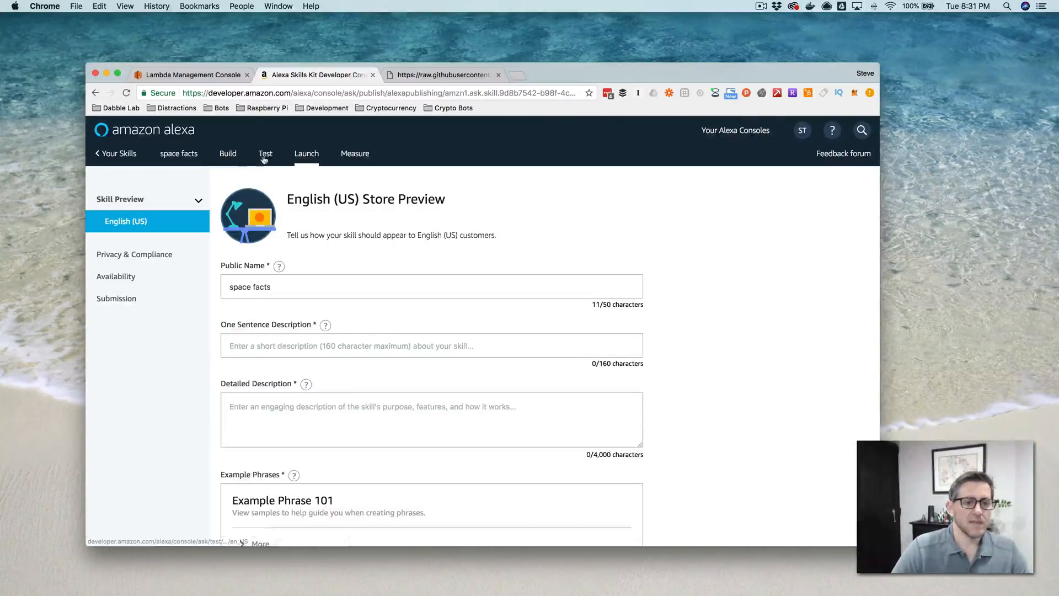
Step: Return to the Test page with a cleared simulator conversation
left_click(265, 153)
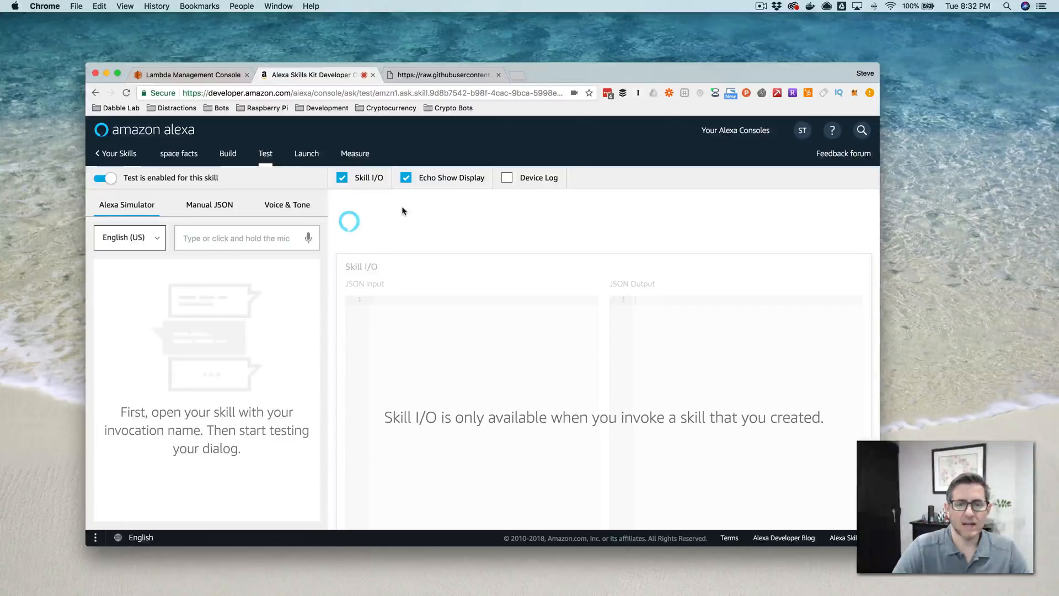
mouse_move(506, 230)
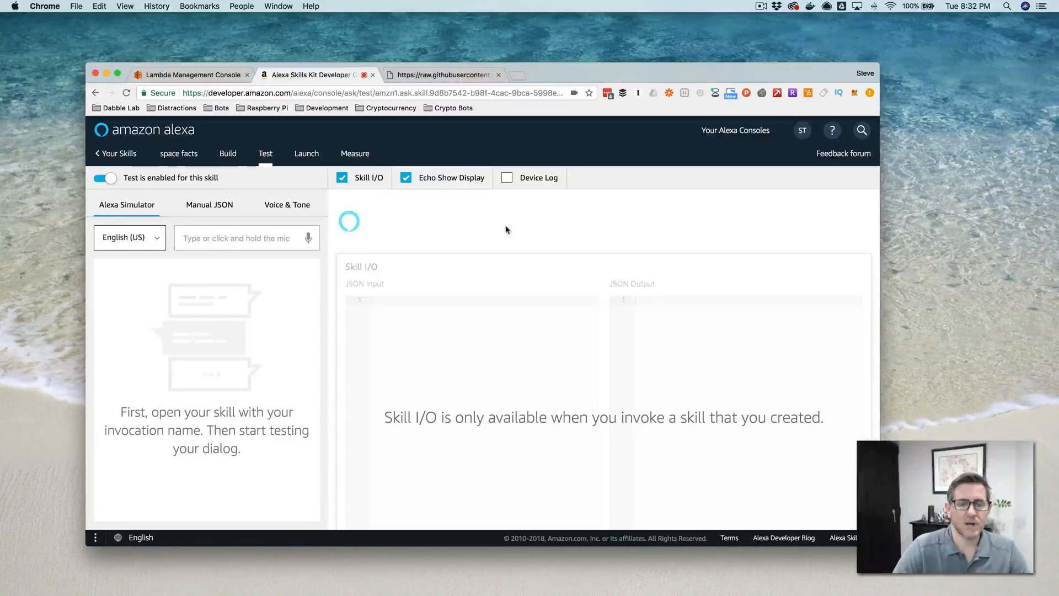